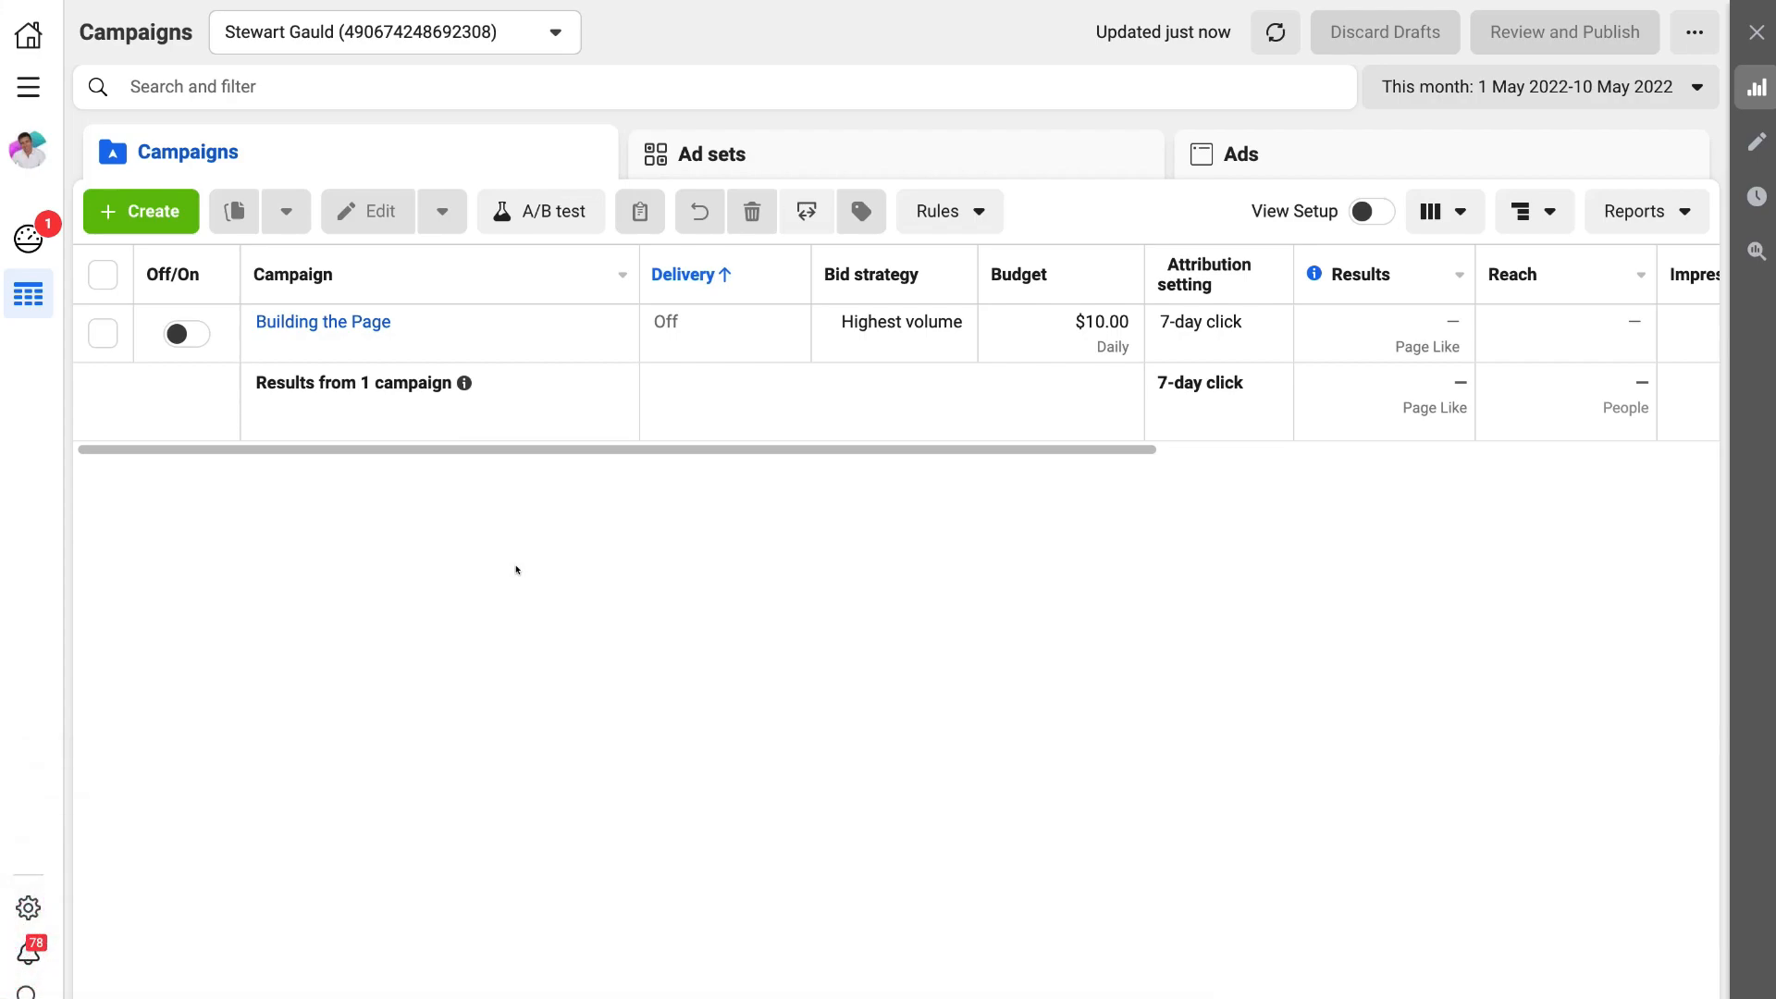
mouse_move(519, 574)
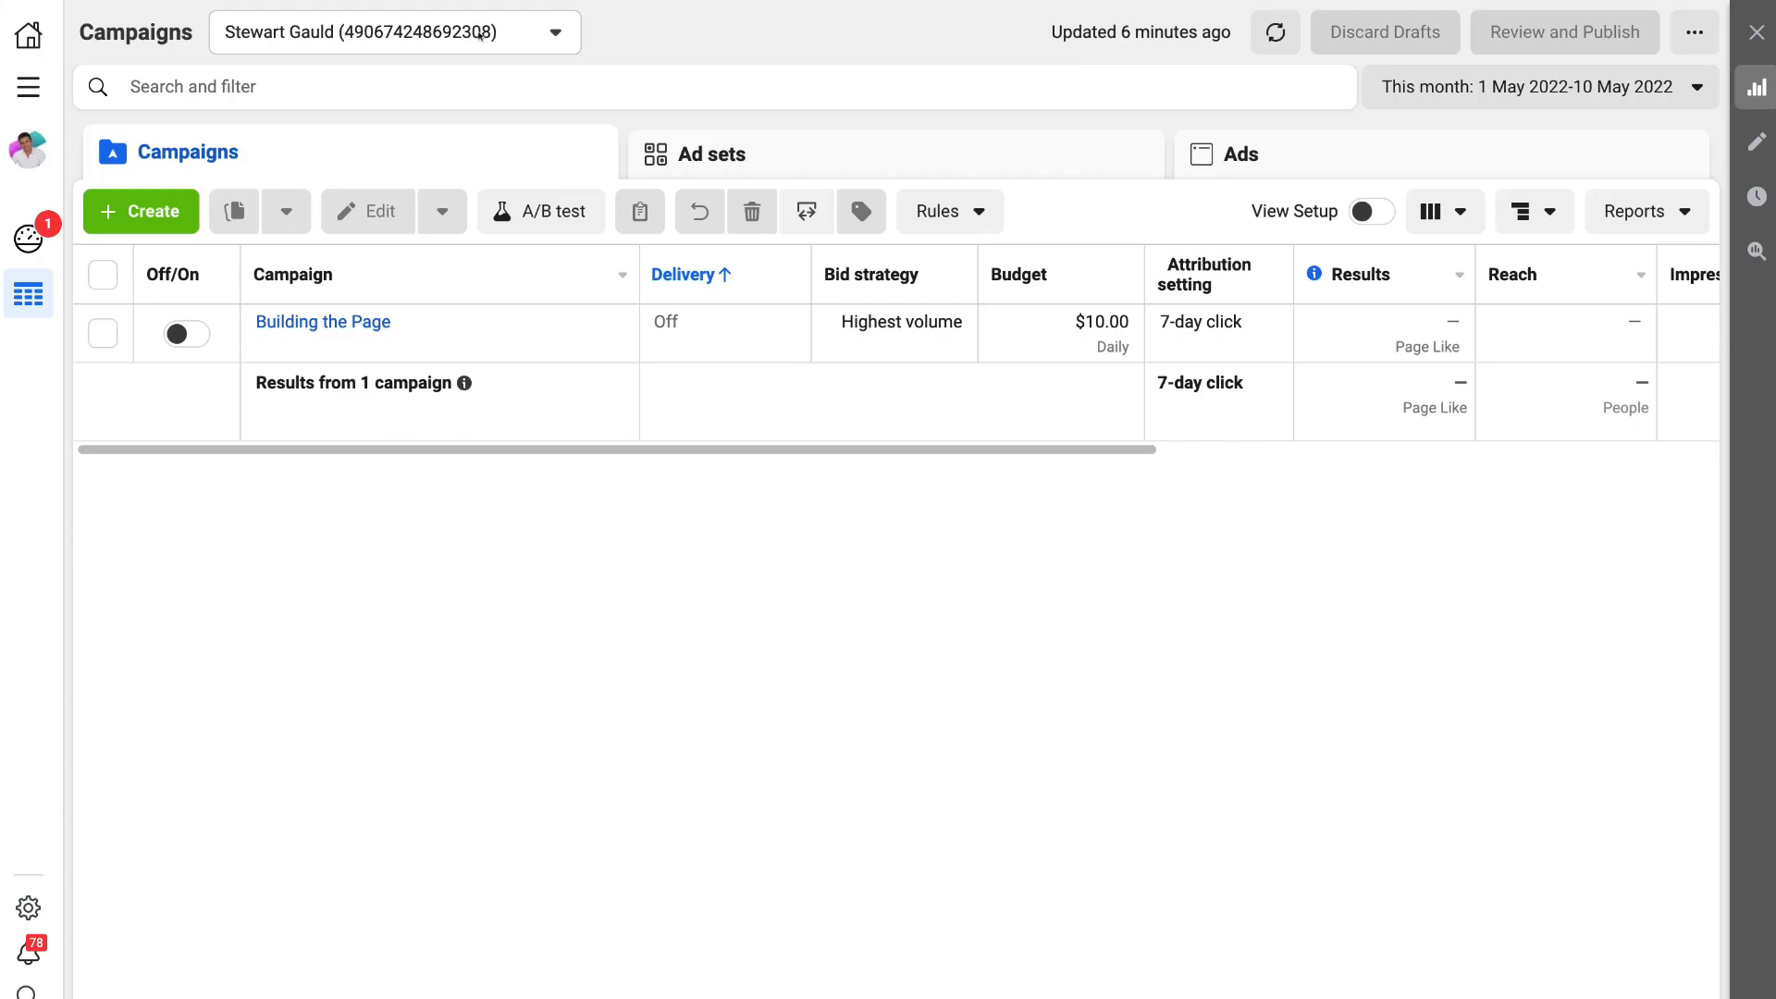
mouse_move(476, 34)
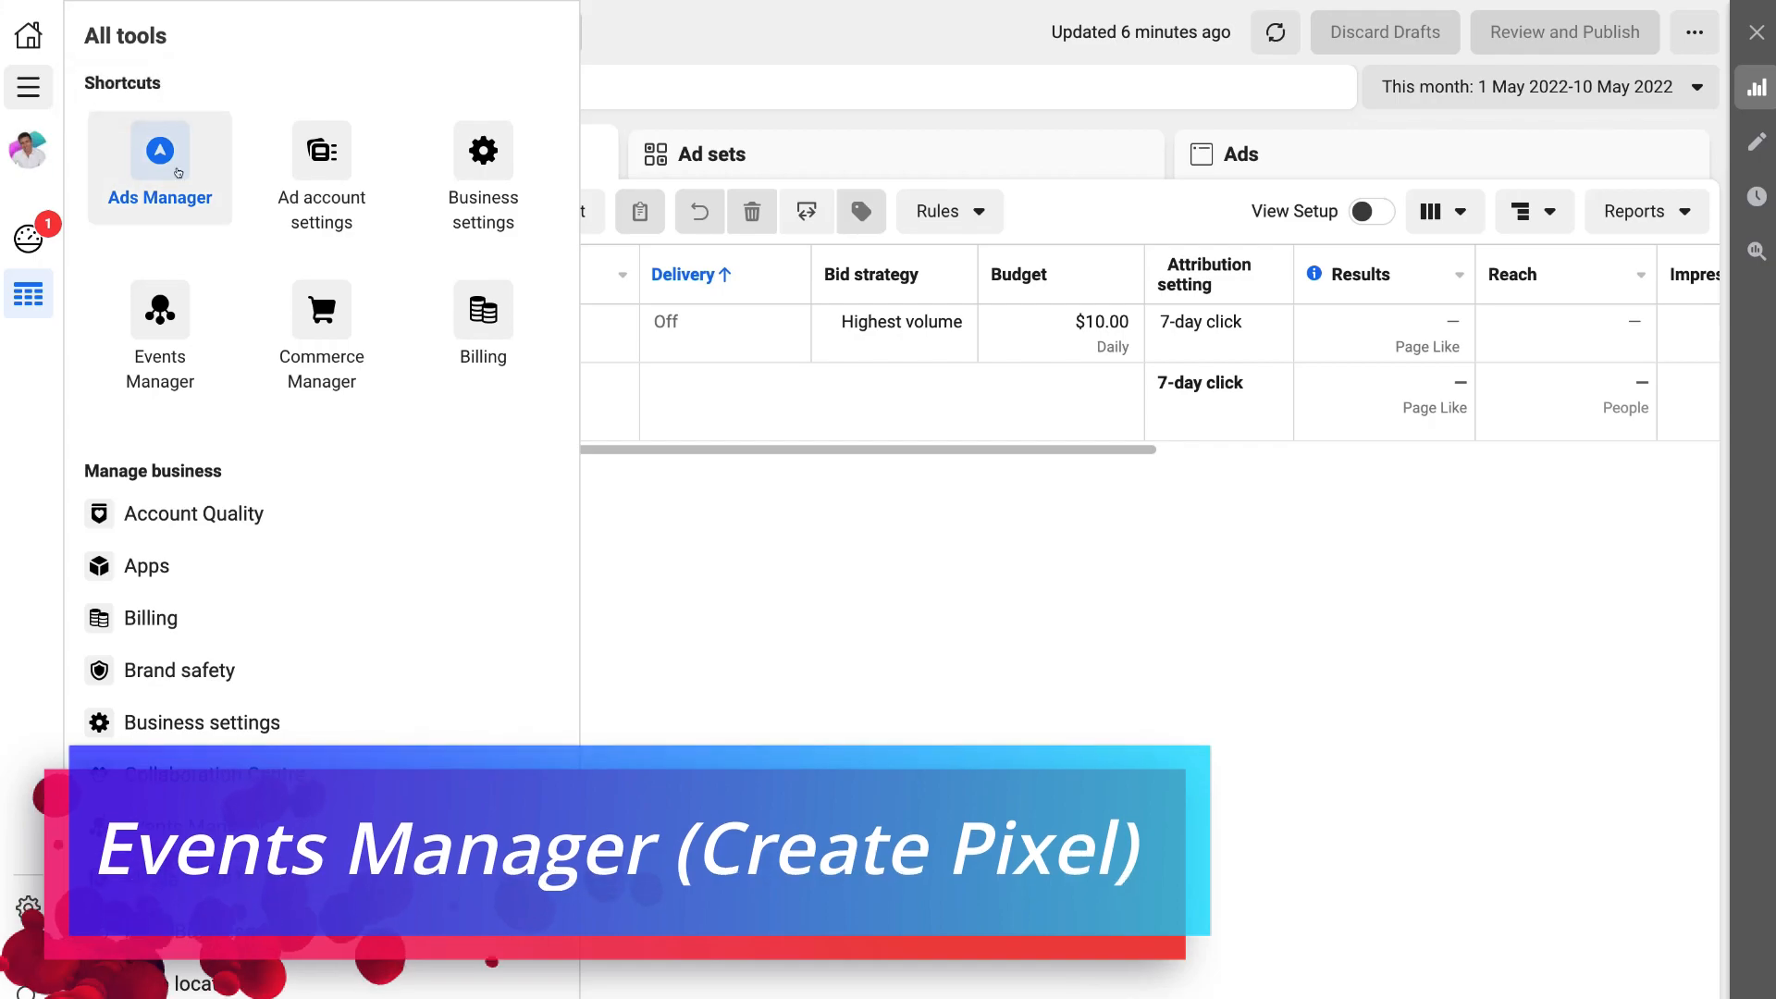
mouse_move(158, 312)
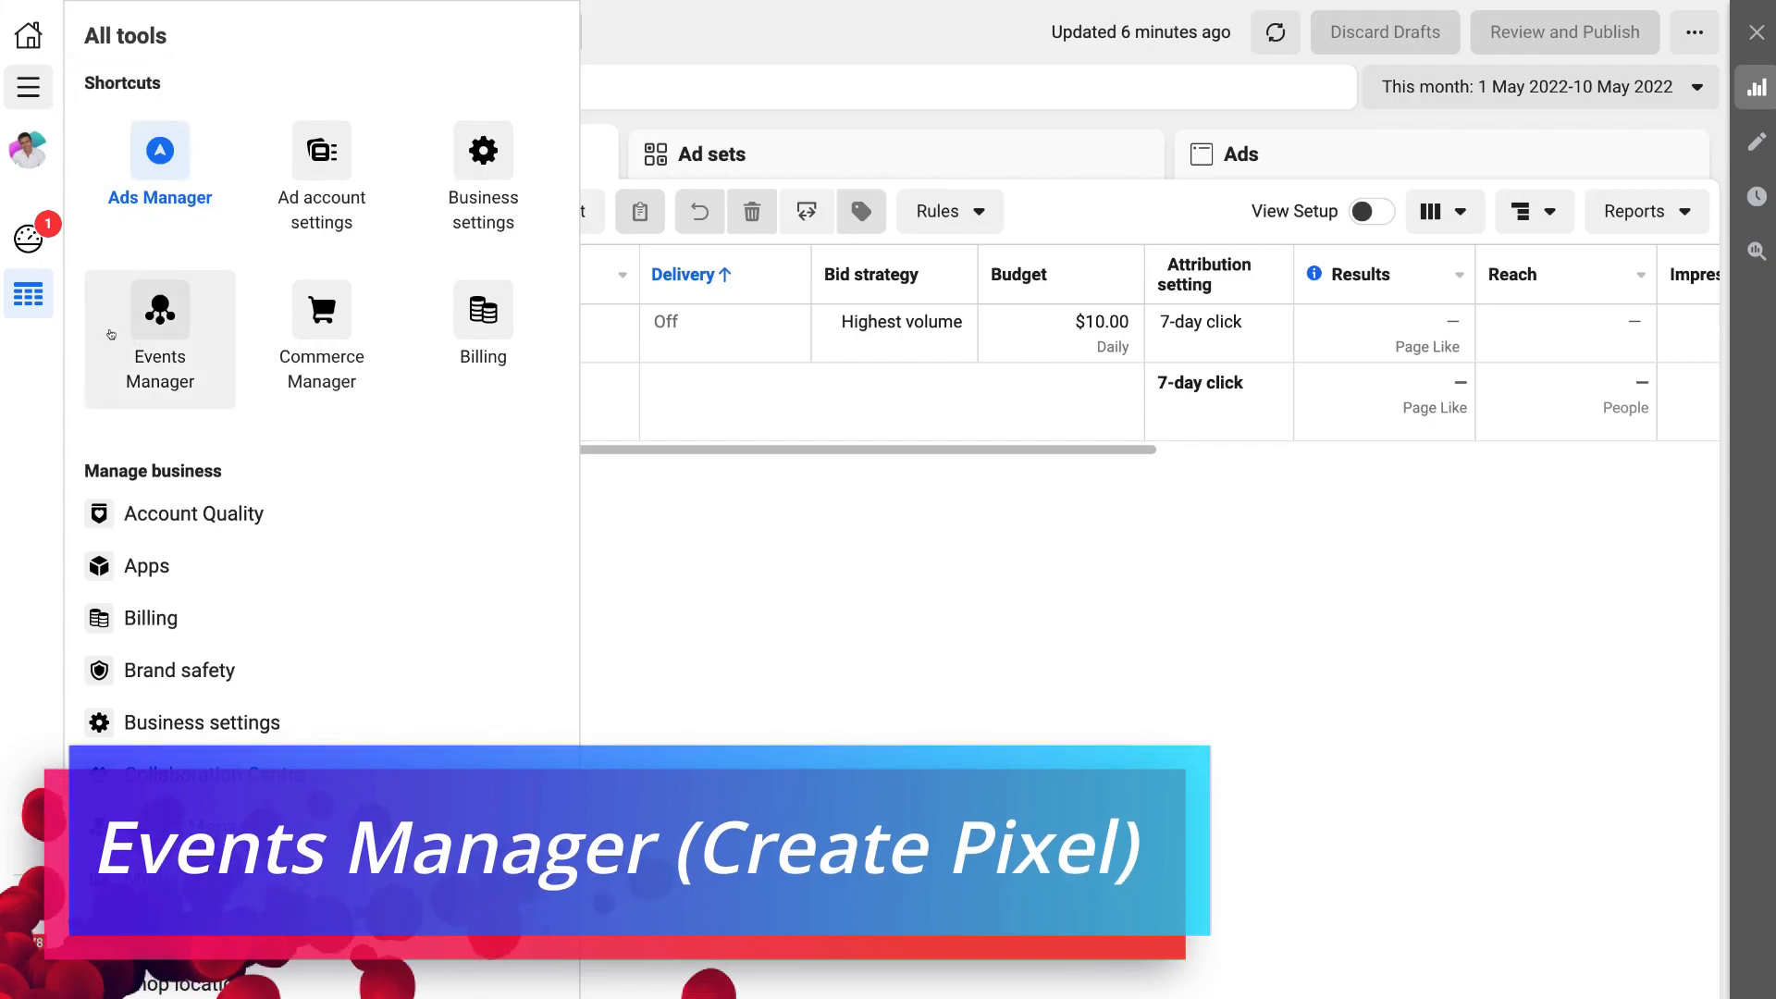
Step: Open Events Manager and start connecting a new Web data source
left_click(158, 328)
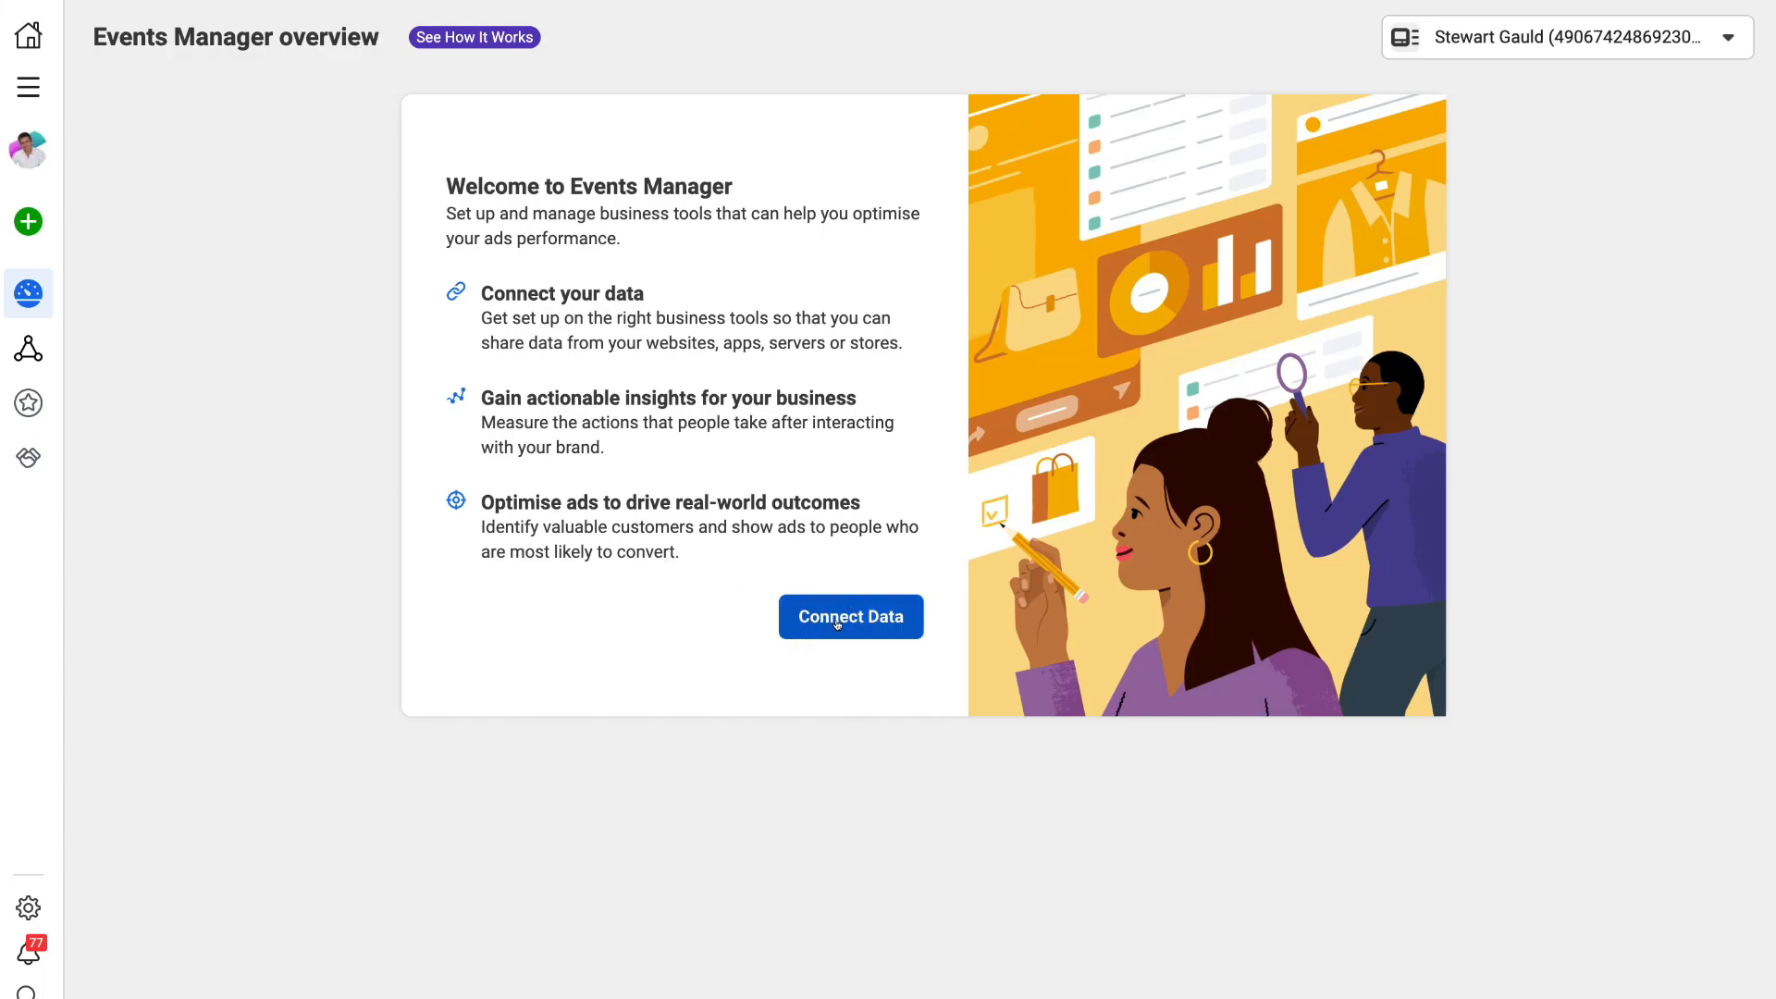
left_click(849, 616)
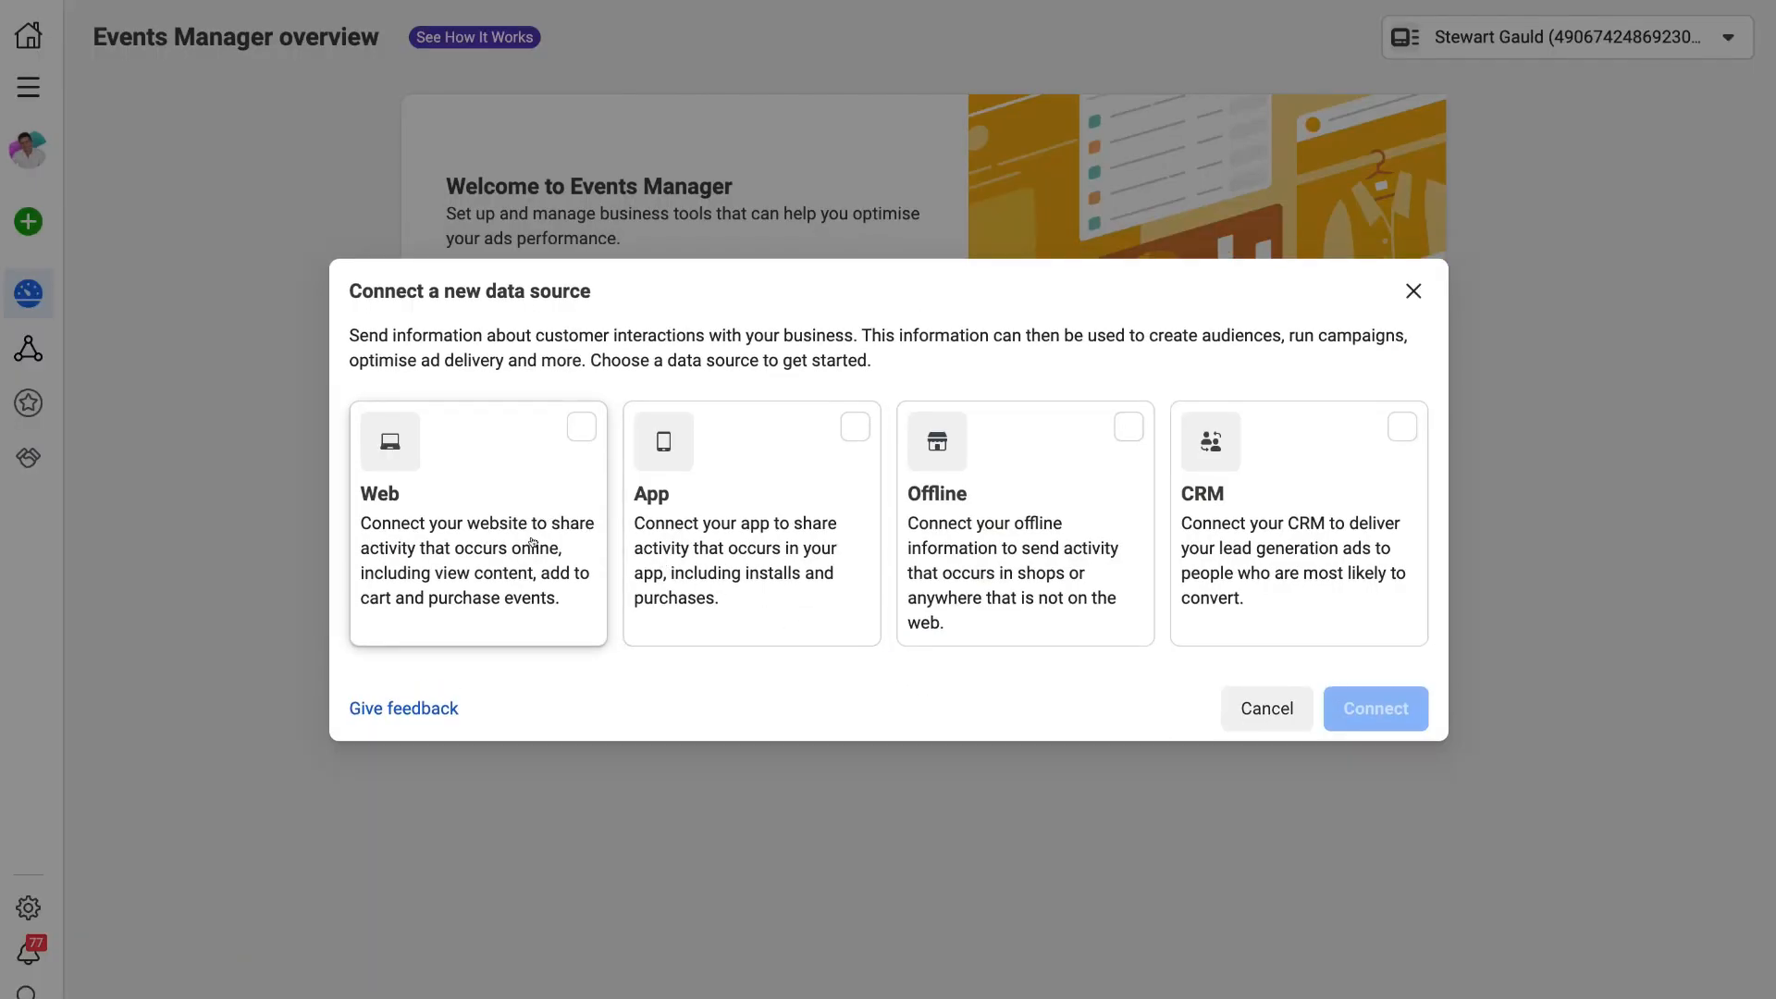
left_click(477, 523)
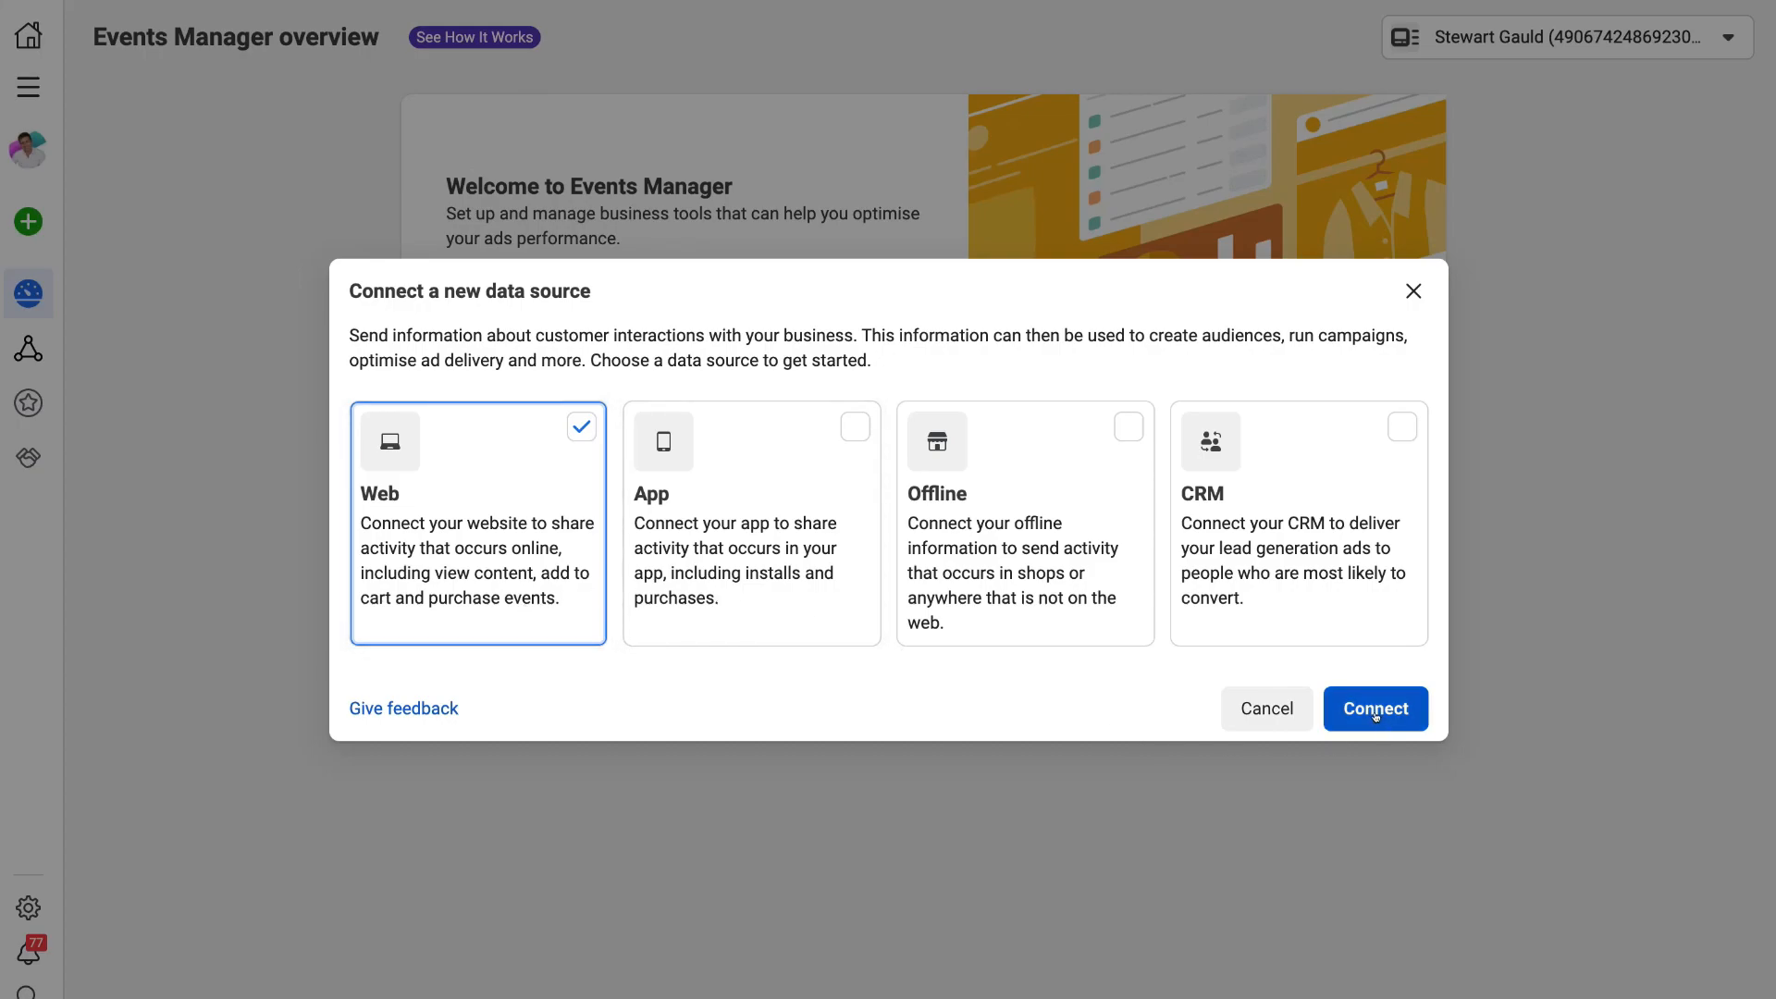
left_click(1374, 707)
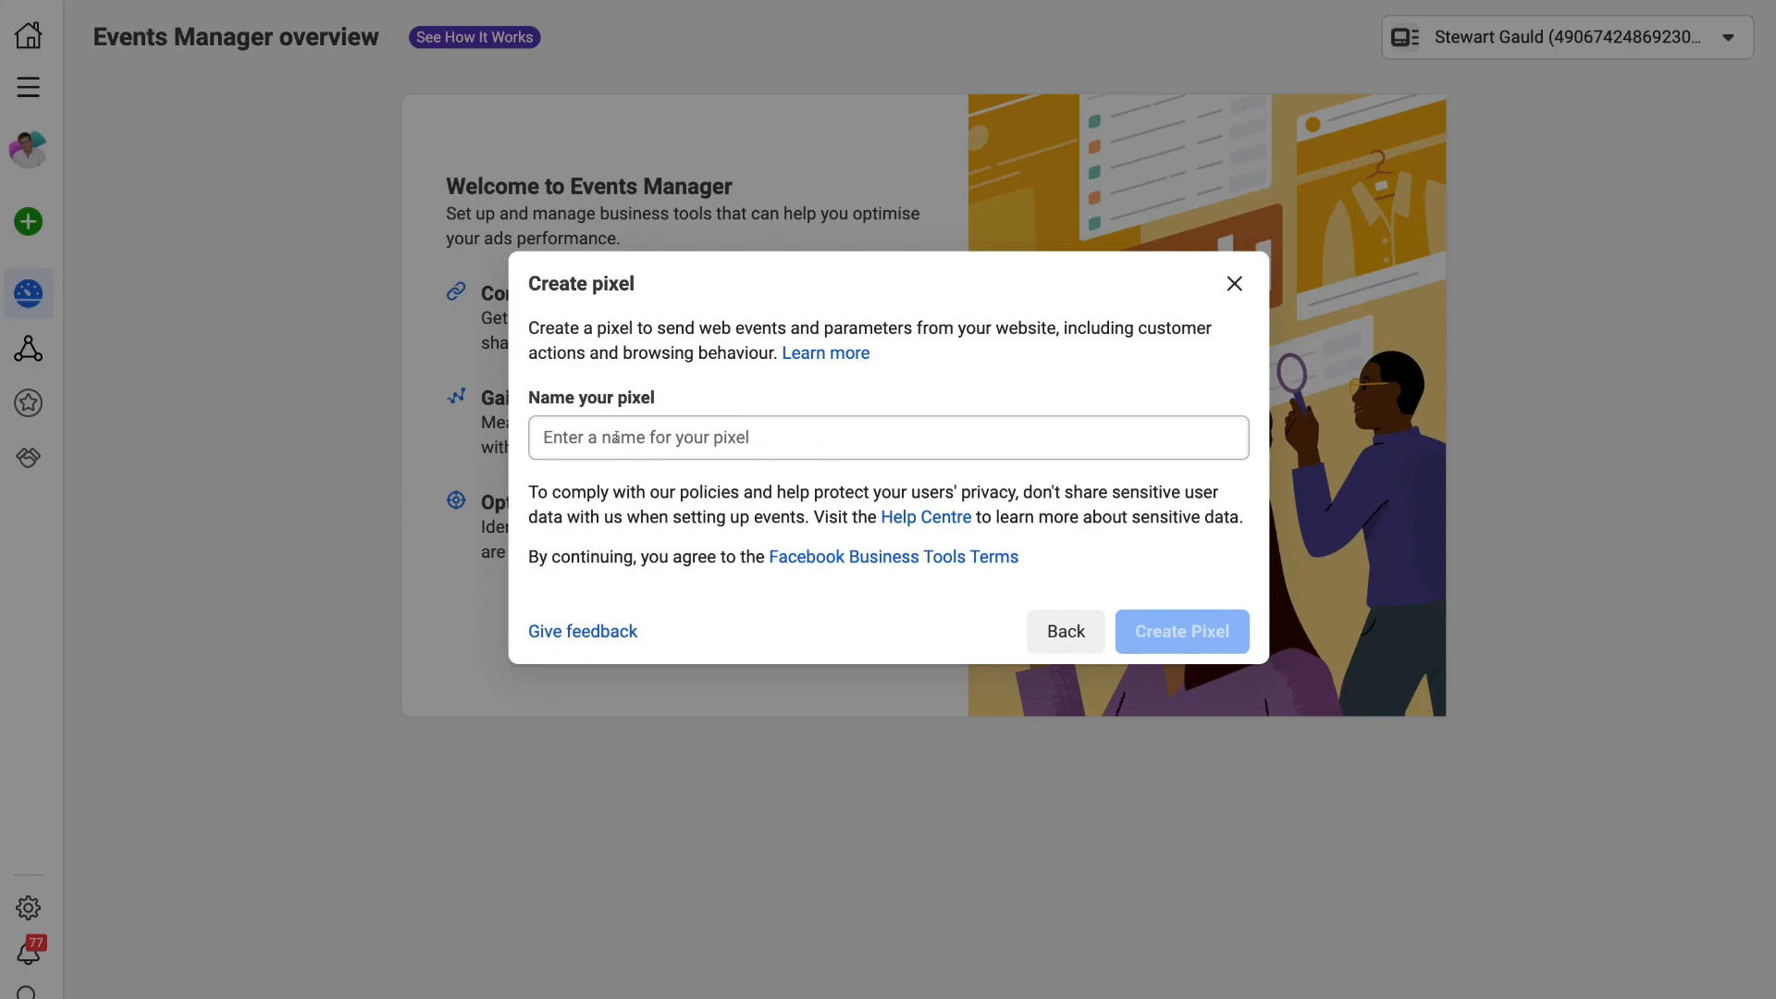
type("Stewarts Tutorials Pixel")
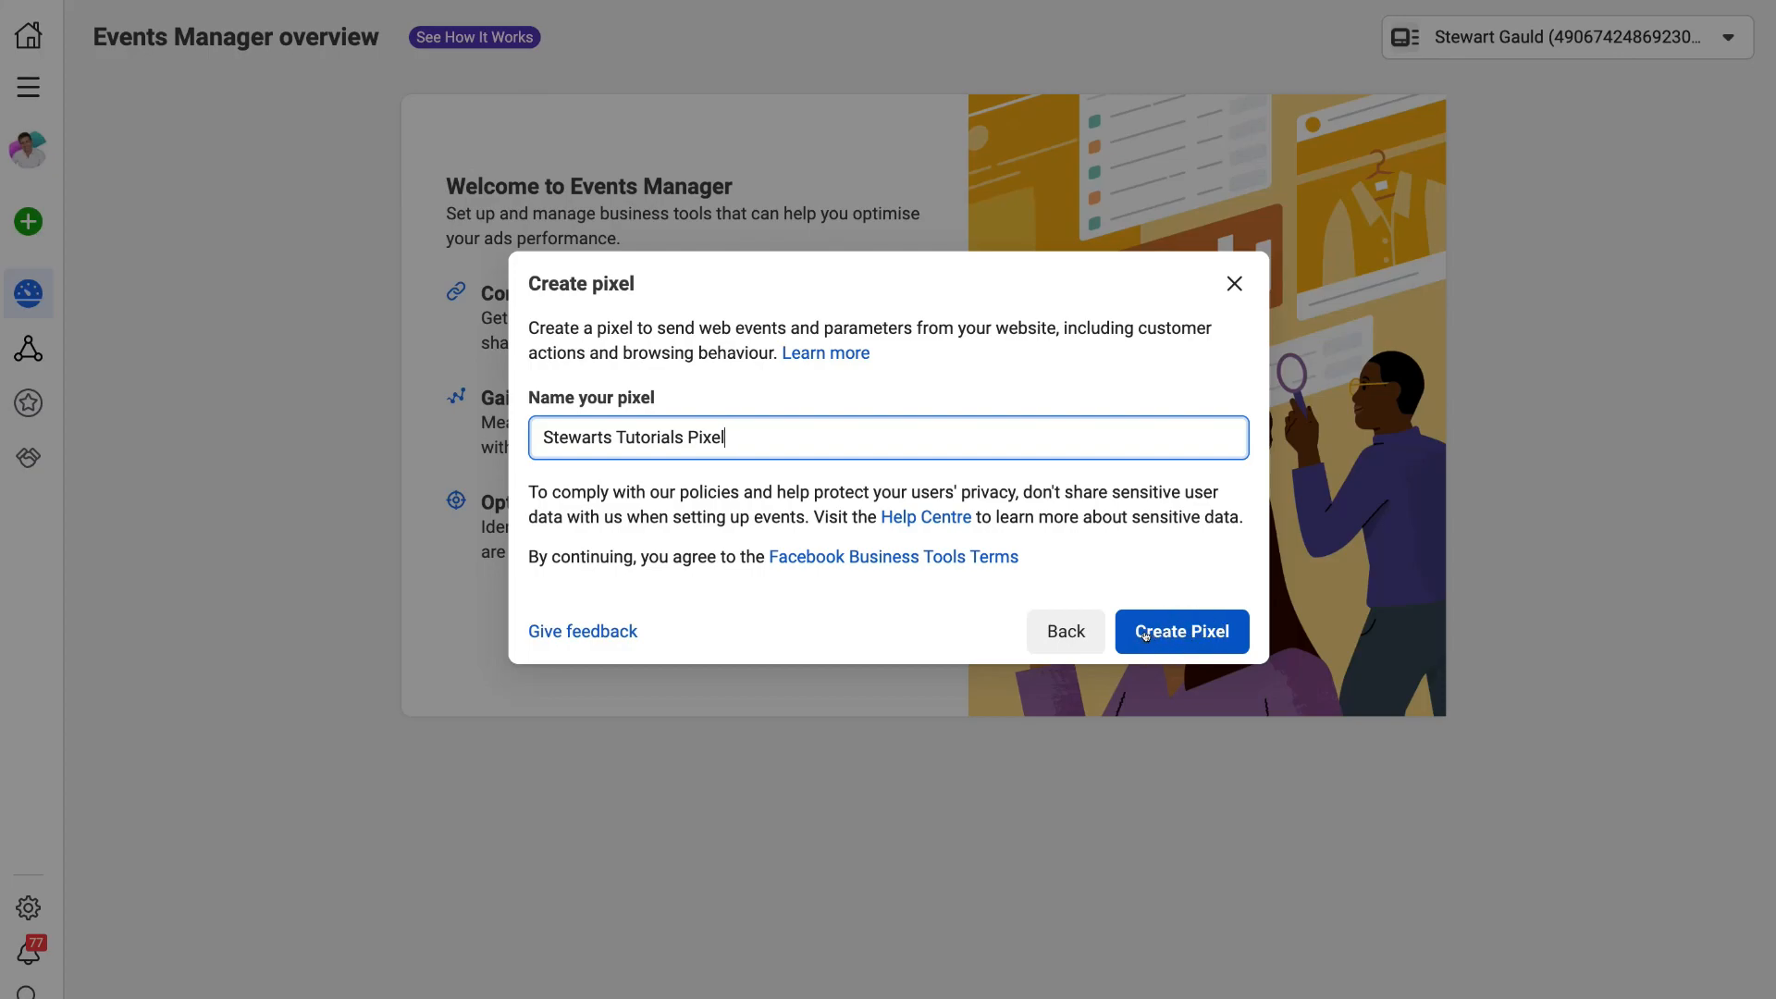
left_click(1180, 631)
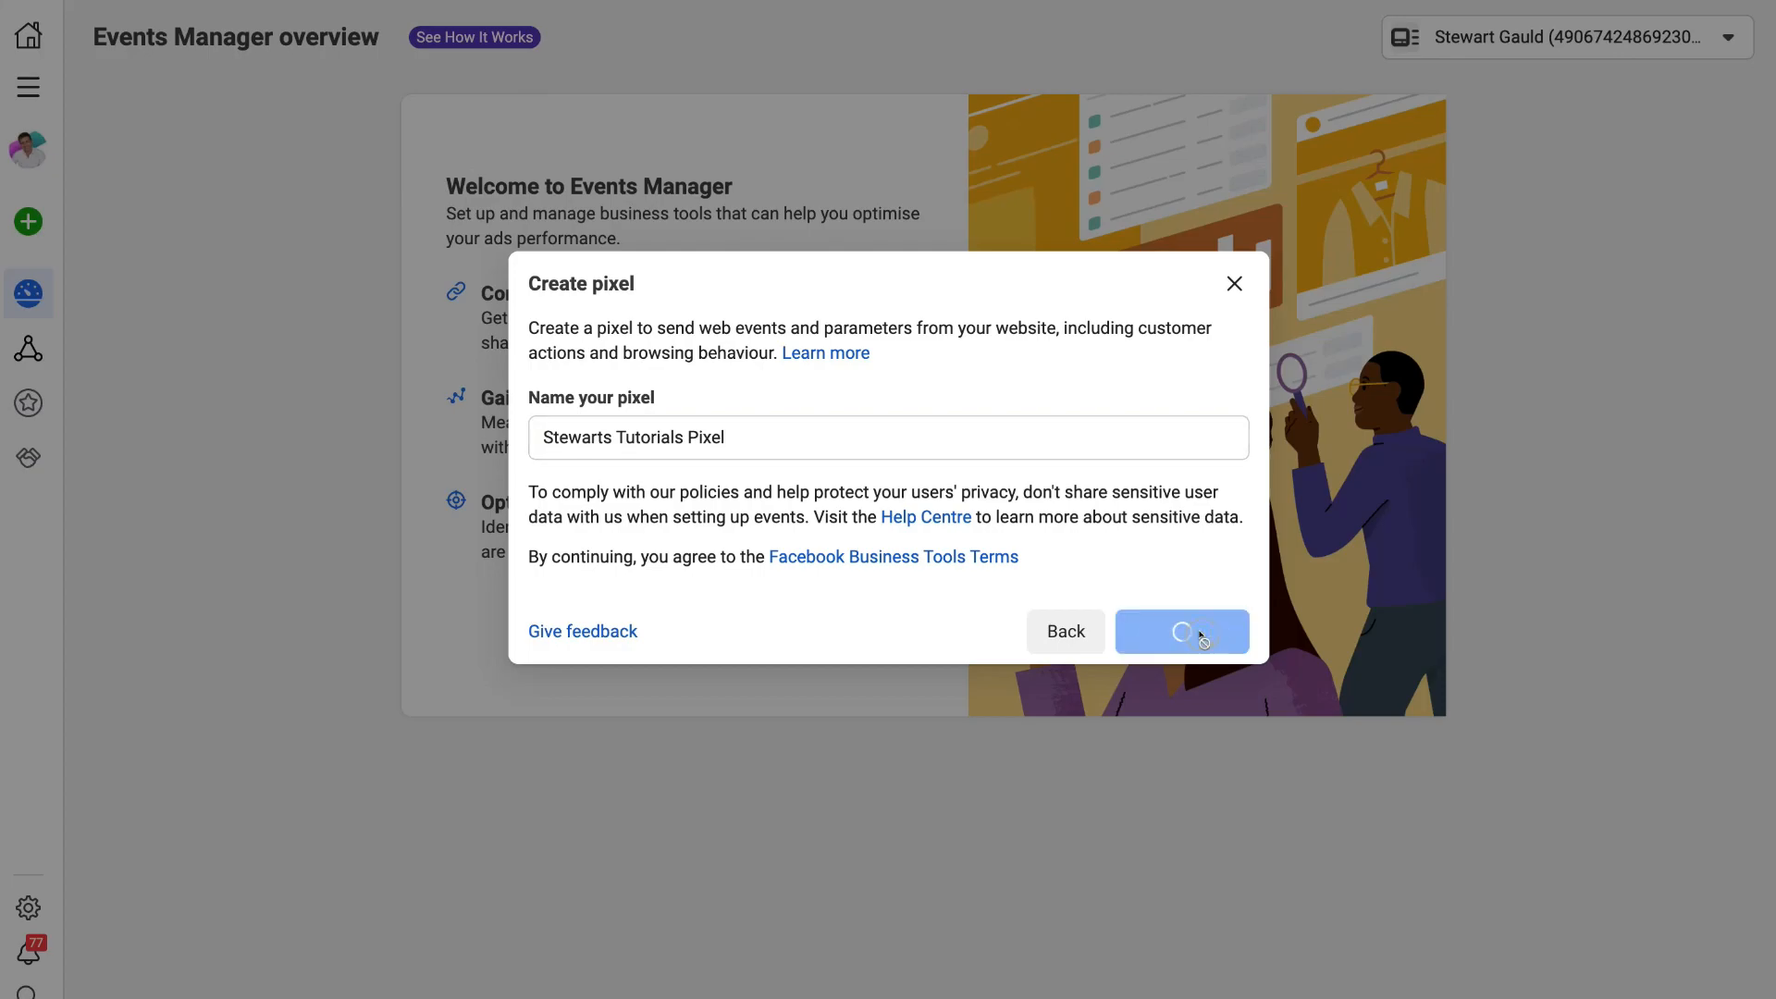
left_click(1180, 630)
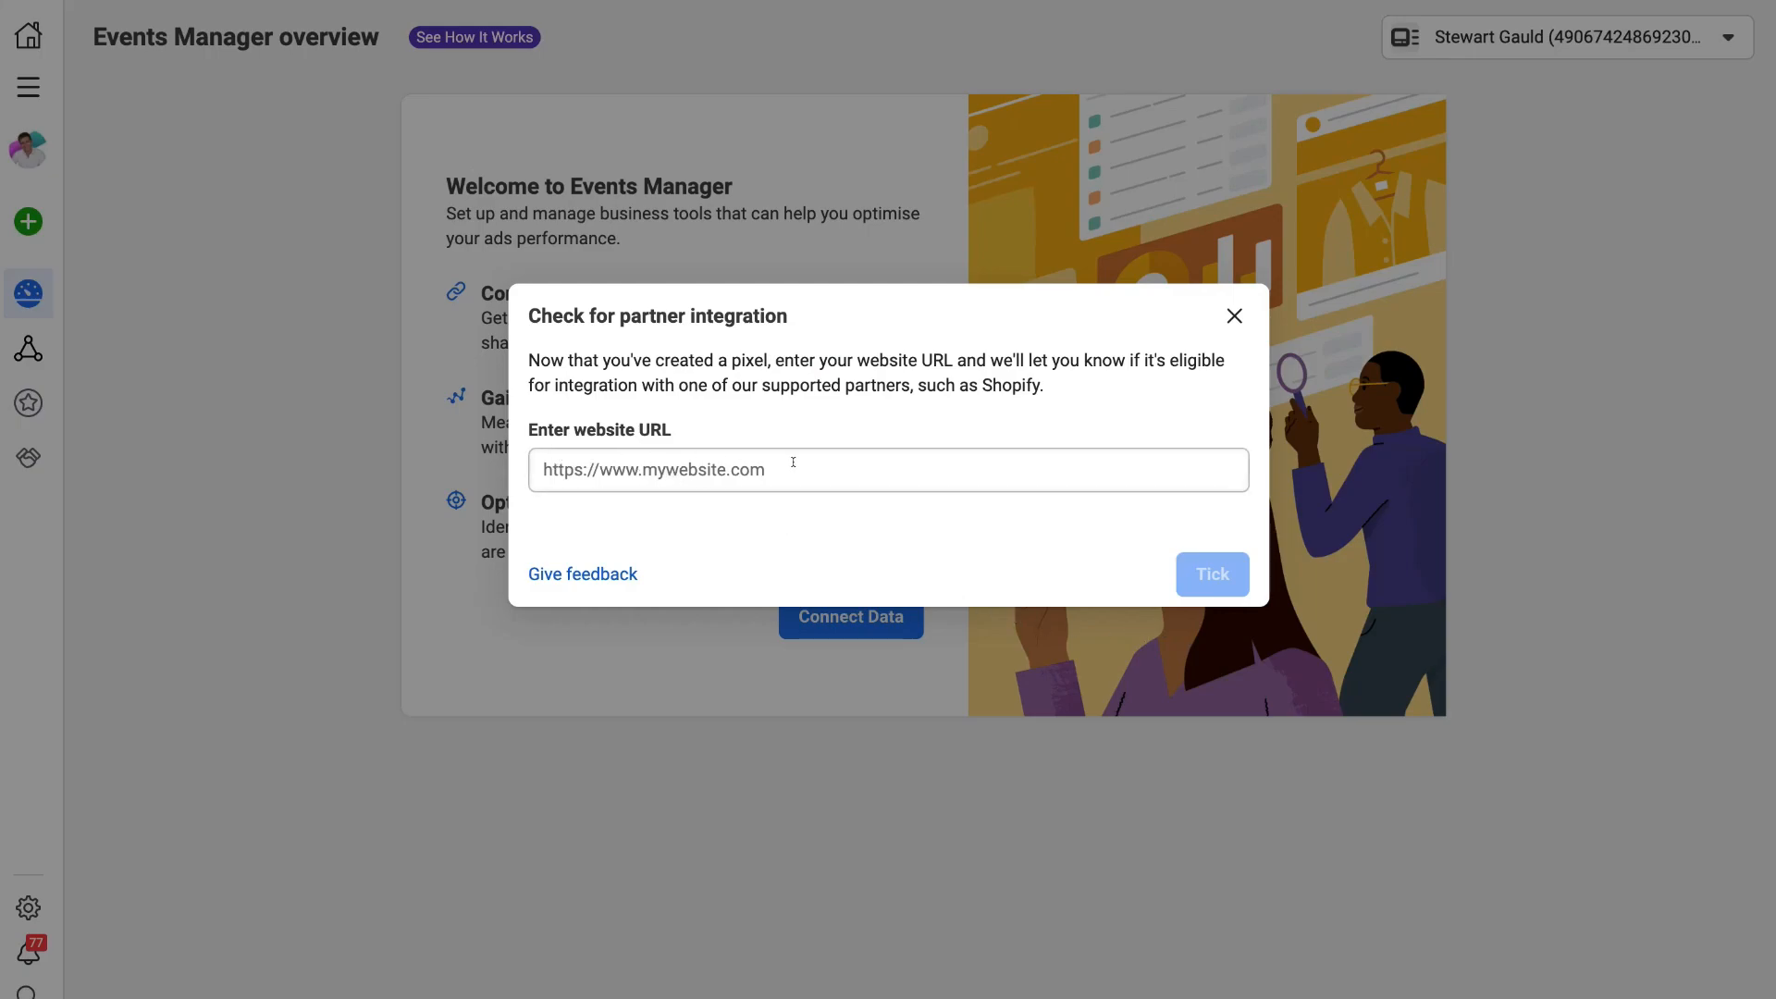
type("https://www.stewartstutorials.com")
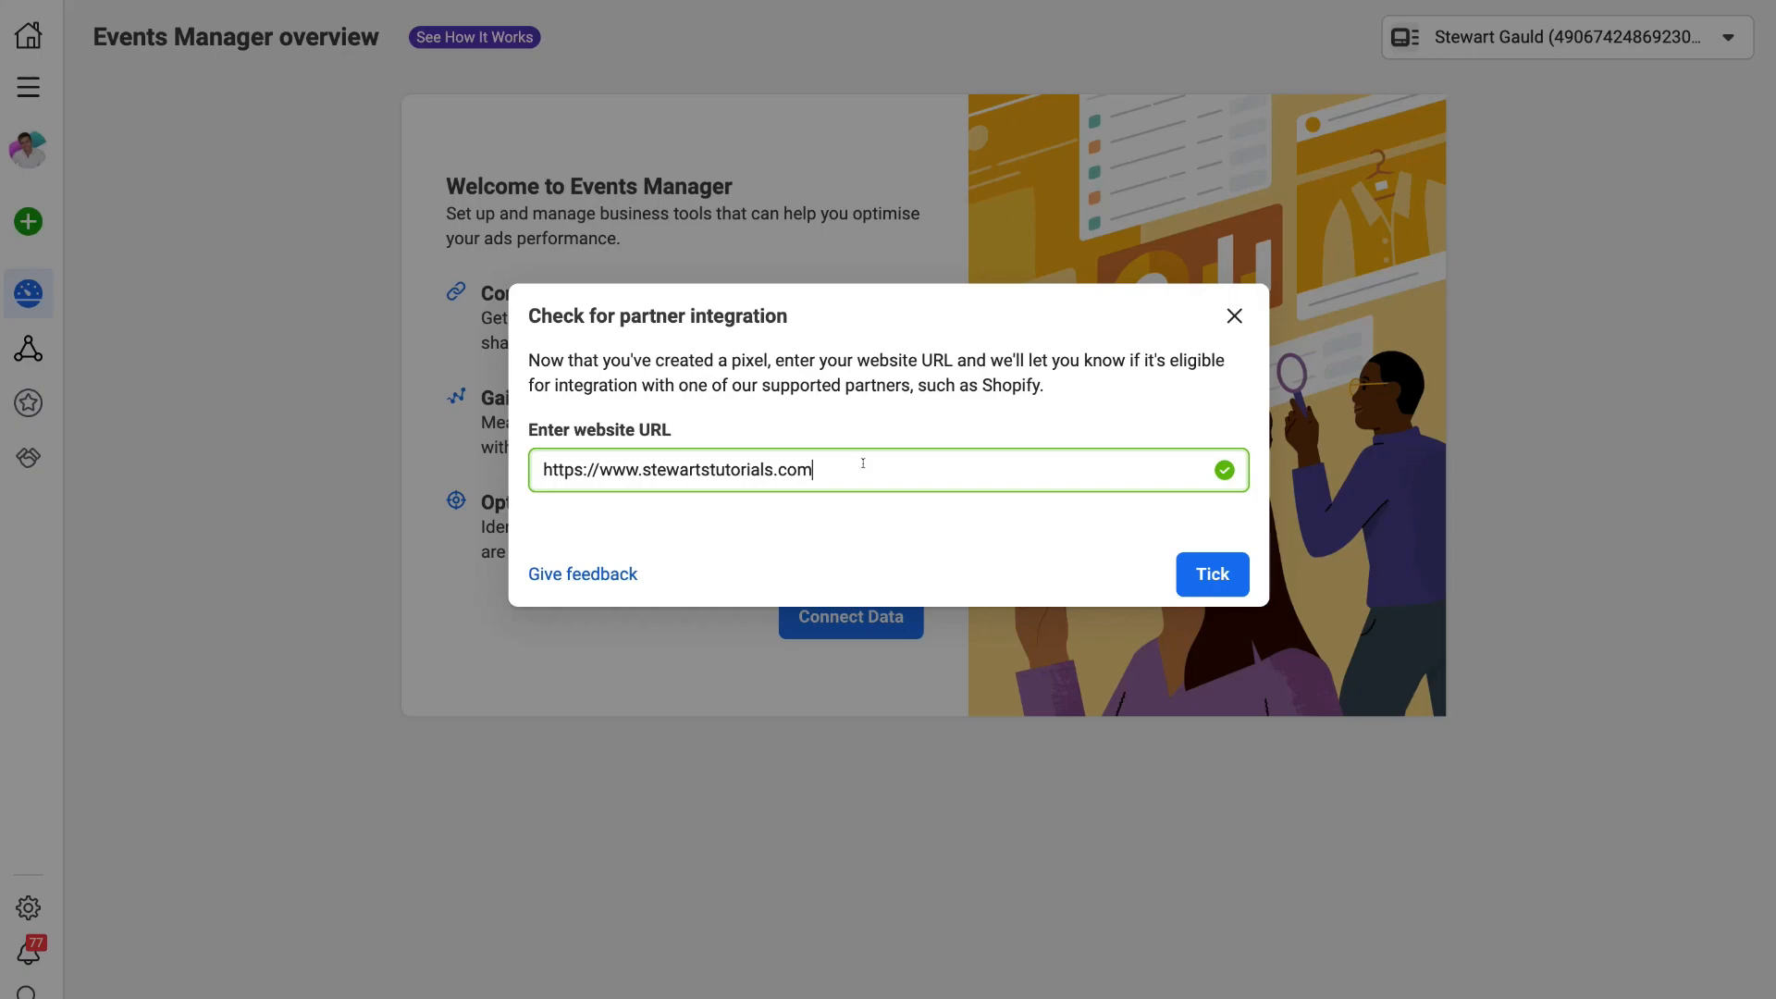
mouse_move(584, 459)
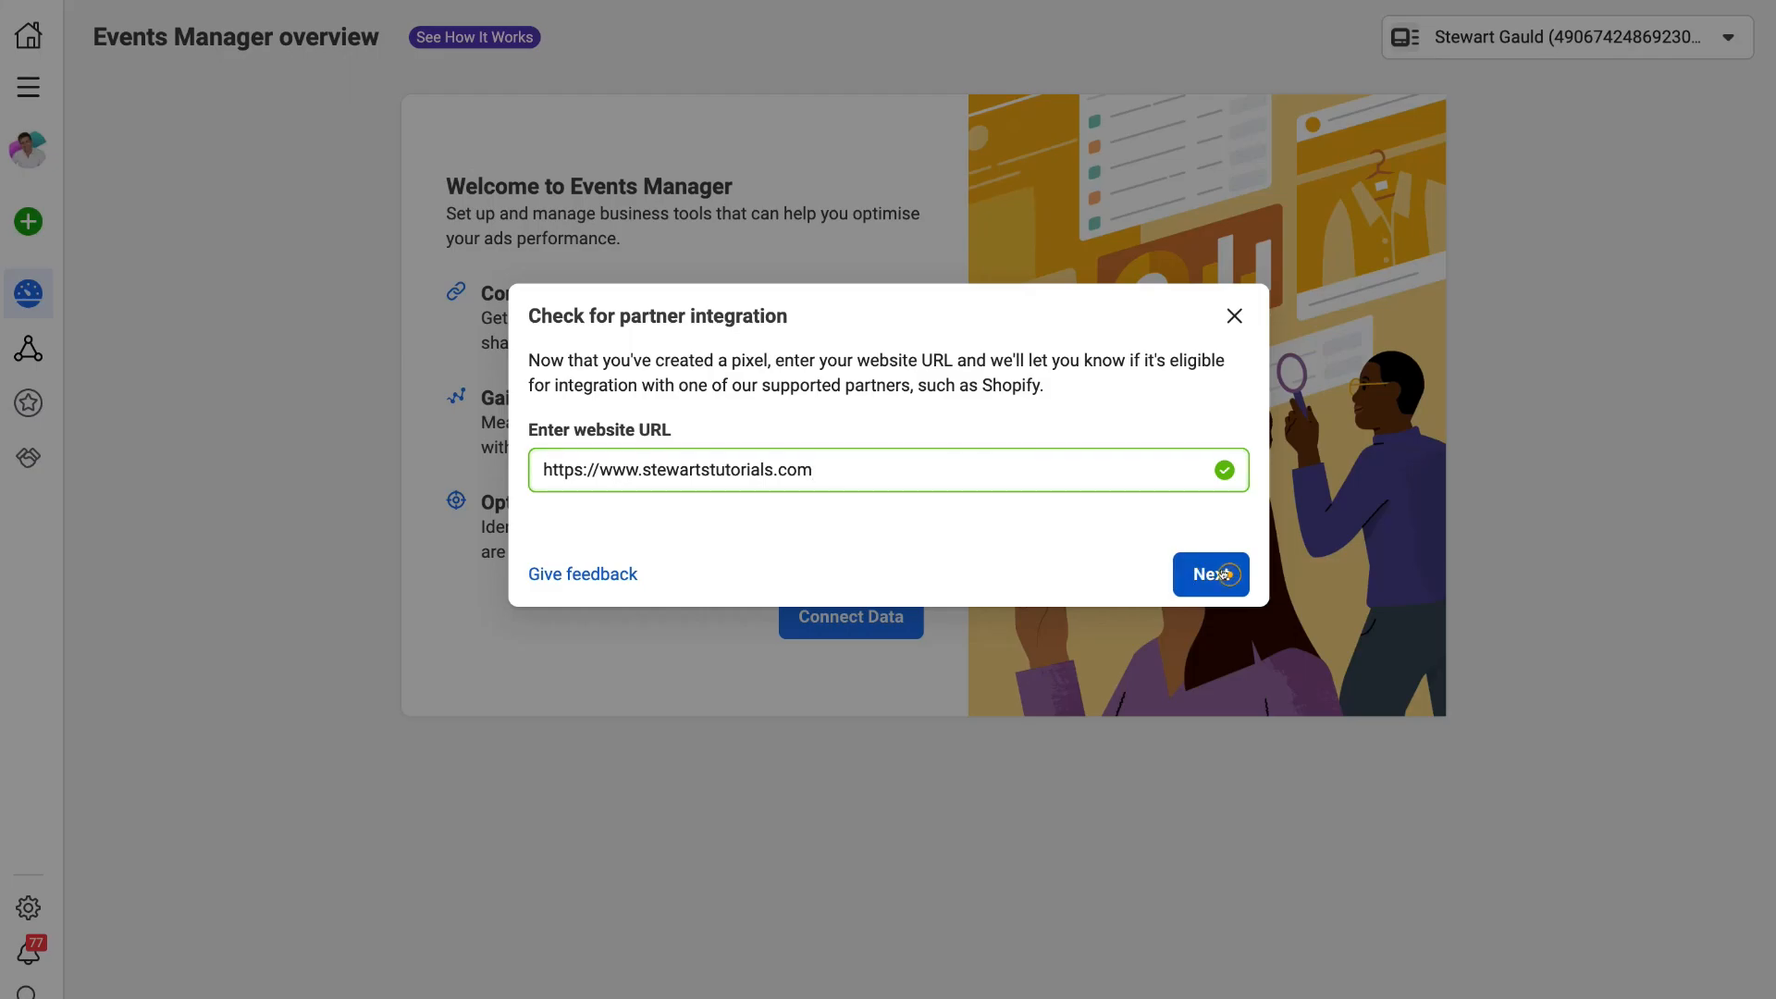
left_click(1209, 573)
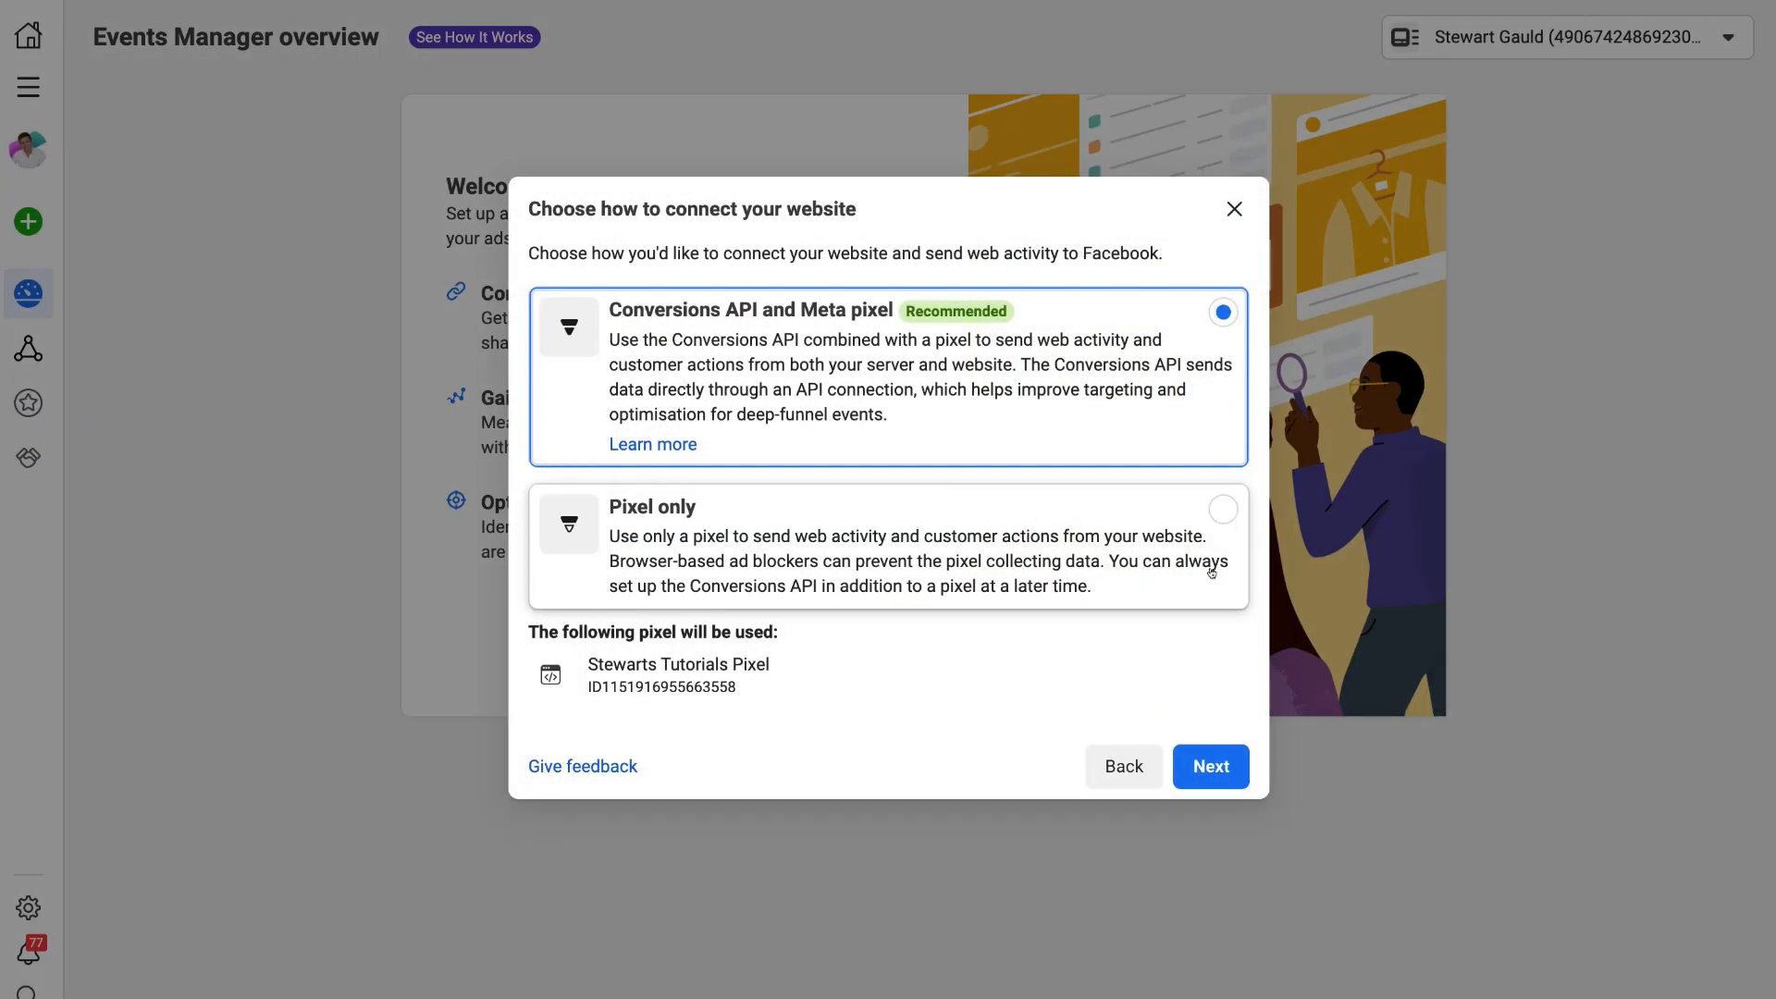
mouse_move(708, 337)
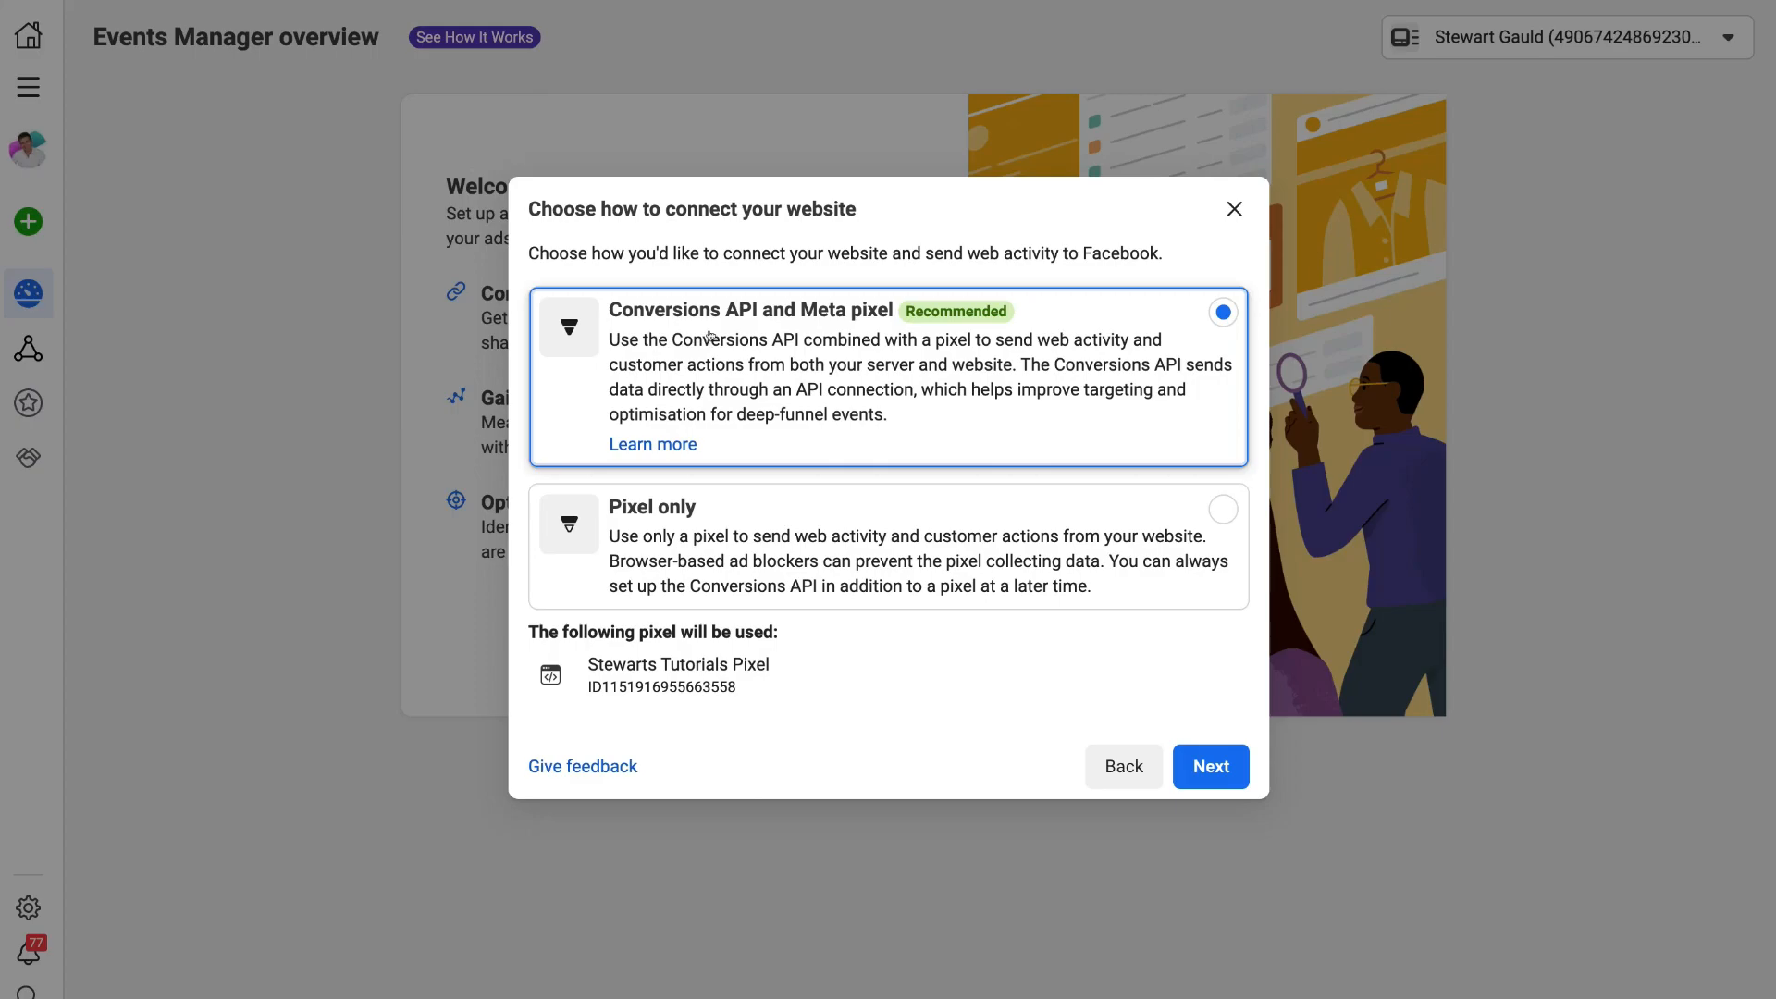
mouse_move(965, 328)
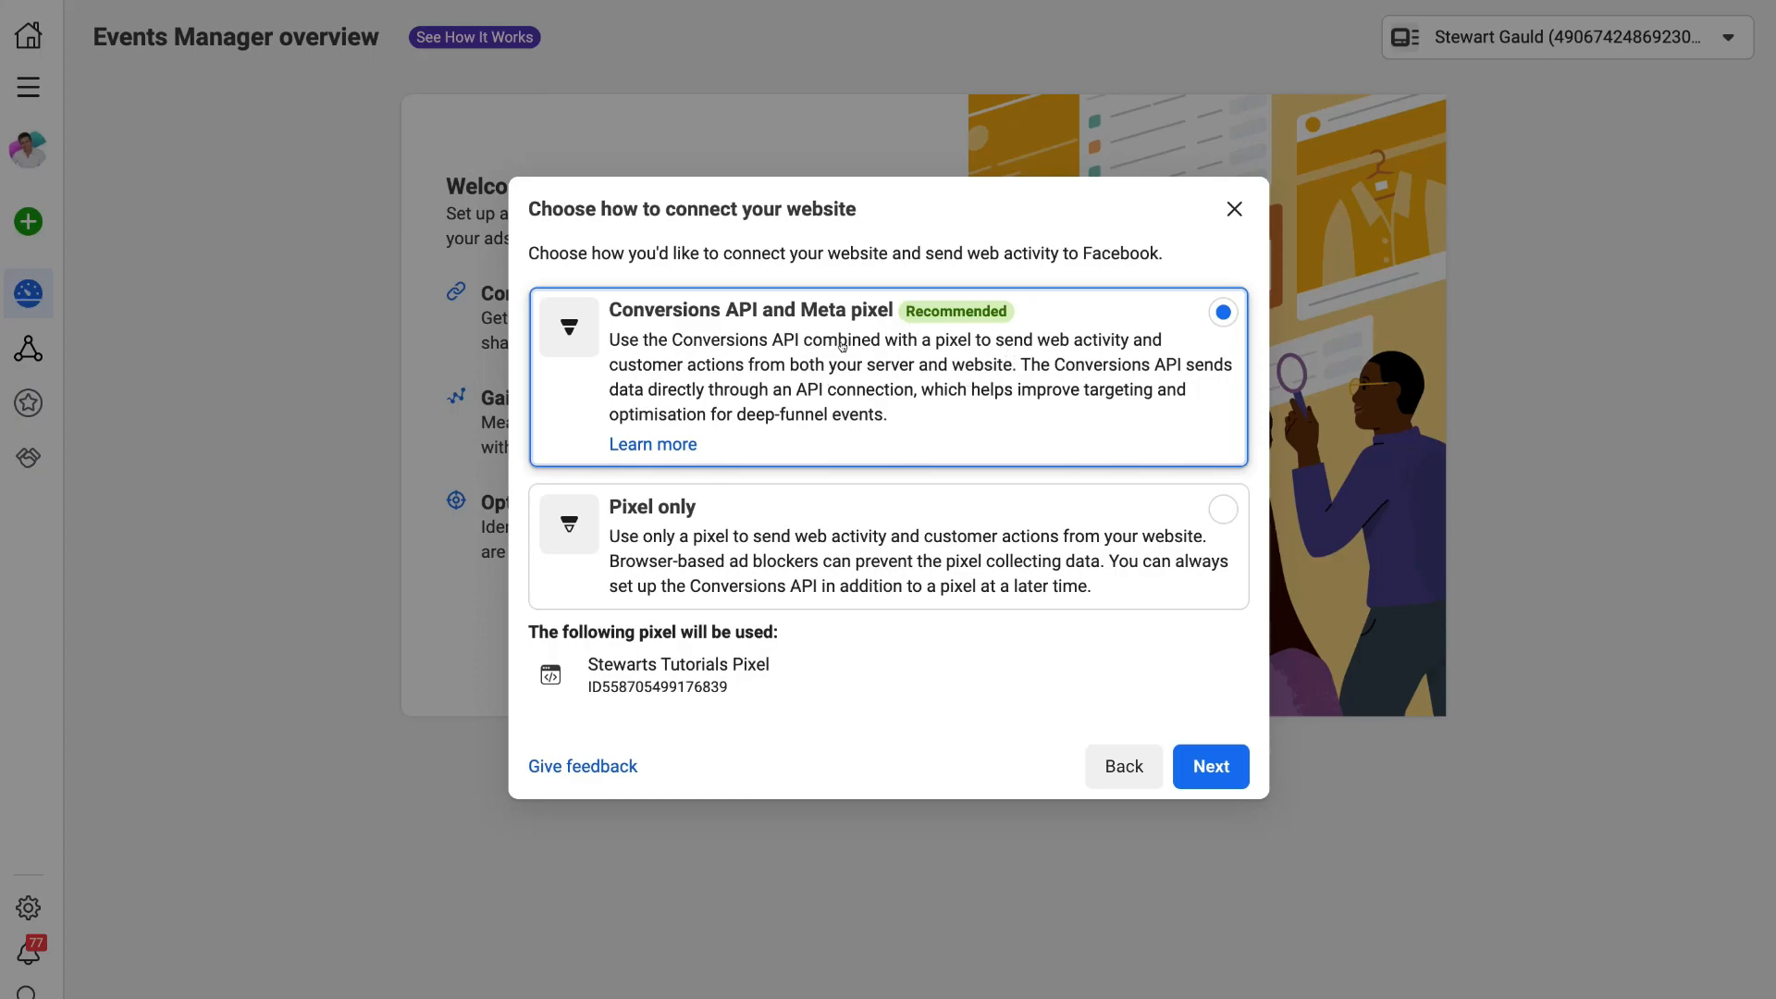
mouse_move(831, 632)
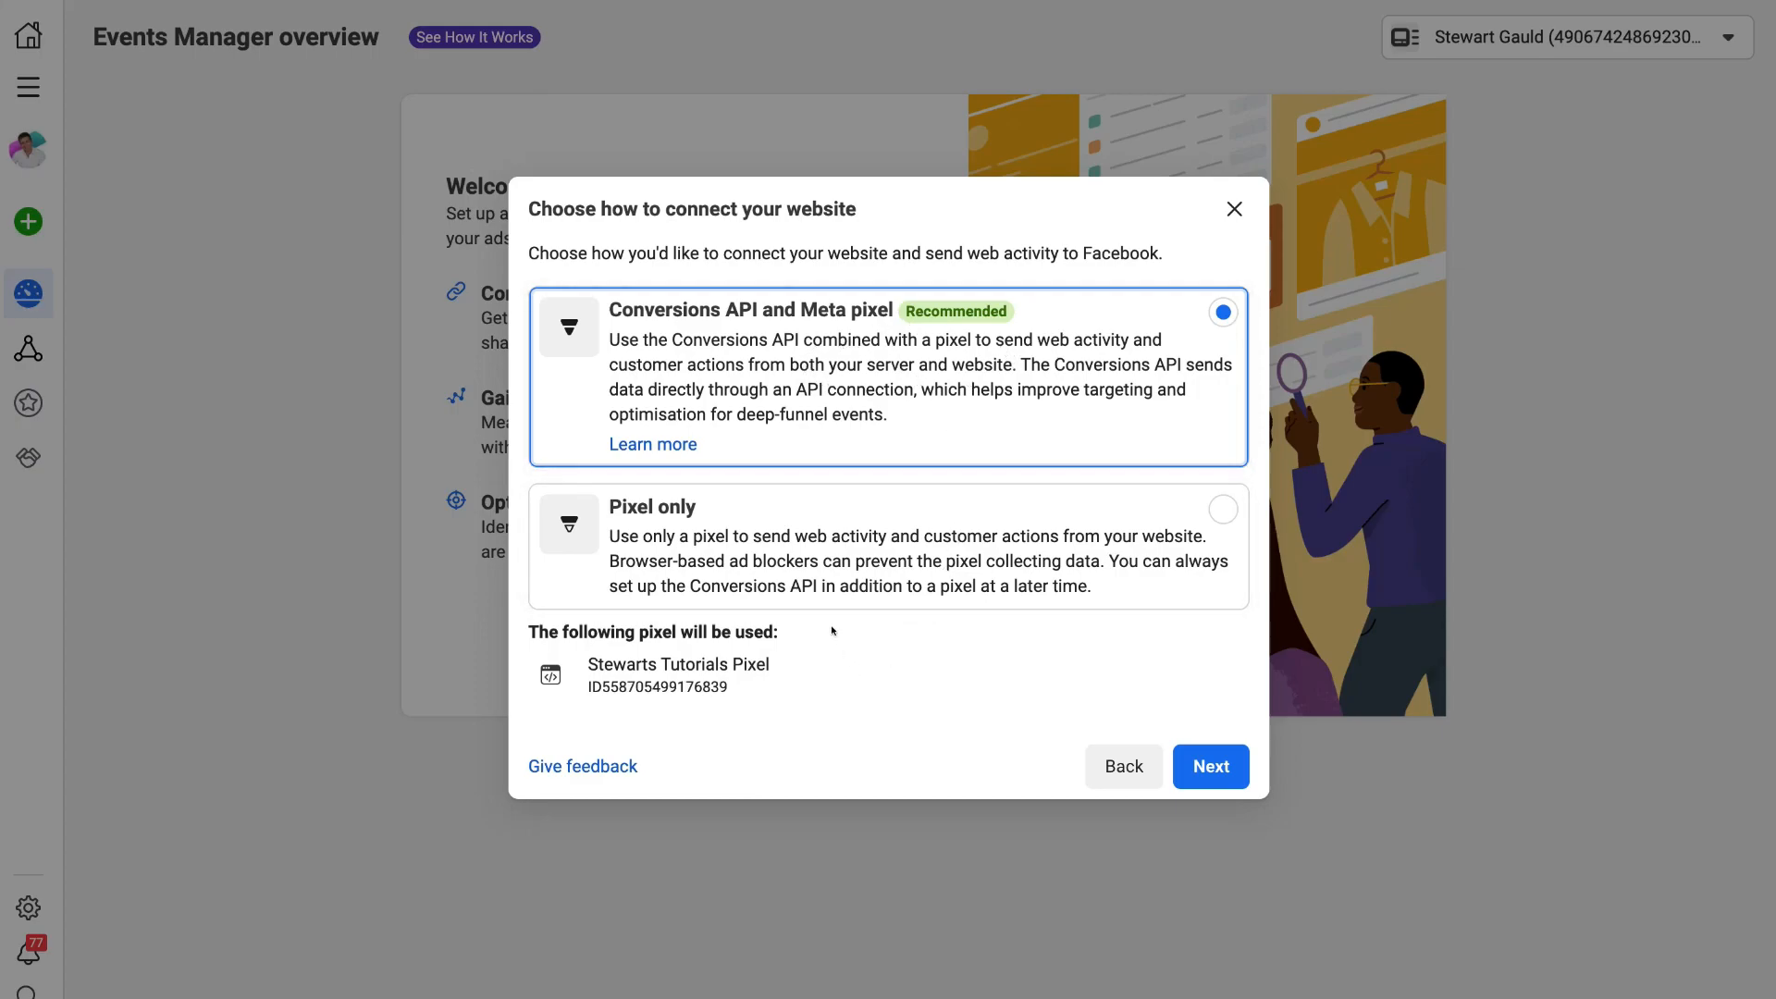
mouse_move(838, 703)
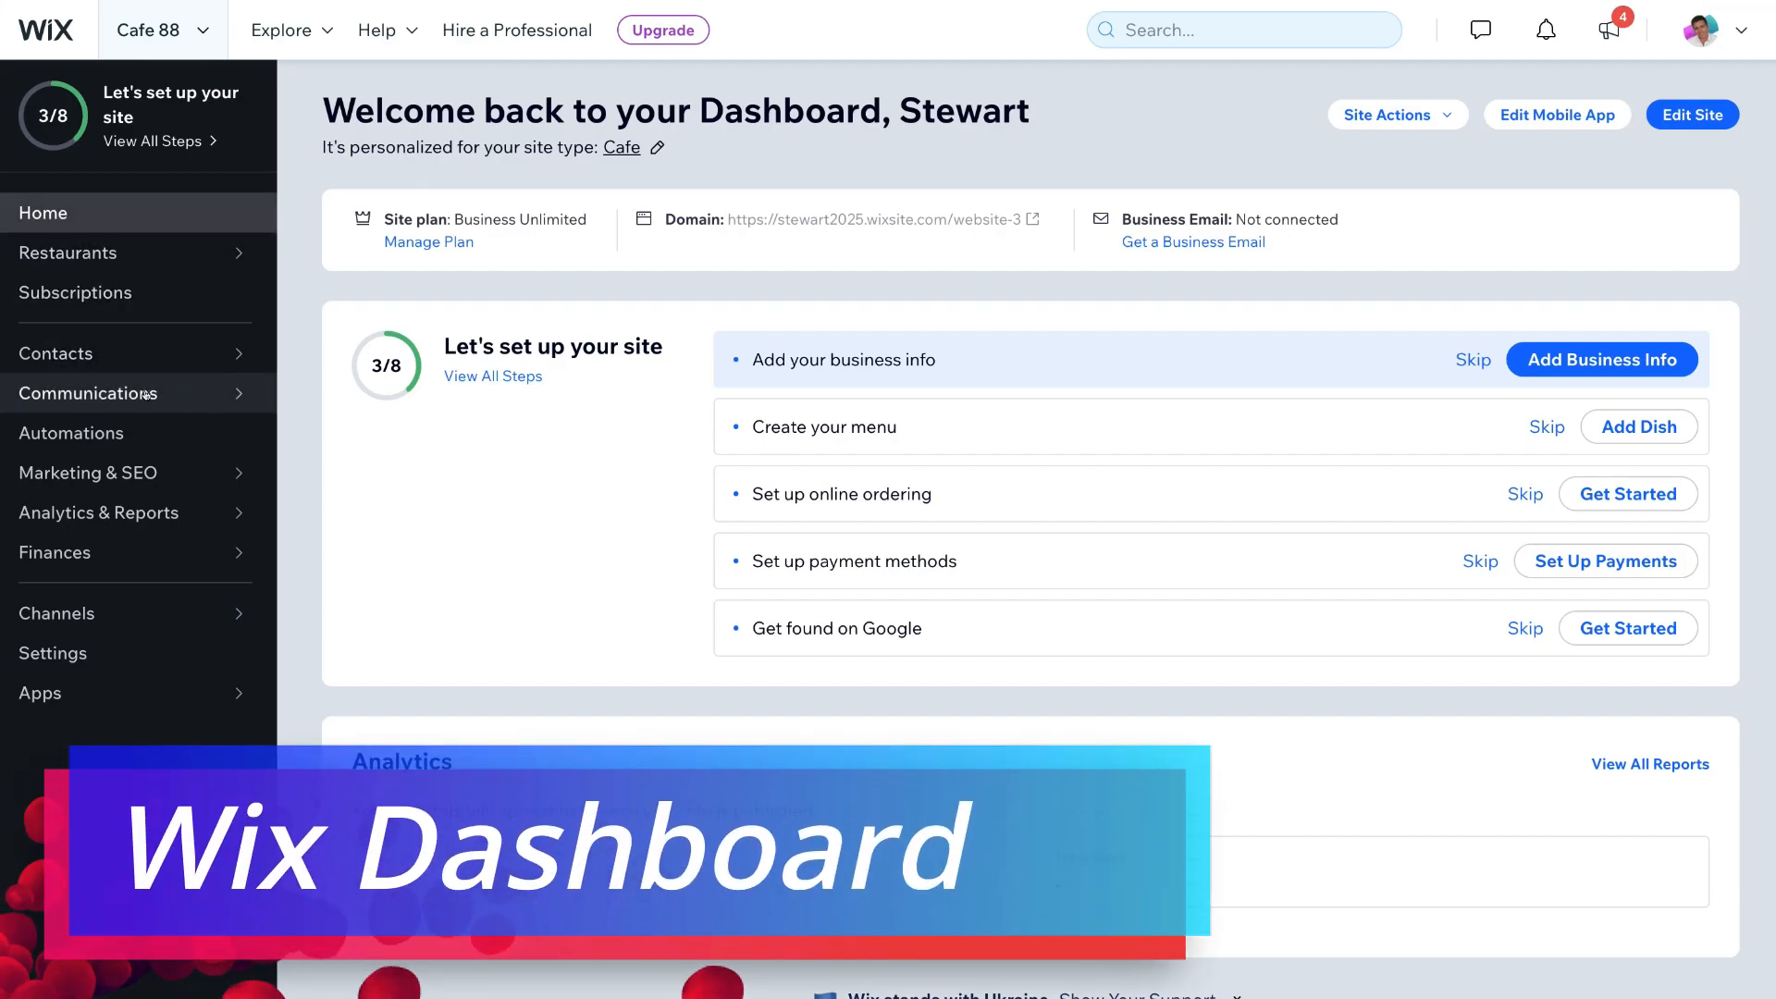
Step: From Wix Marketing Integrations, start connecting Facebook Pixel & CAPI to Facebook
left_click(89, 472)
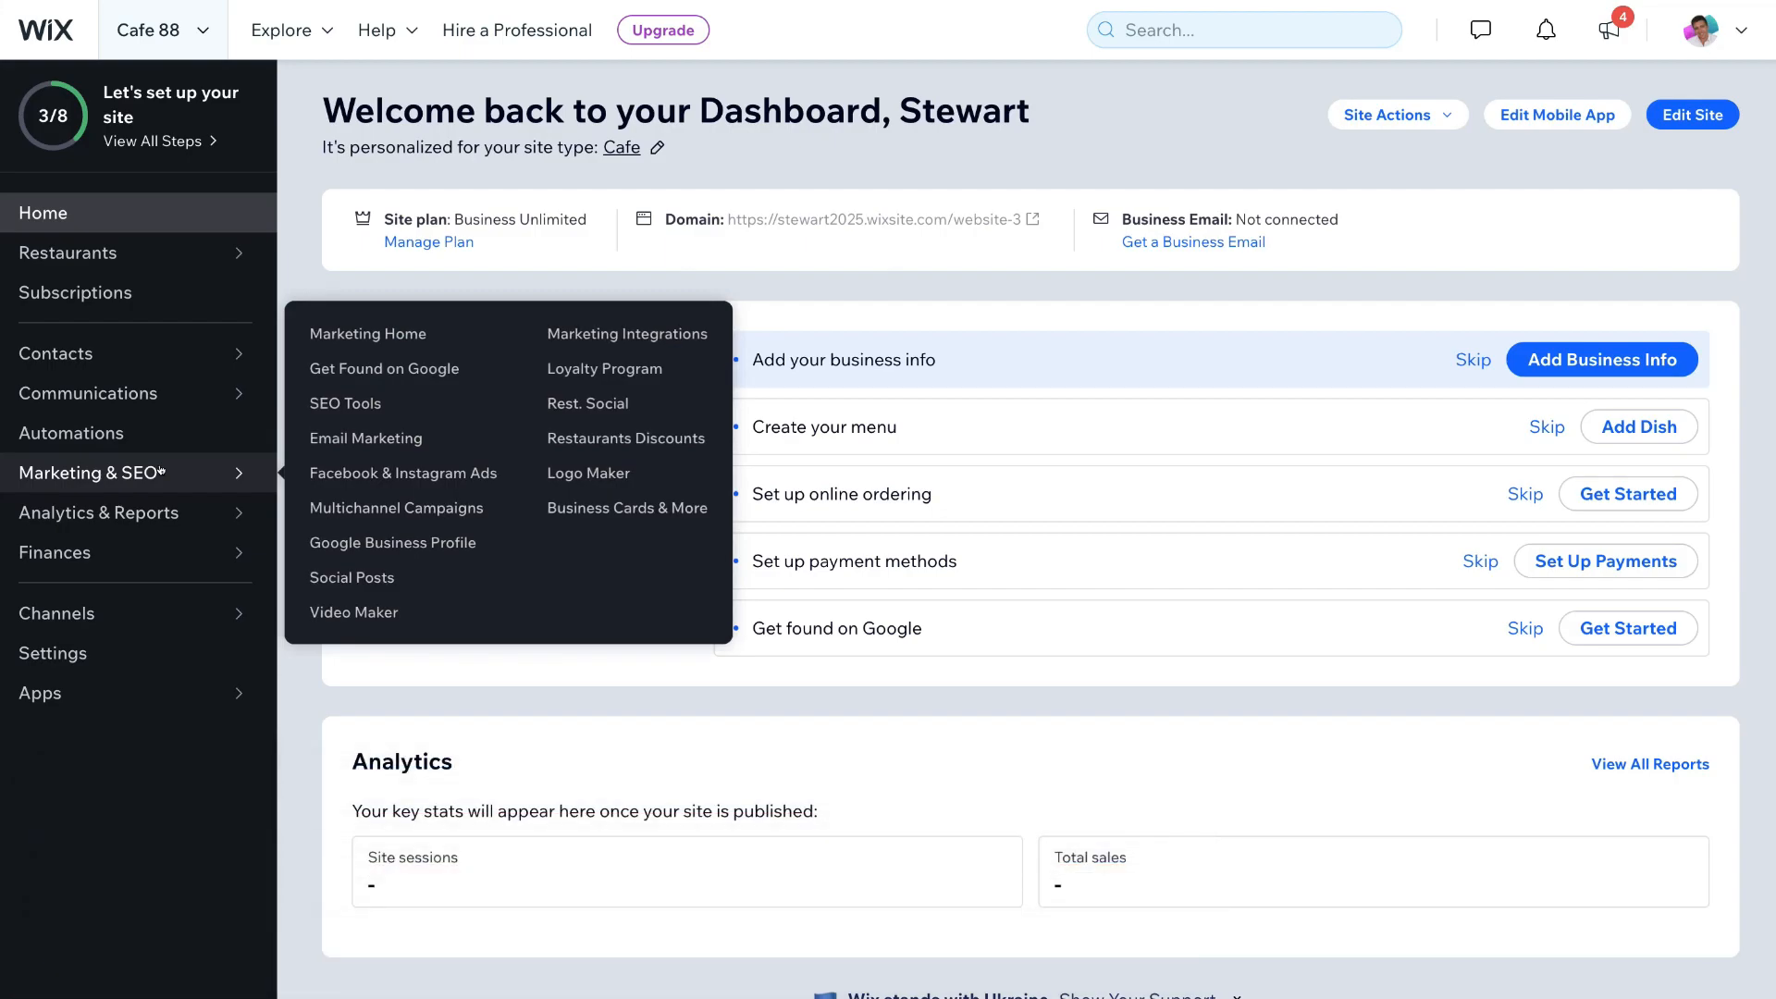
mouse_move(625, 333)
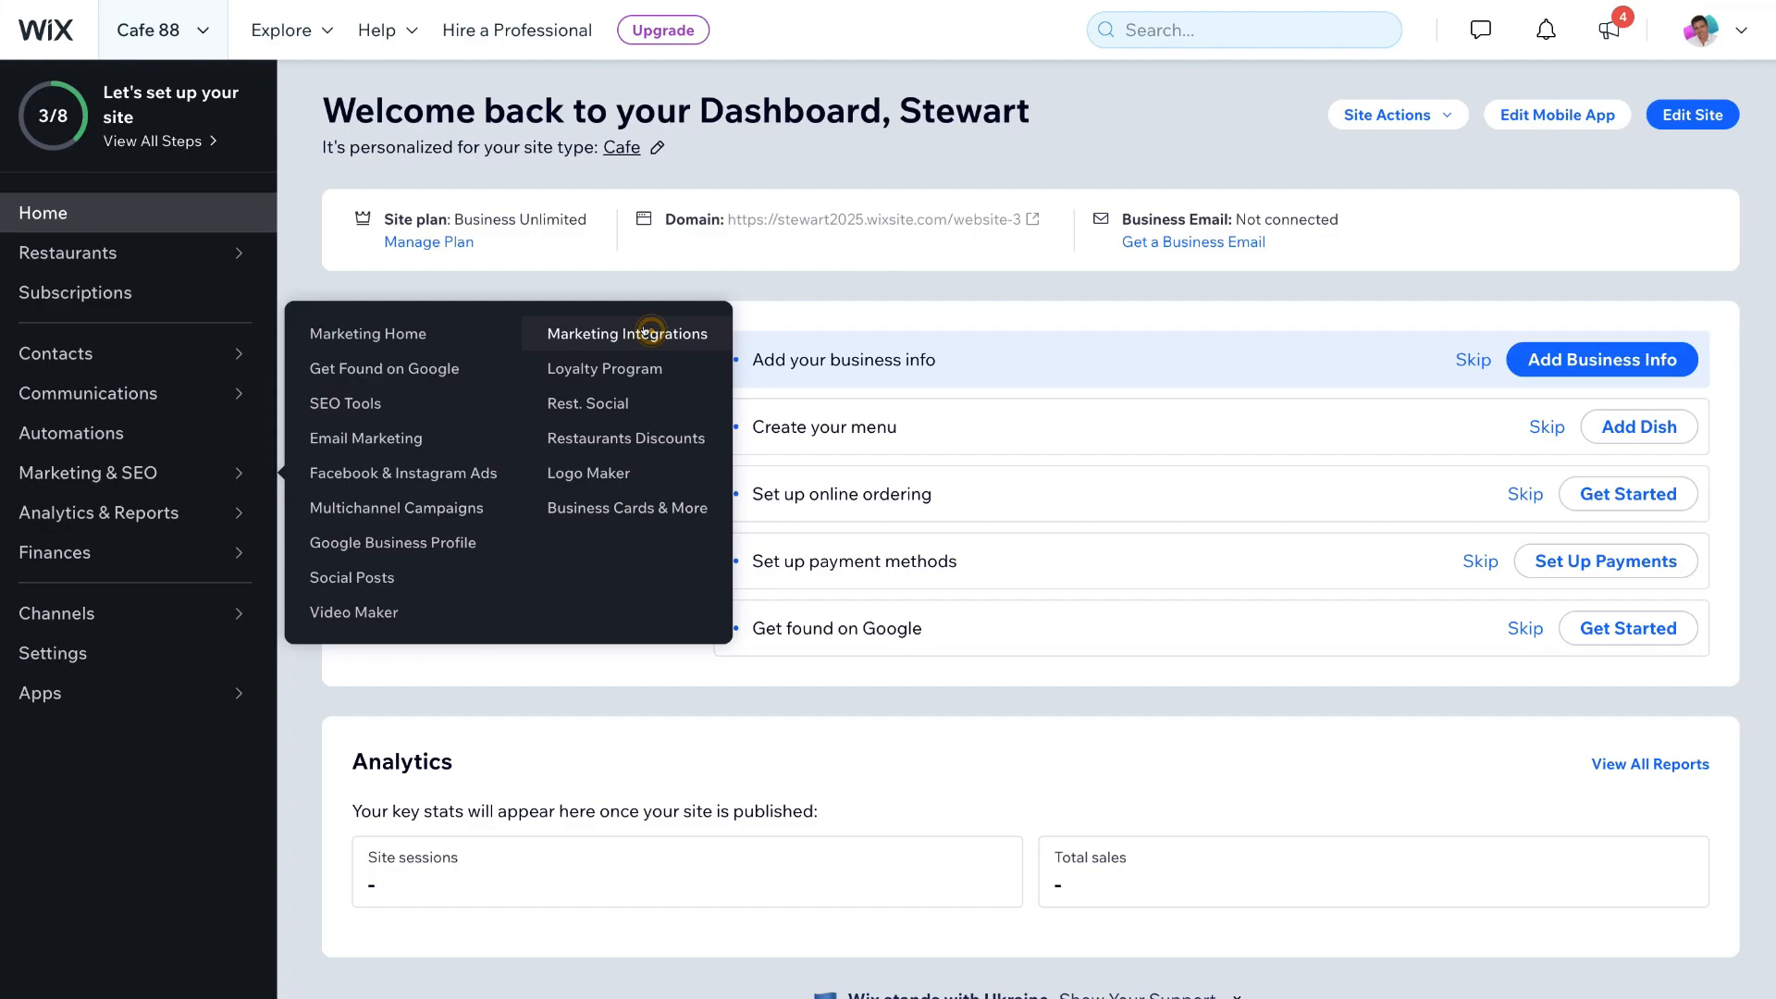
left_click(624, 333)
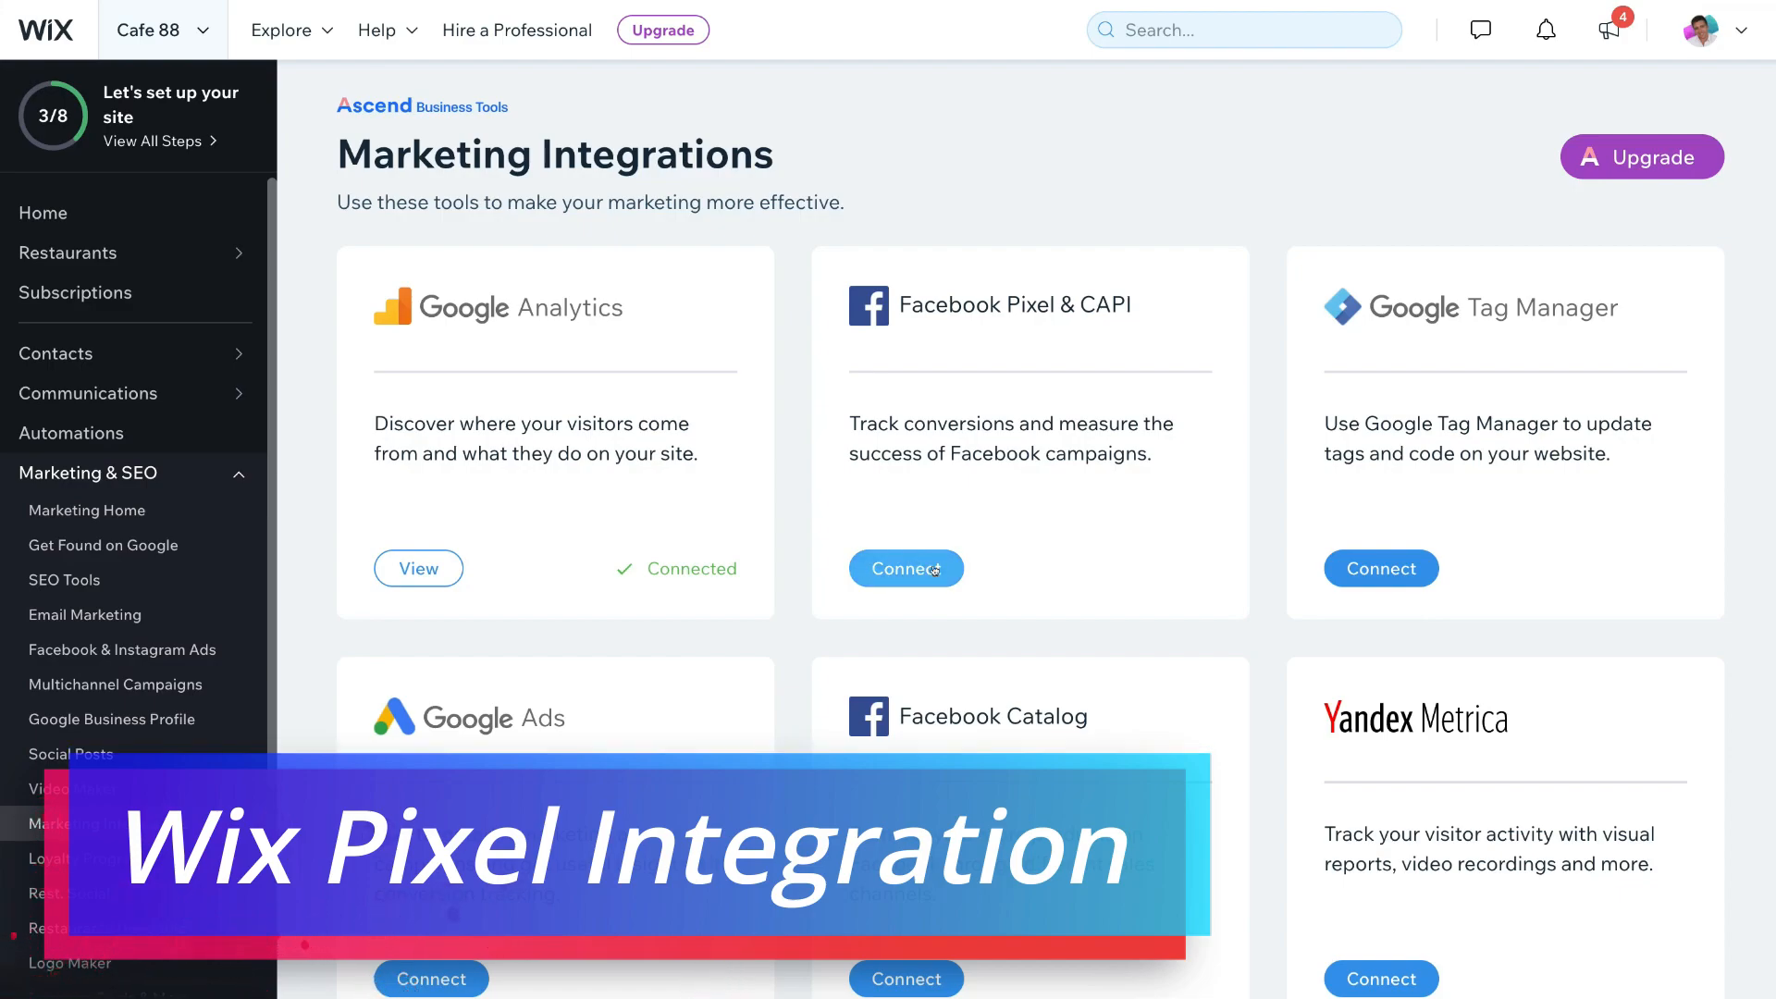
left_click(905, 569)
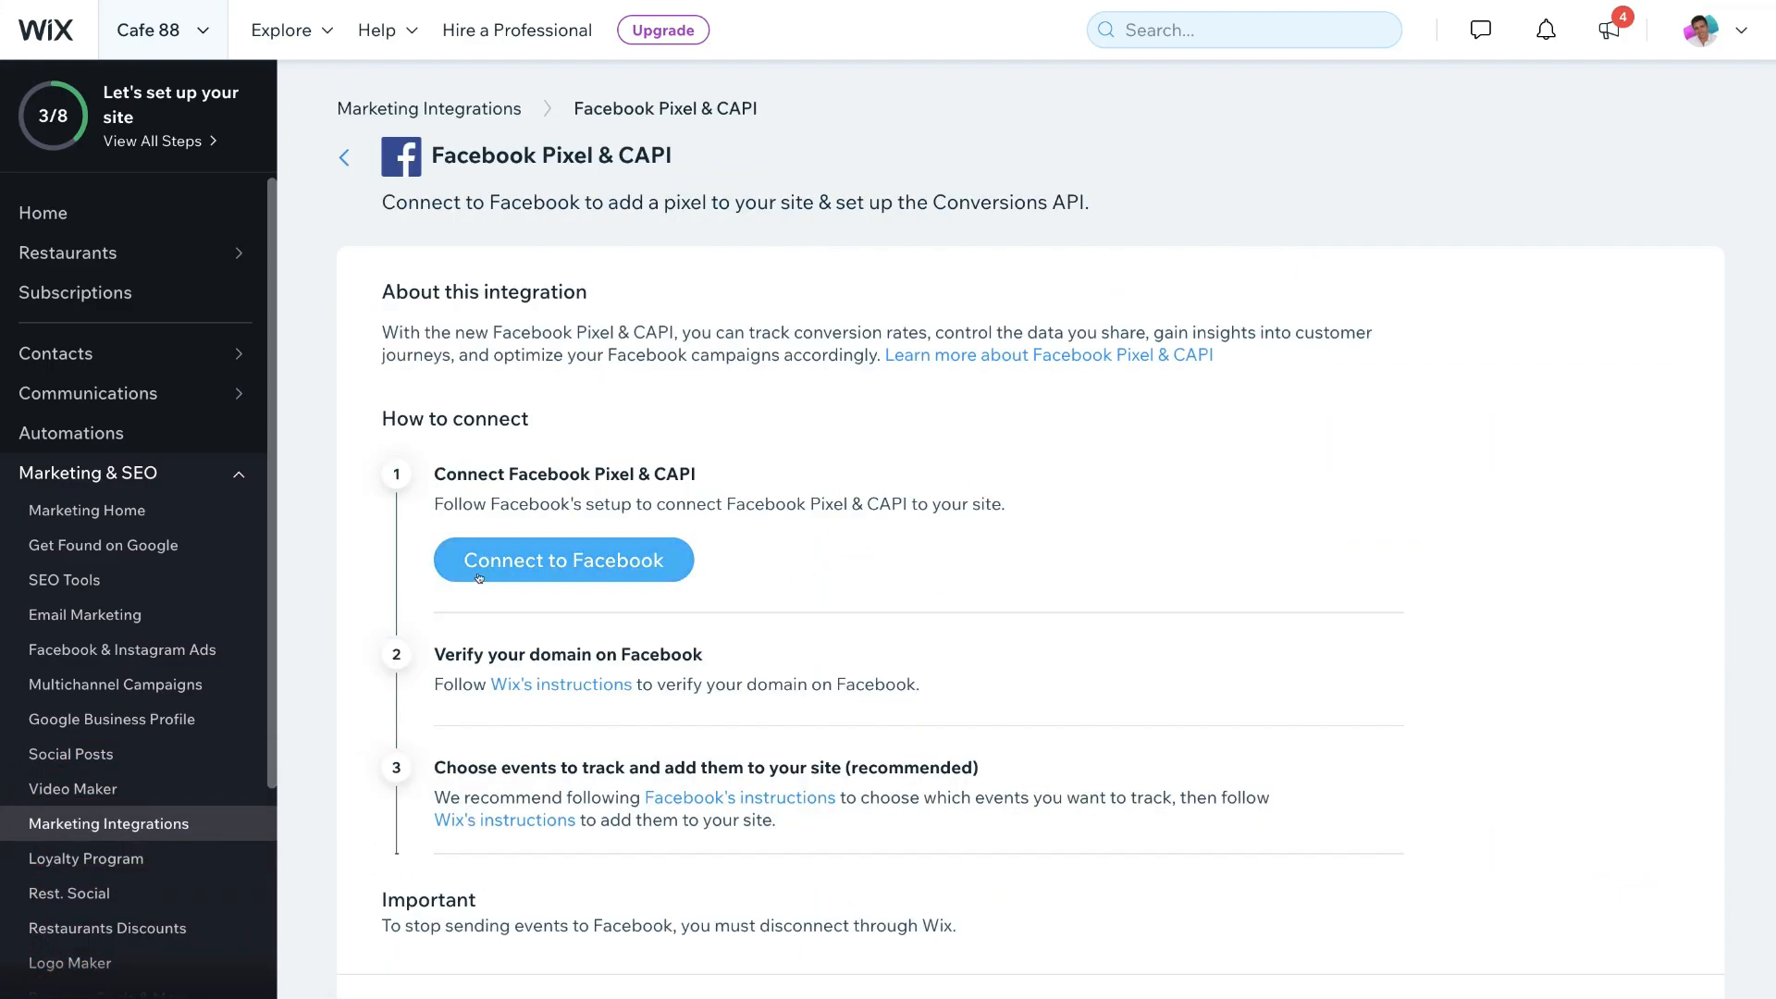
left_click(563, 560)
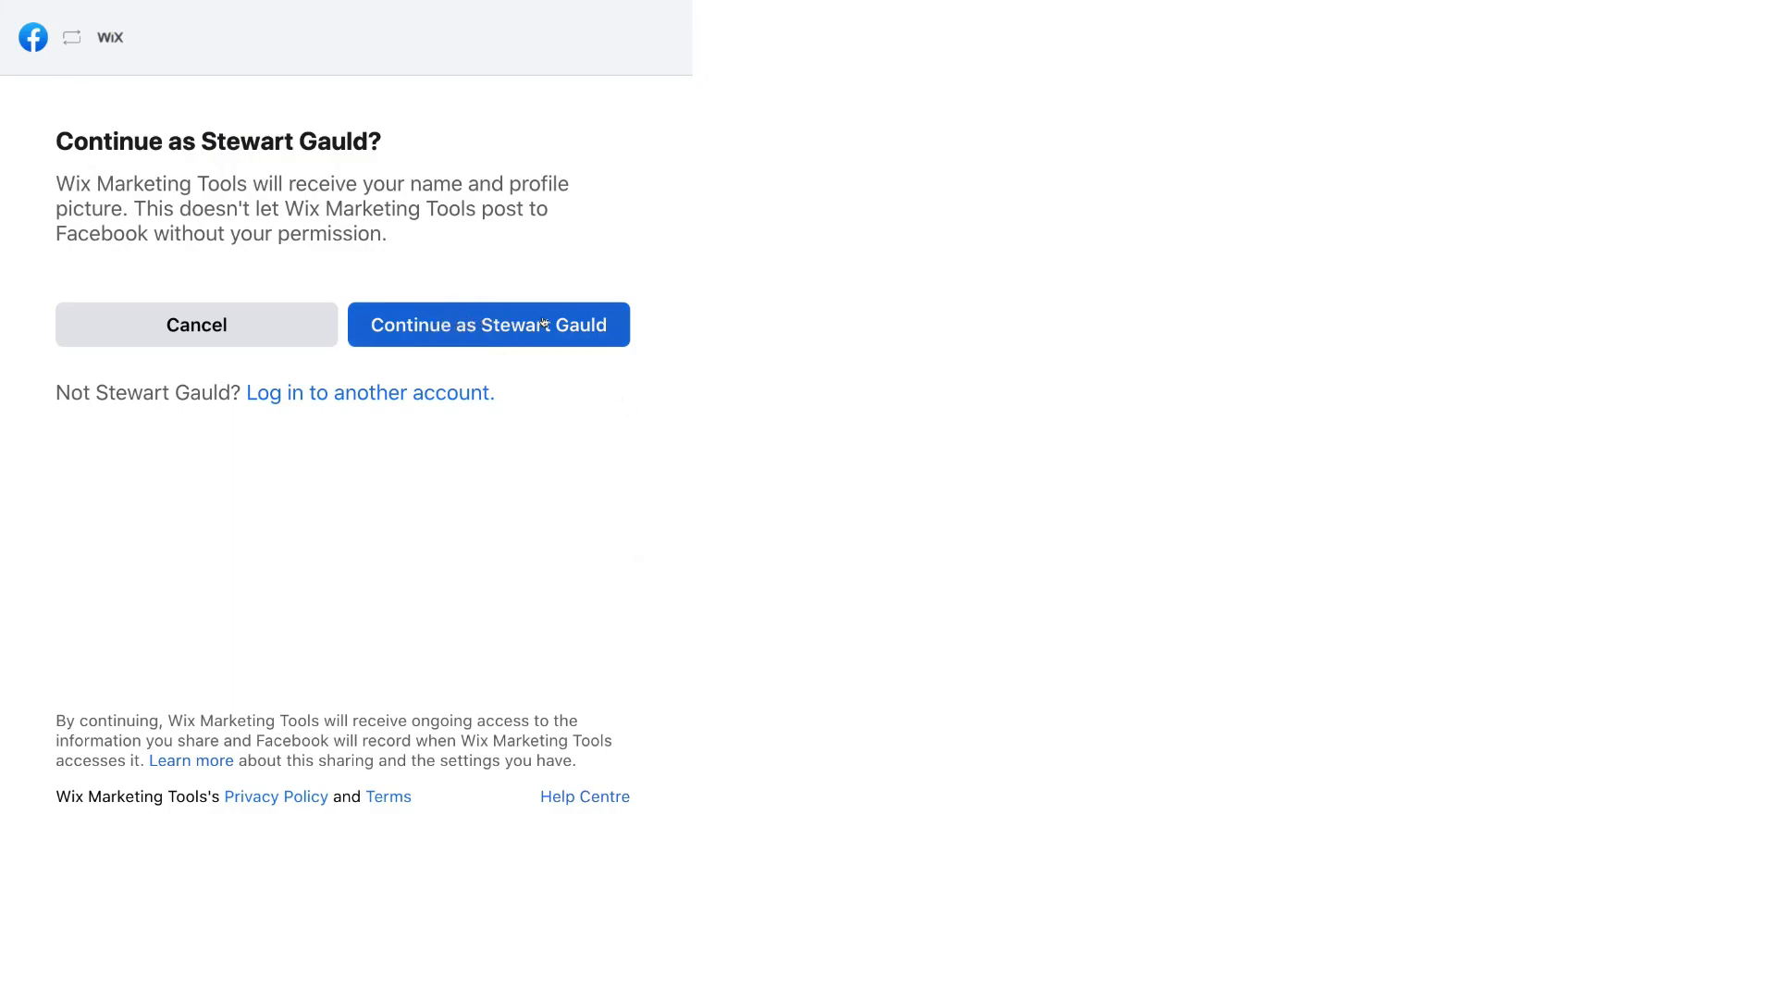
Step: Sign in, grant Wix Marketing Tools permissions, and select Stewarts Tutorials Pixel
left_click(488, 323)
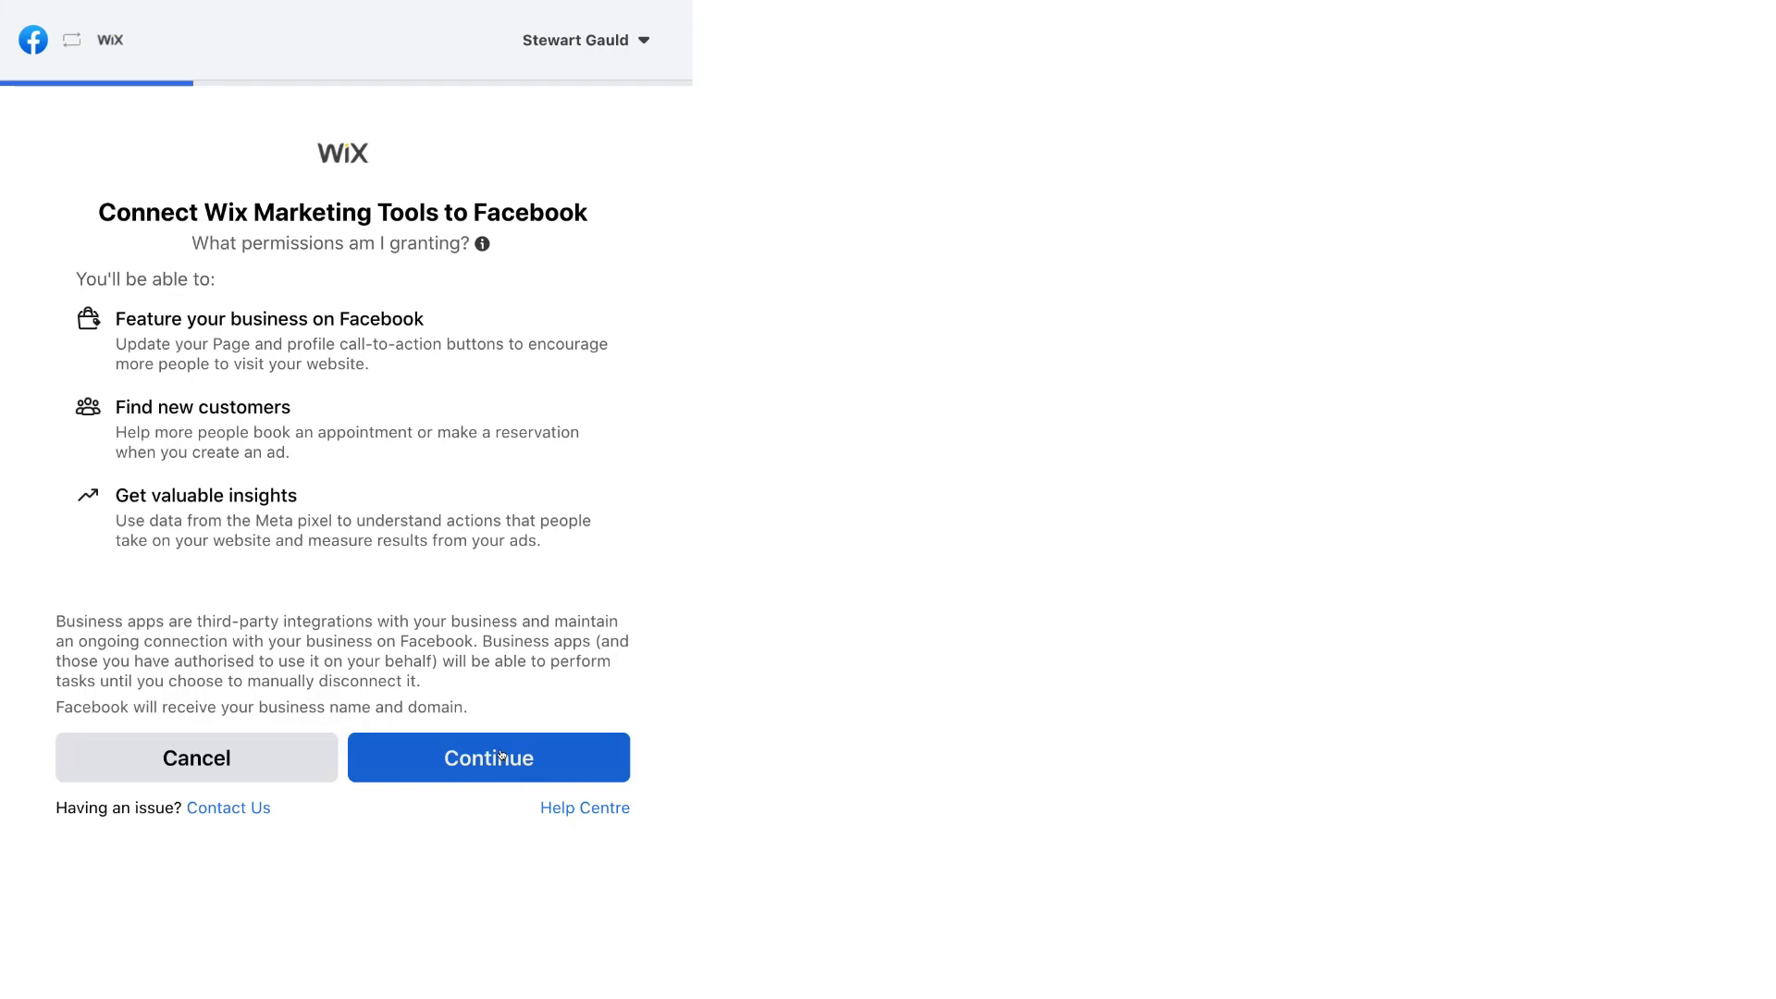
left_click(488, 757)
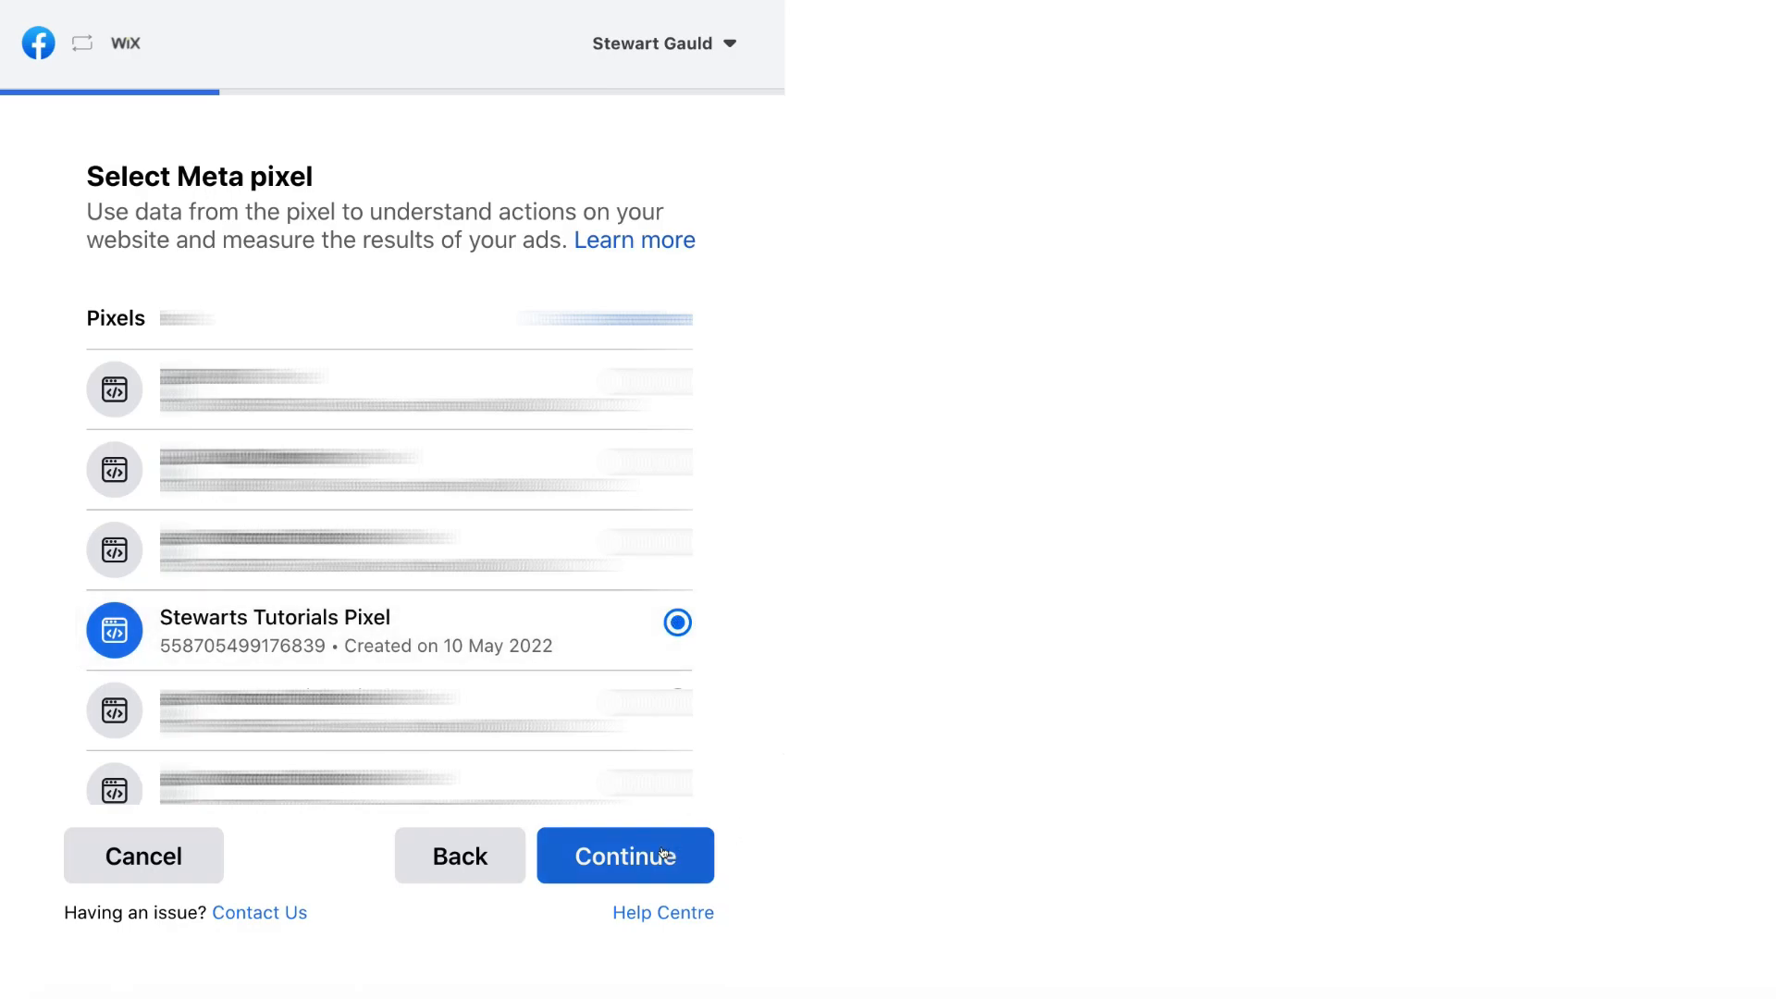
left_click(625, 855)
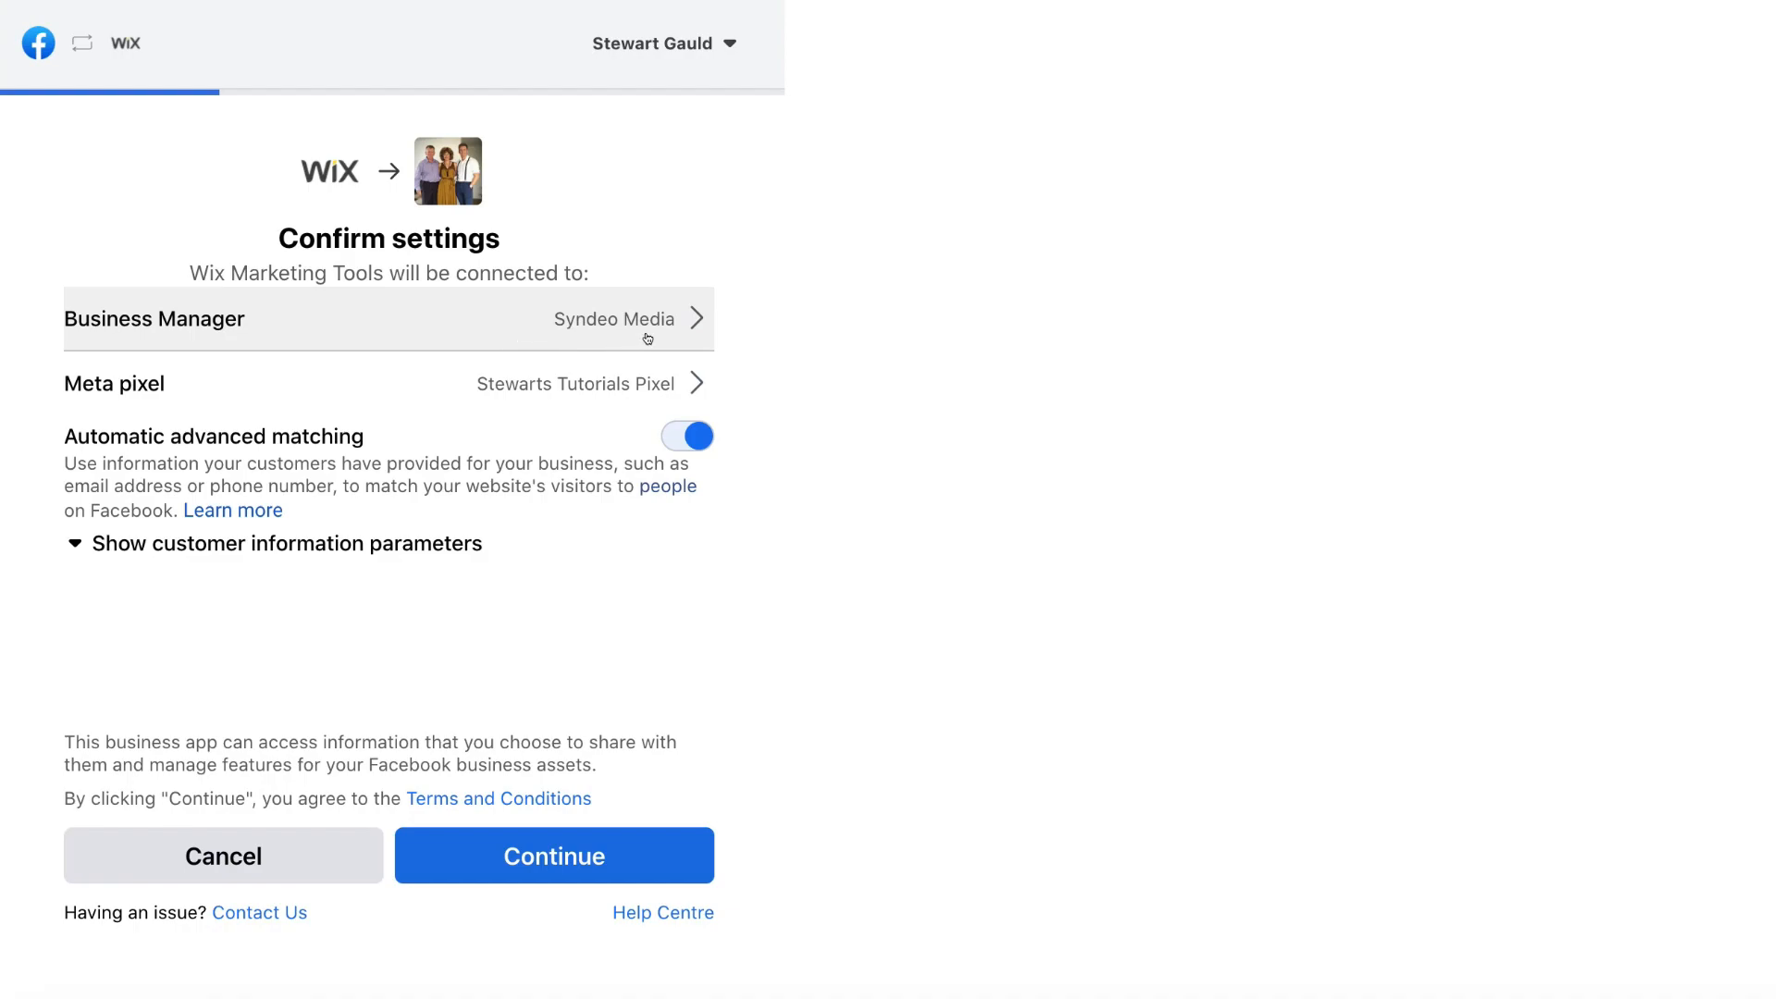
mouse_move(456, 389)
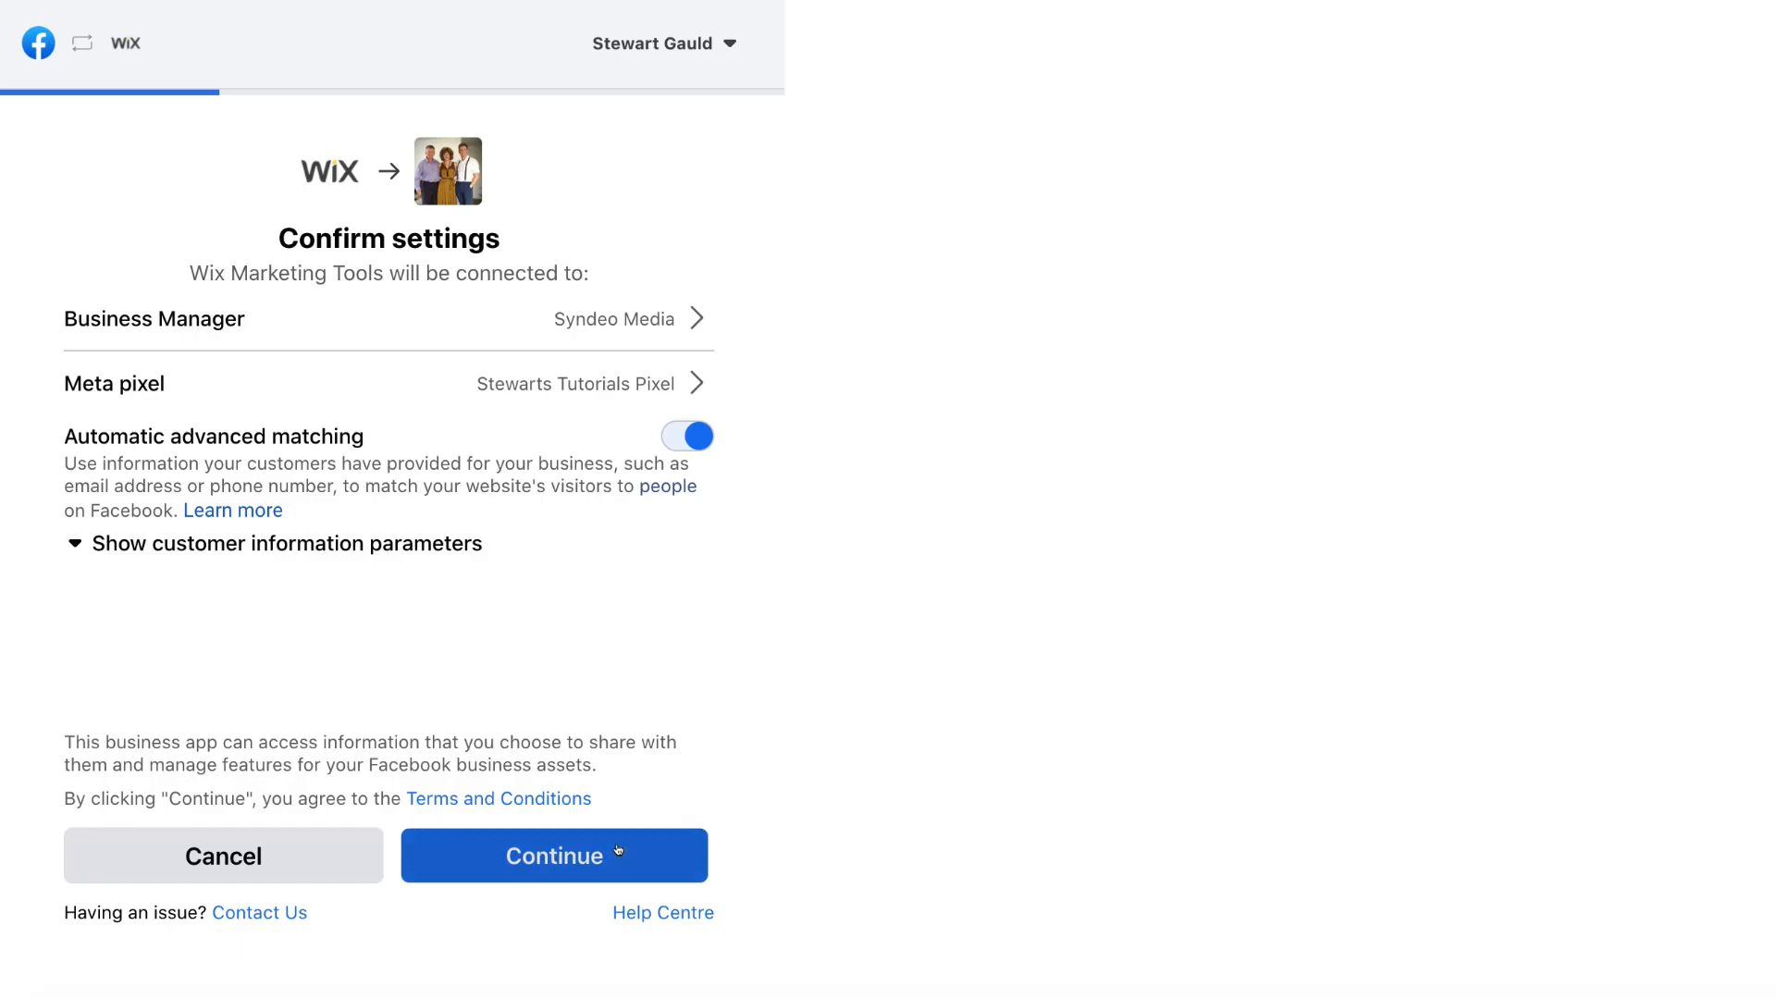
left_click(554, 855)
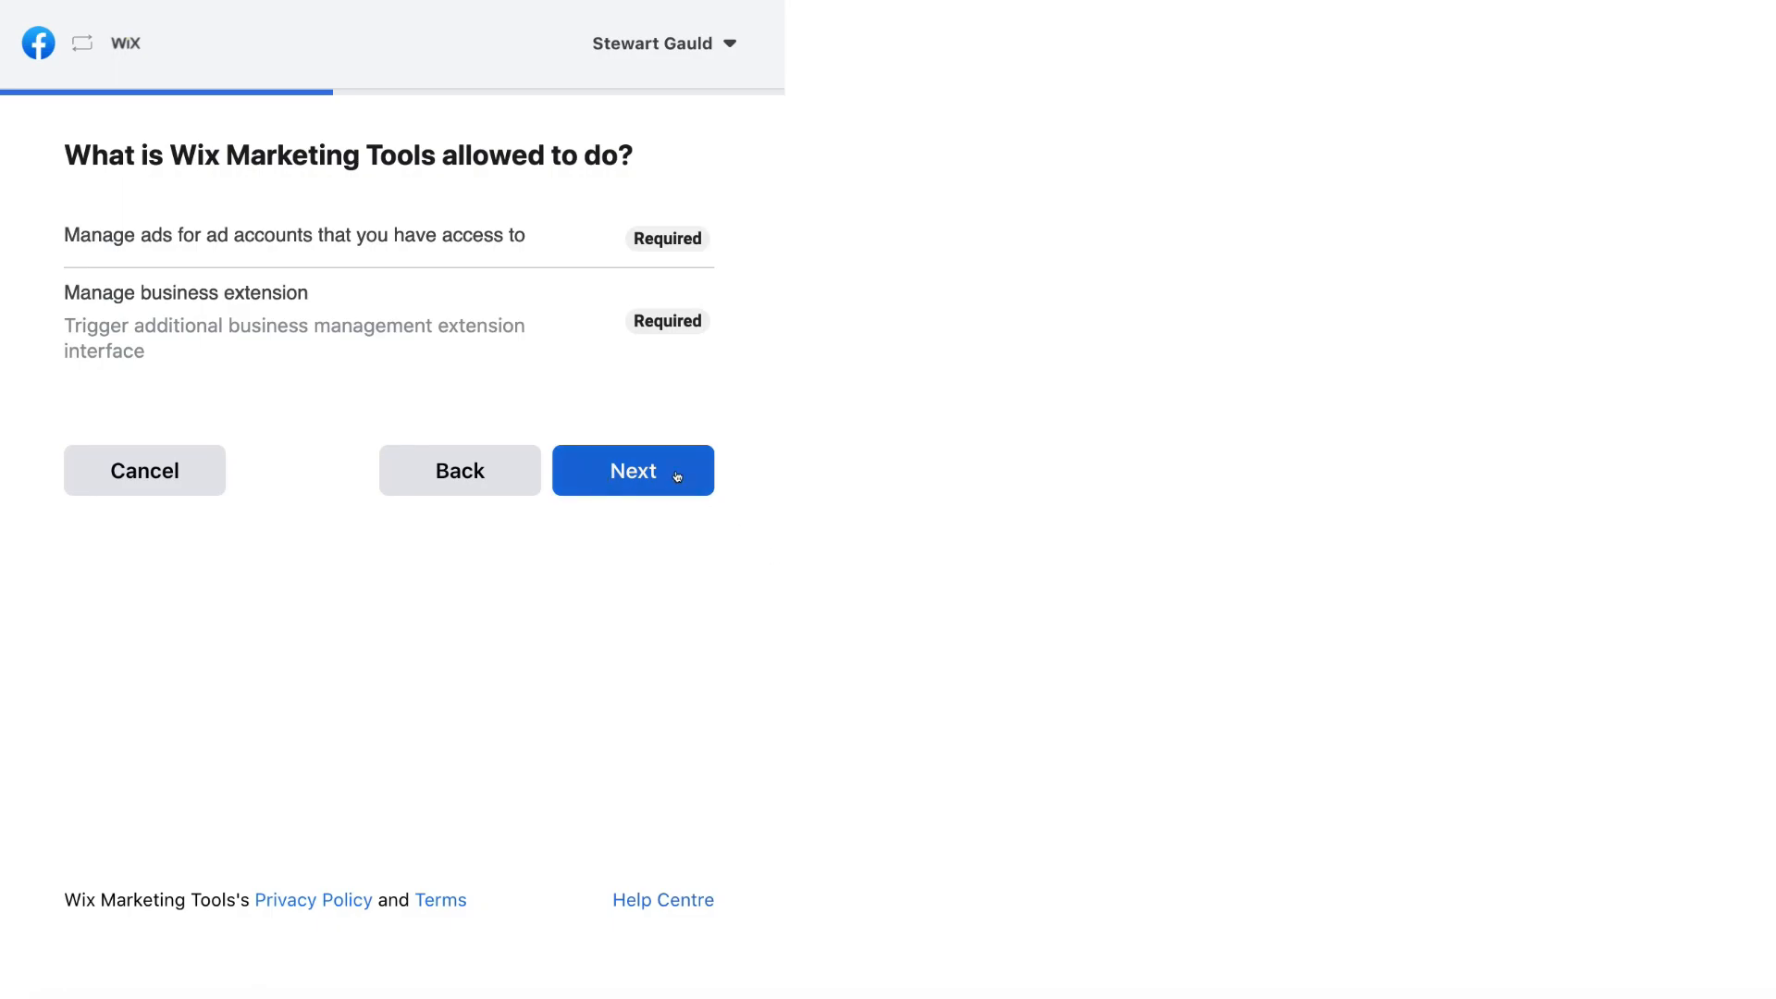
left_click(631, 470)
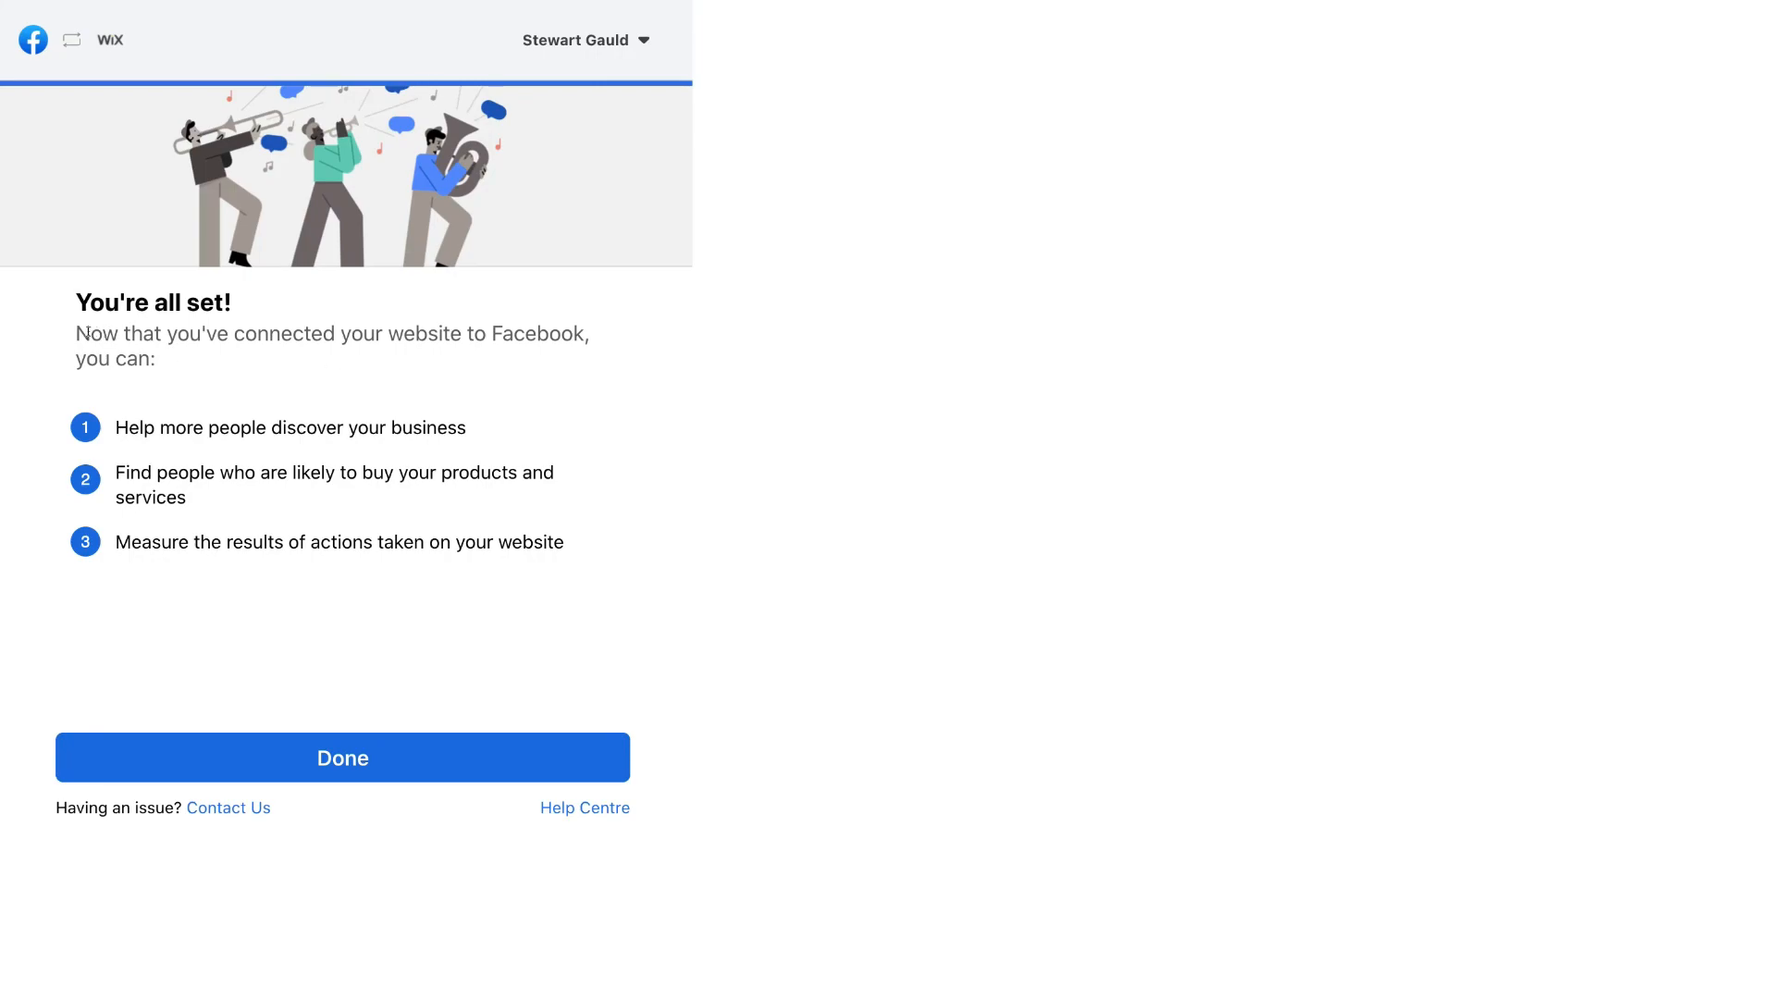
mouse_move(306, 366)
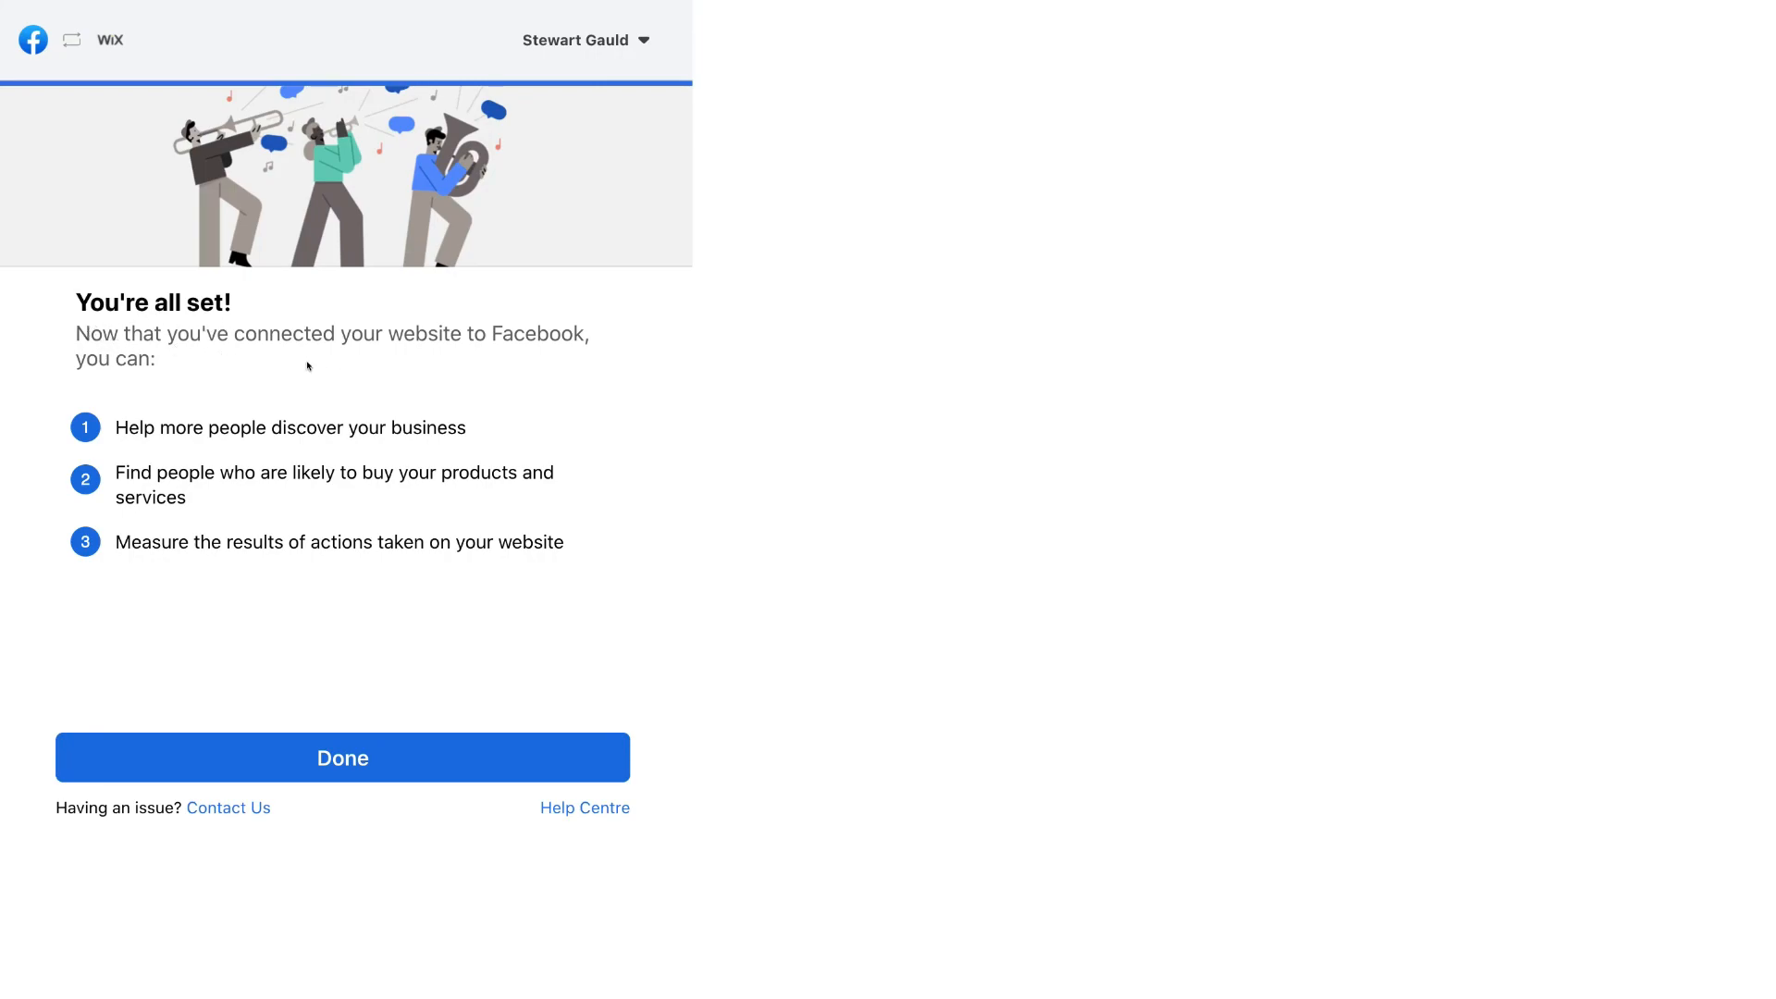
mouse_move(162, 414)
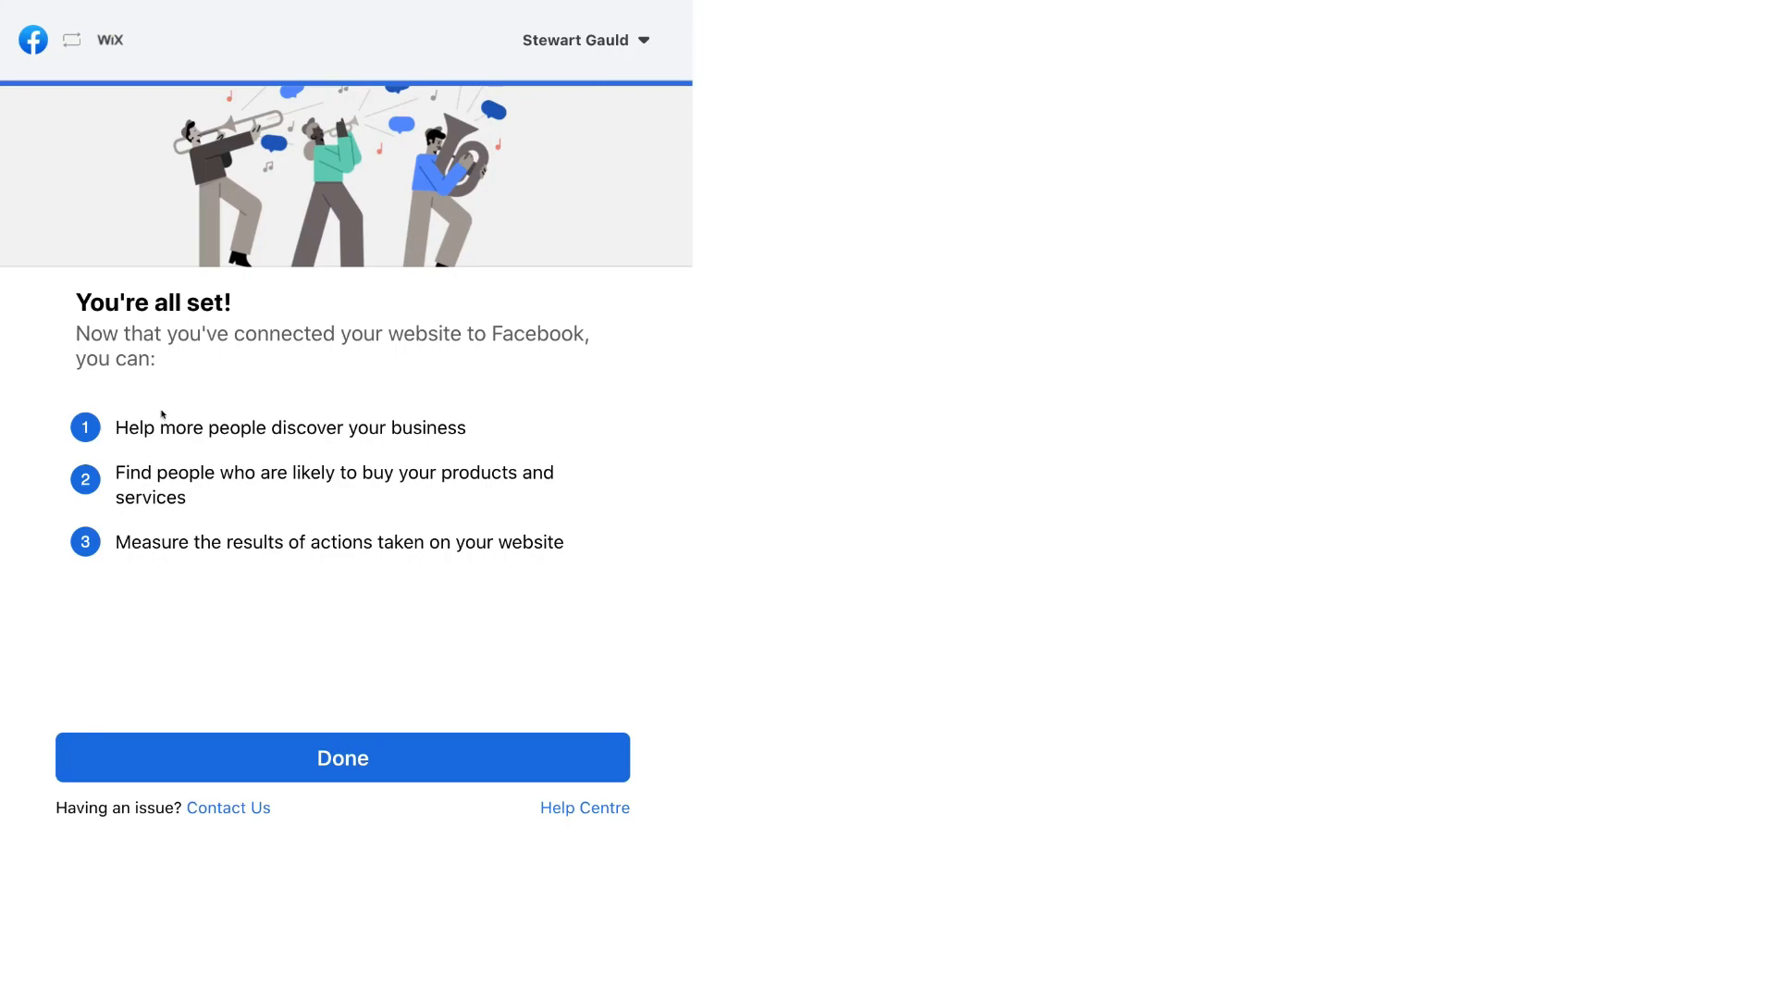
mouse_move(196, 492)
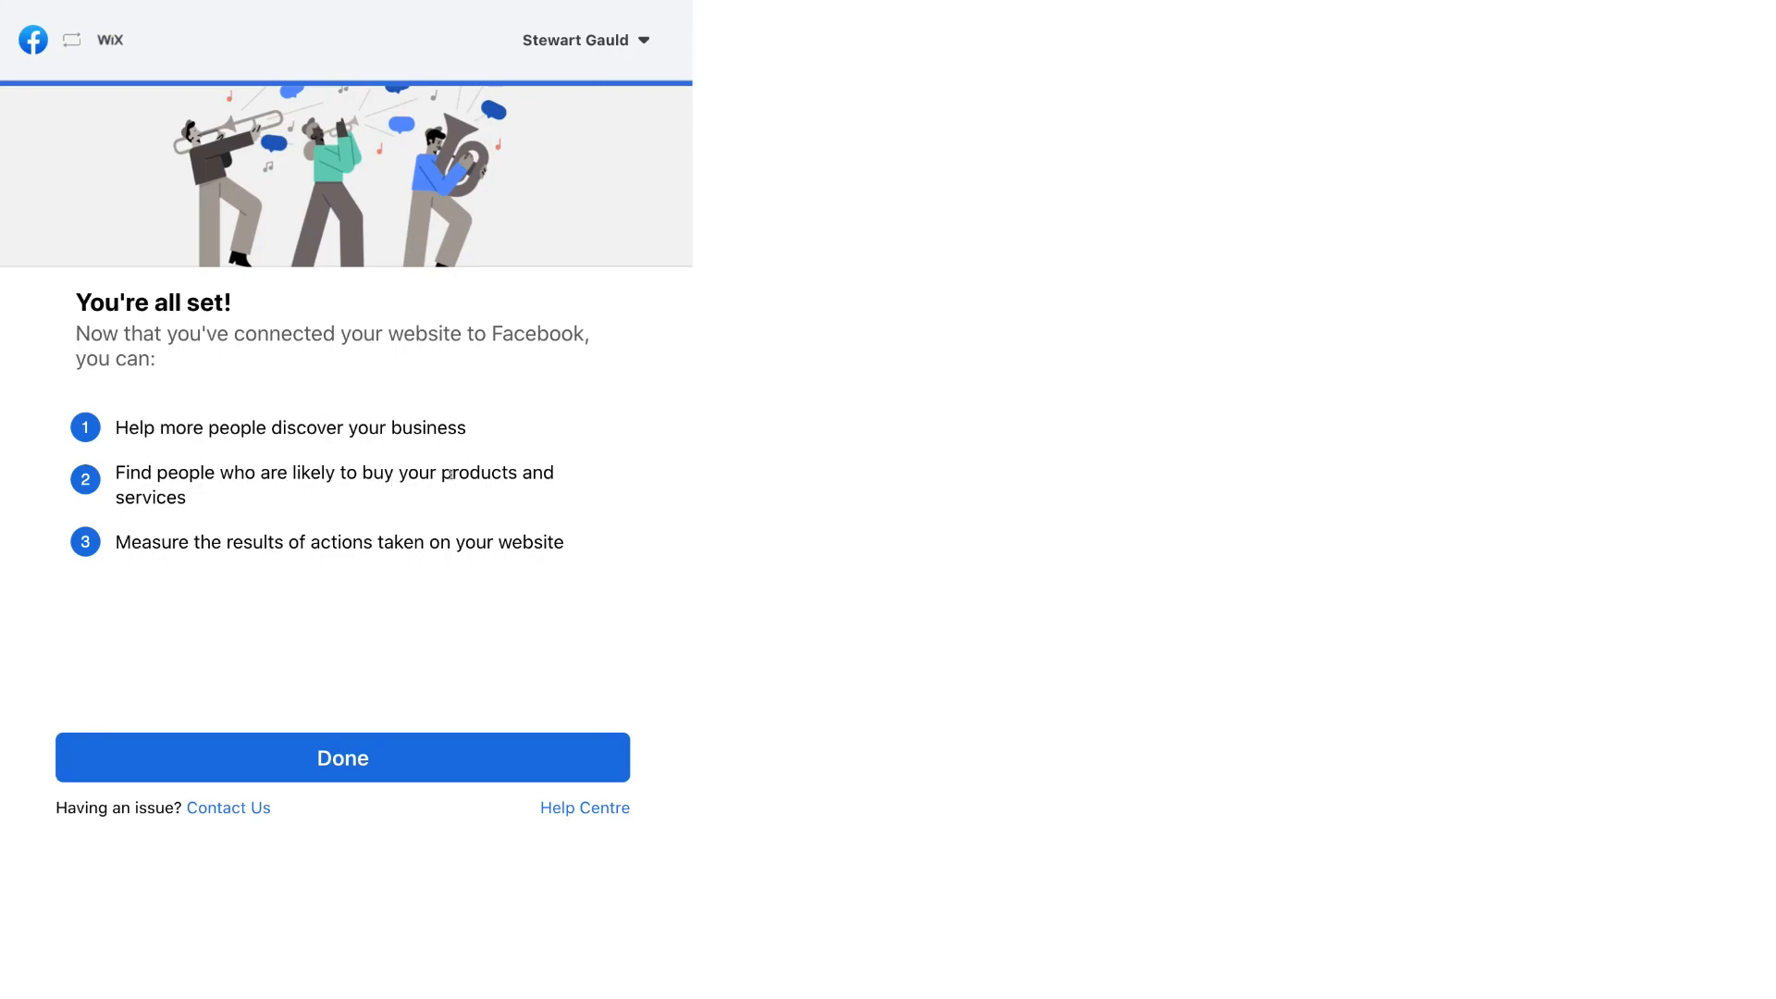
mouse_move(222, 567)
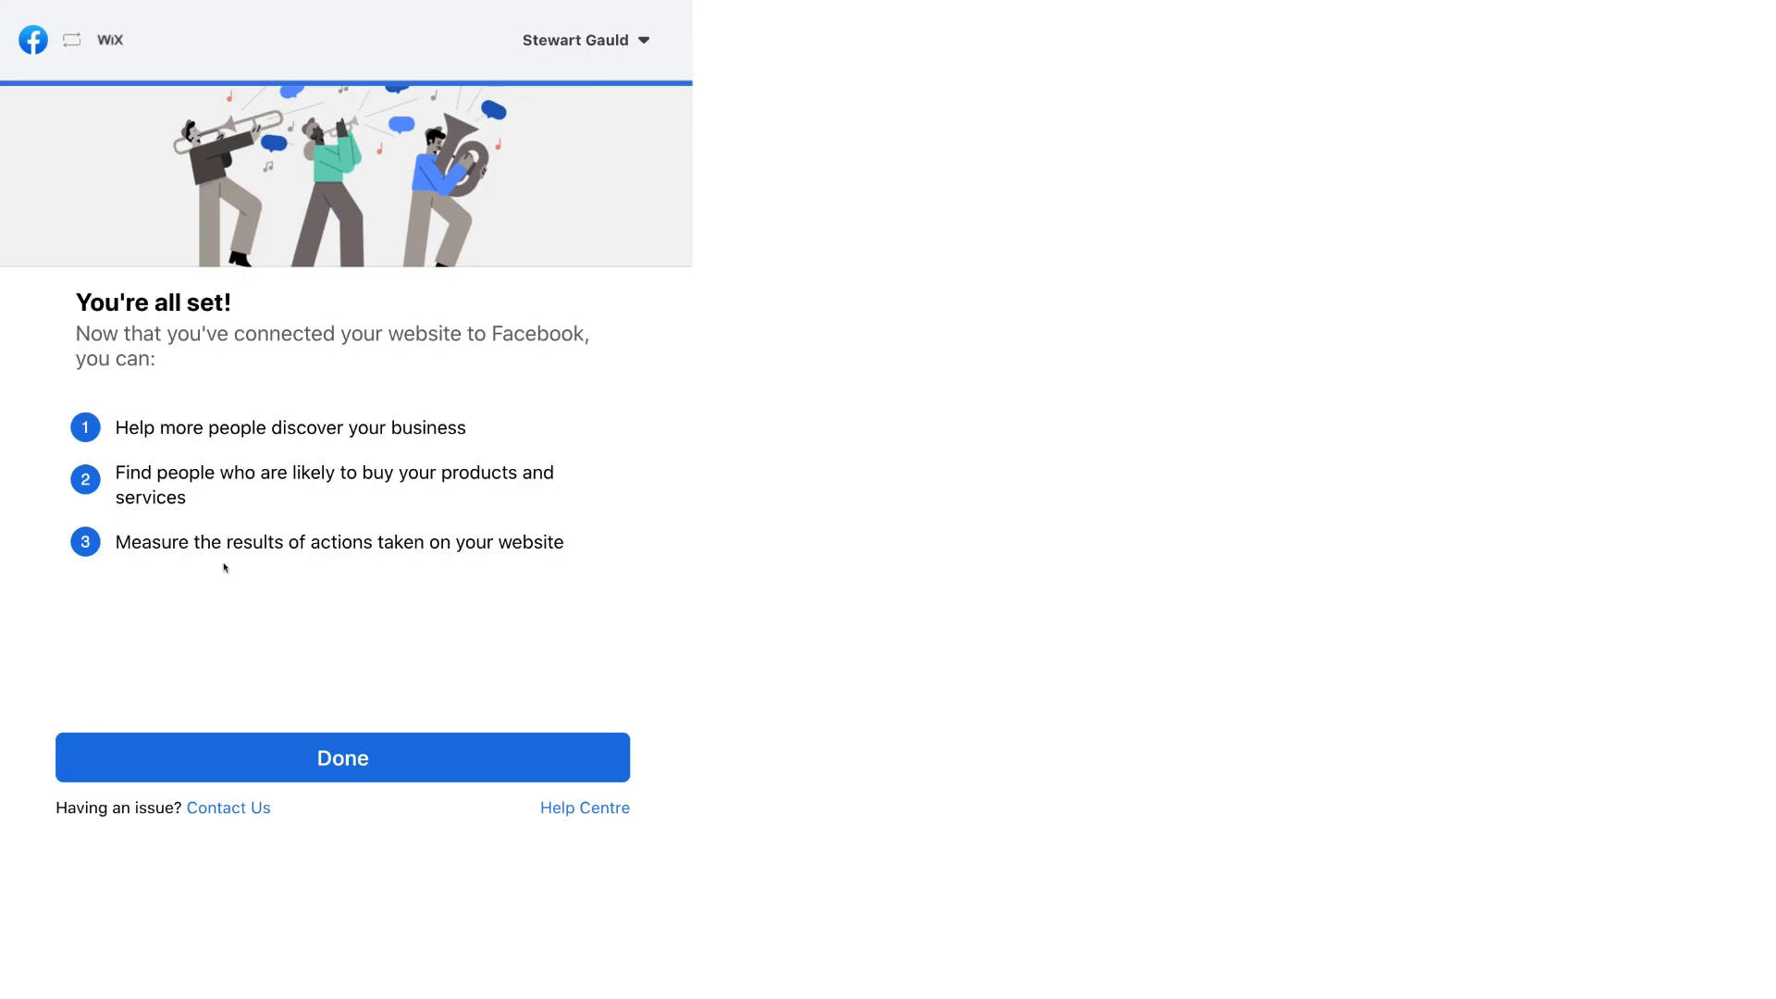
mouse_move(401, 562)
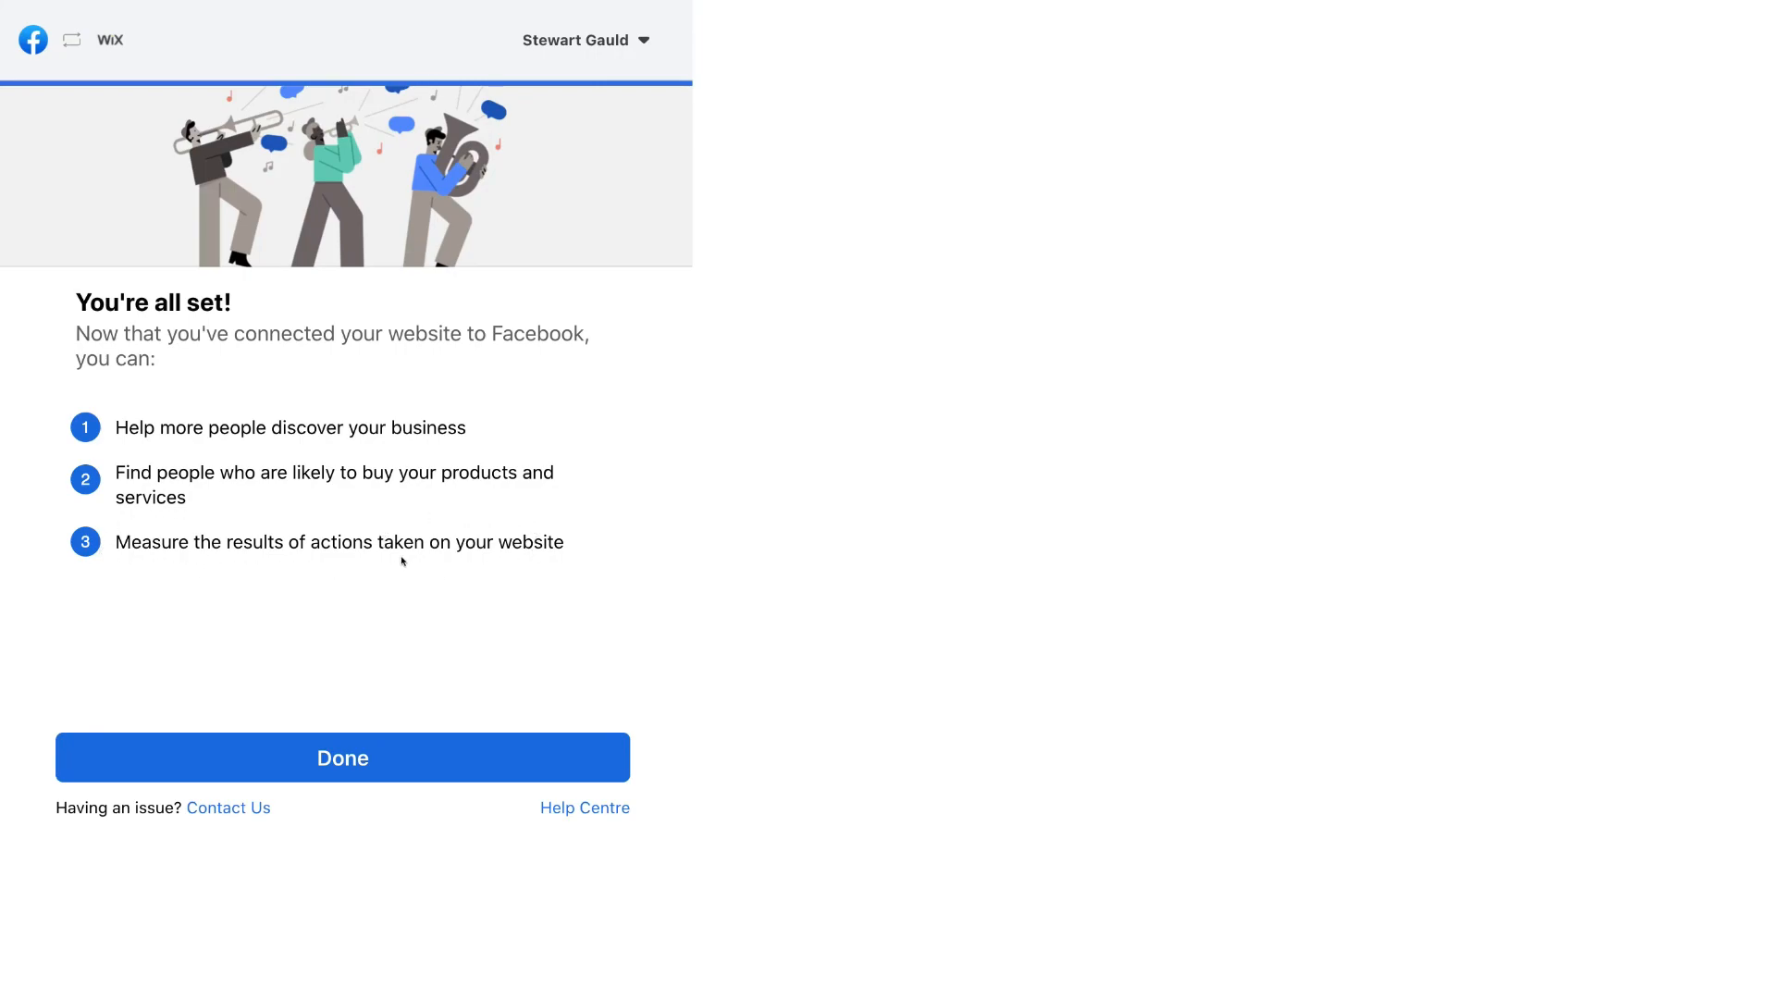
mouse_move(634, 687)
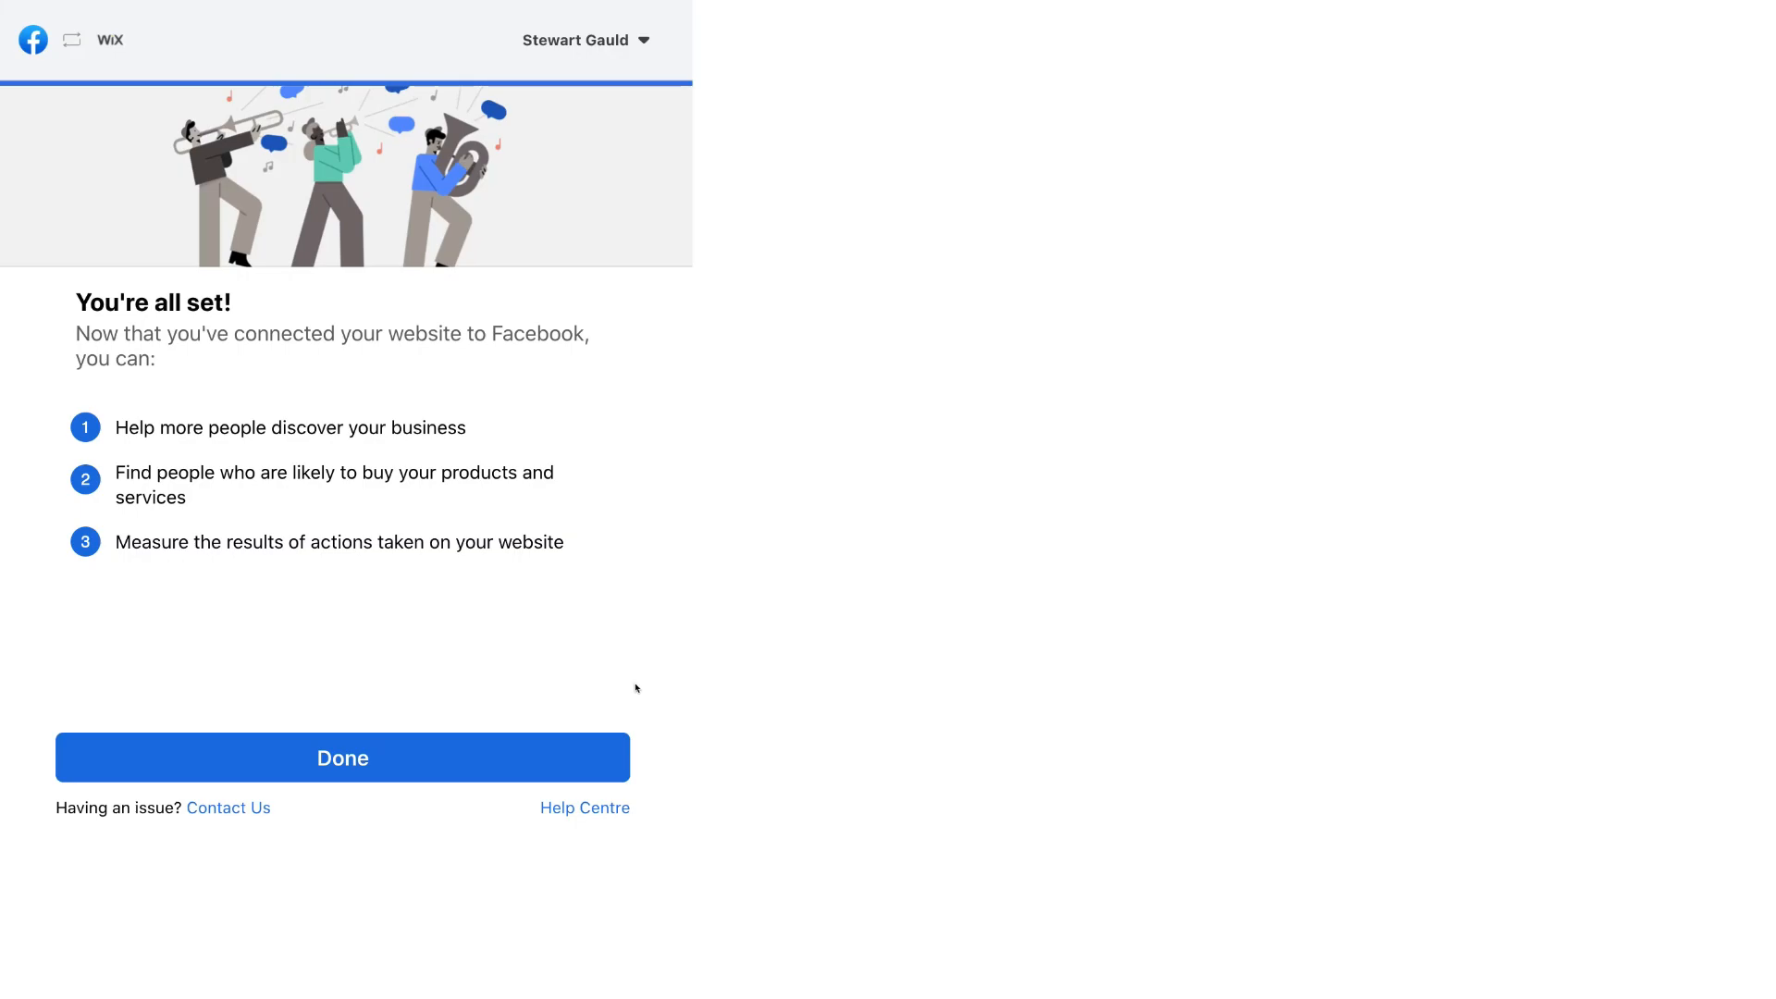
Step: Finish the Wix Facebook connection and return to Events Manager's website options
left_click(343, 758)
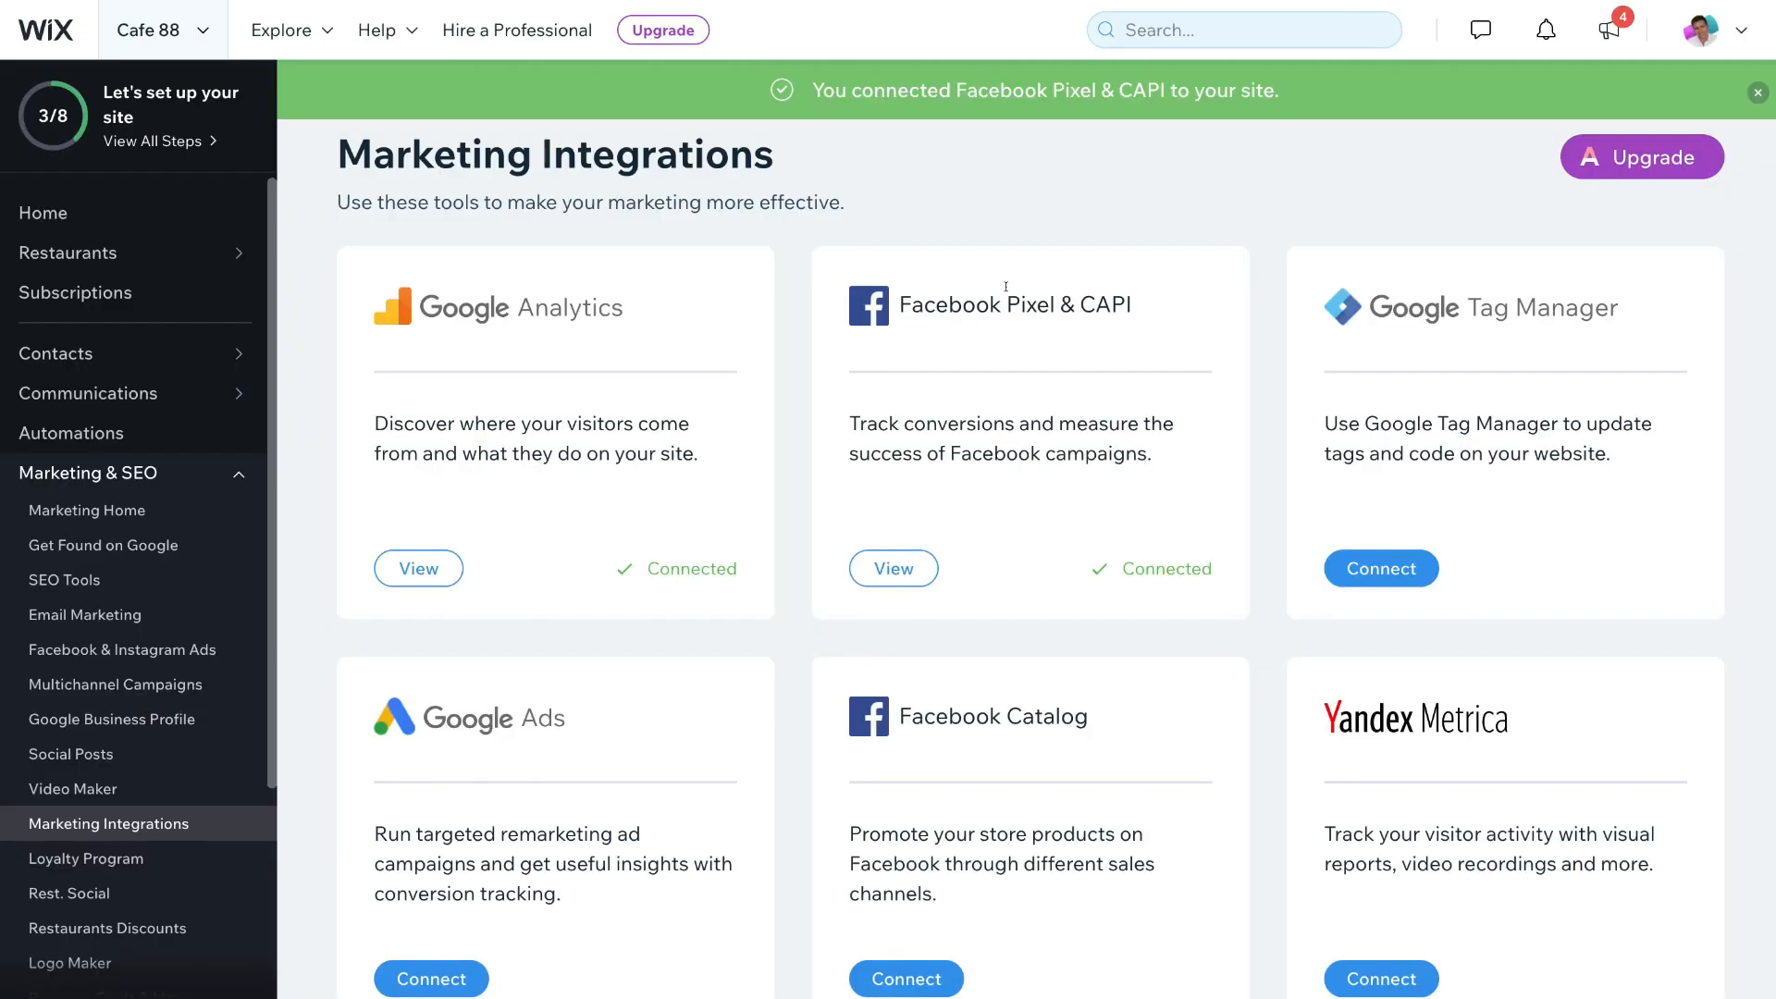
mouse_move(1040, 131)
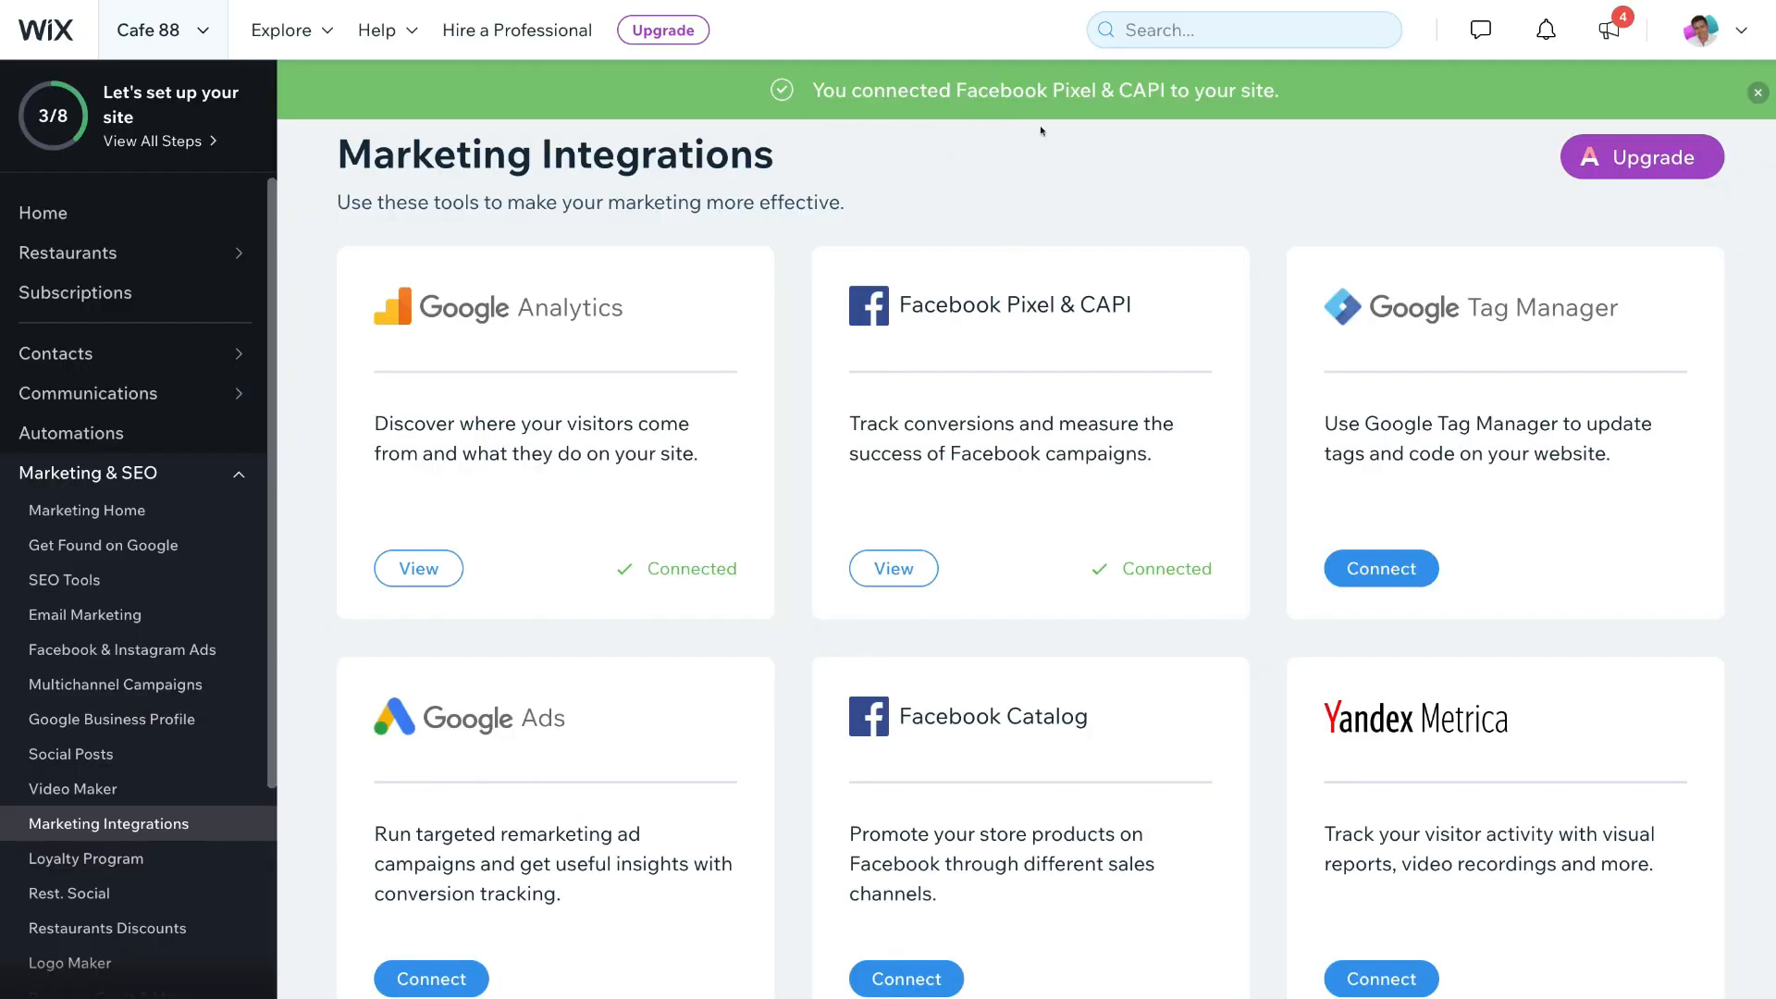
left_click(1757, 91)
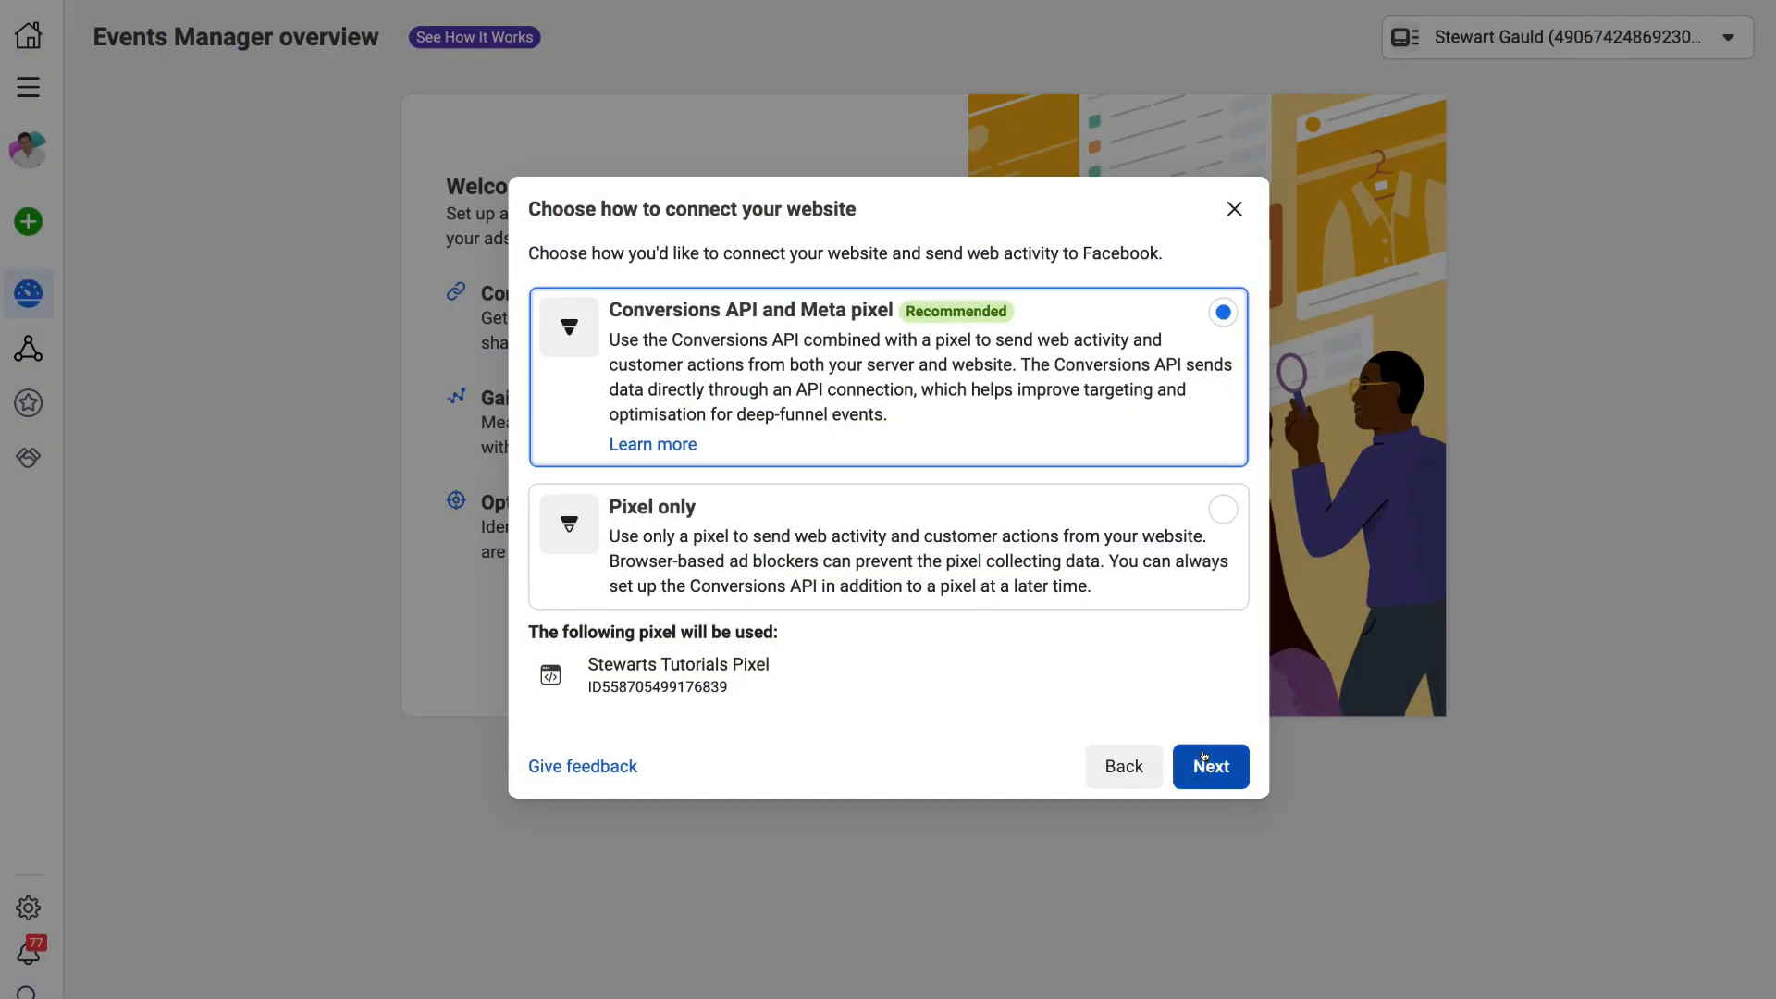
Step: Continue with Conversions API, dismiss partners, and open the Stewarts Tutorials Pixel data source
left_click(1210, 766)
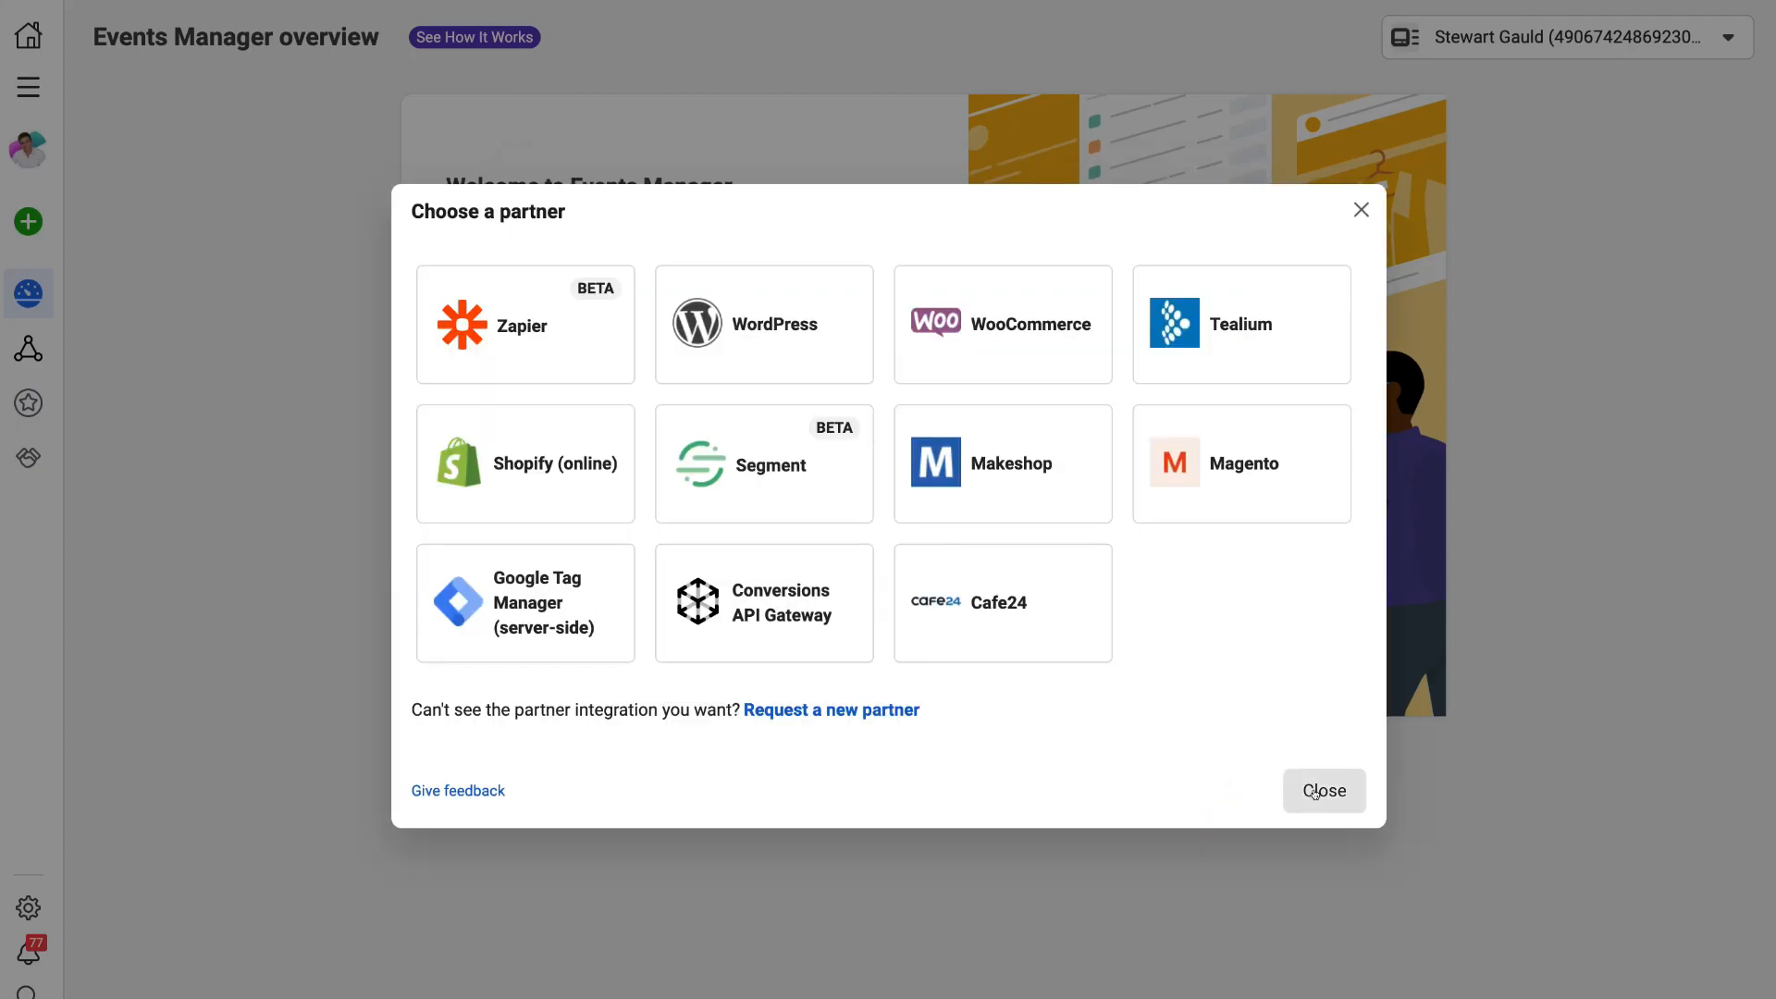
left_click(1322, 789)
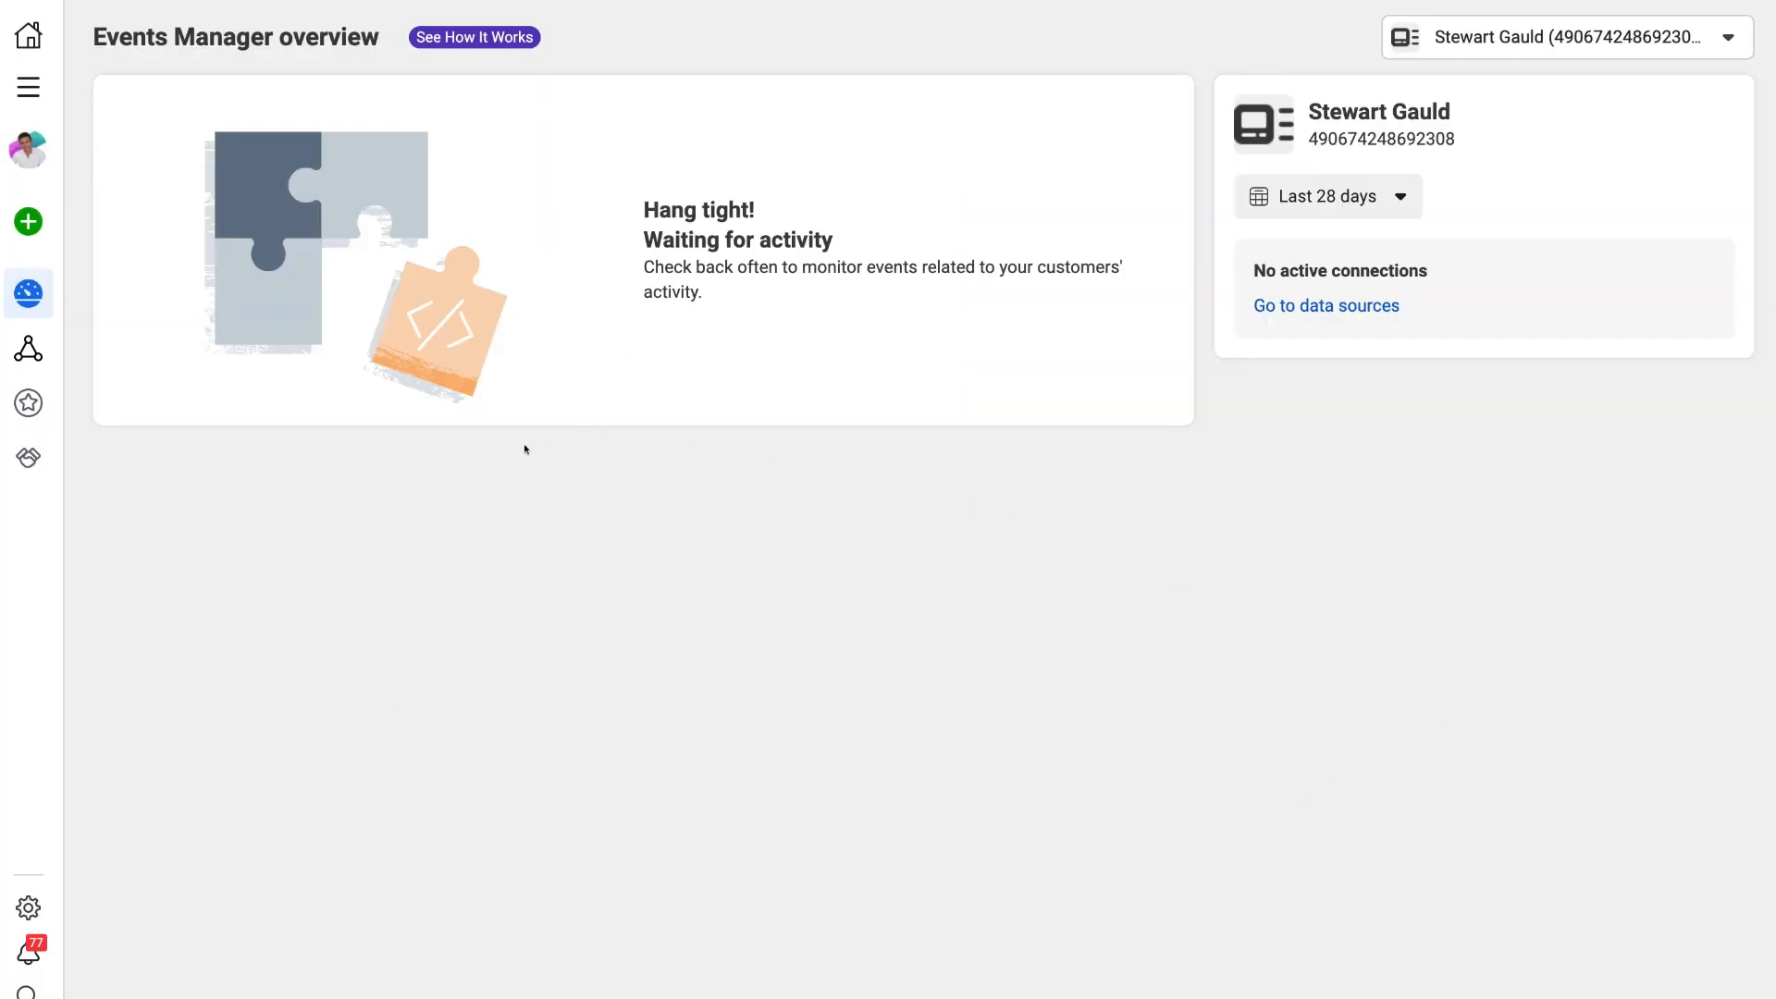
left_click(29, 87)
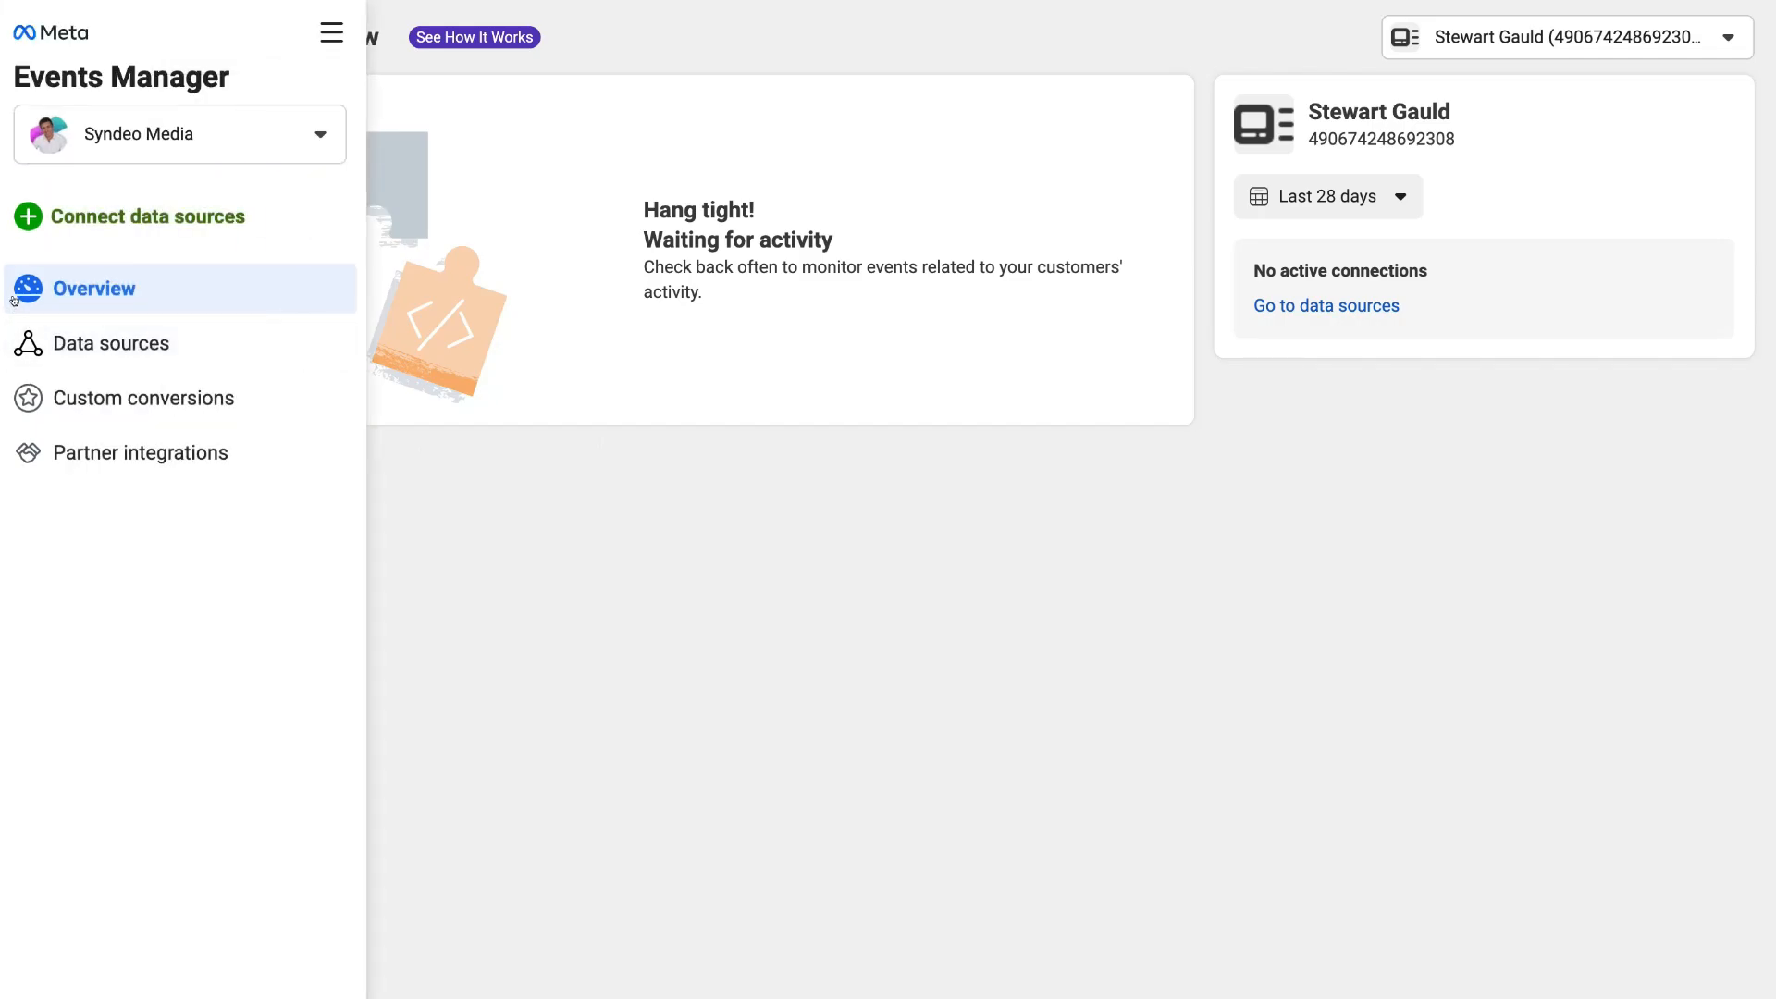
left_click(111, 343)
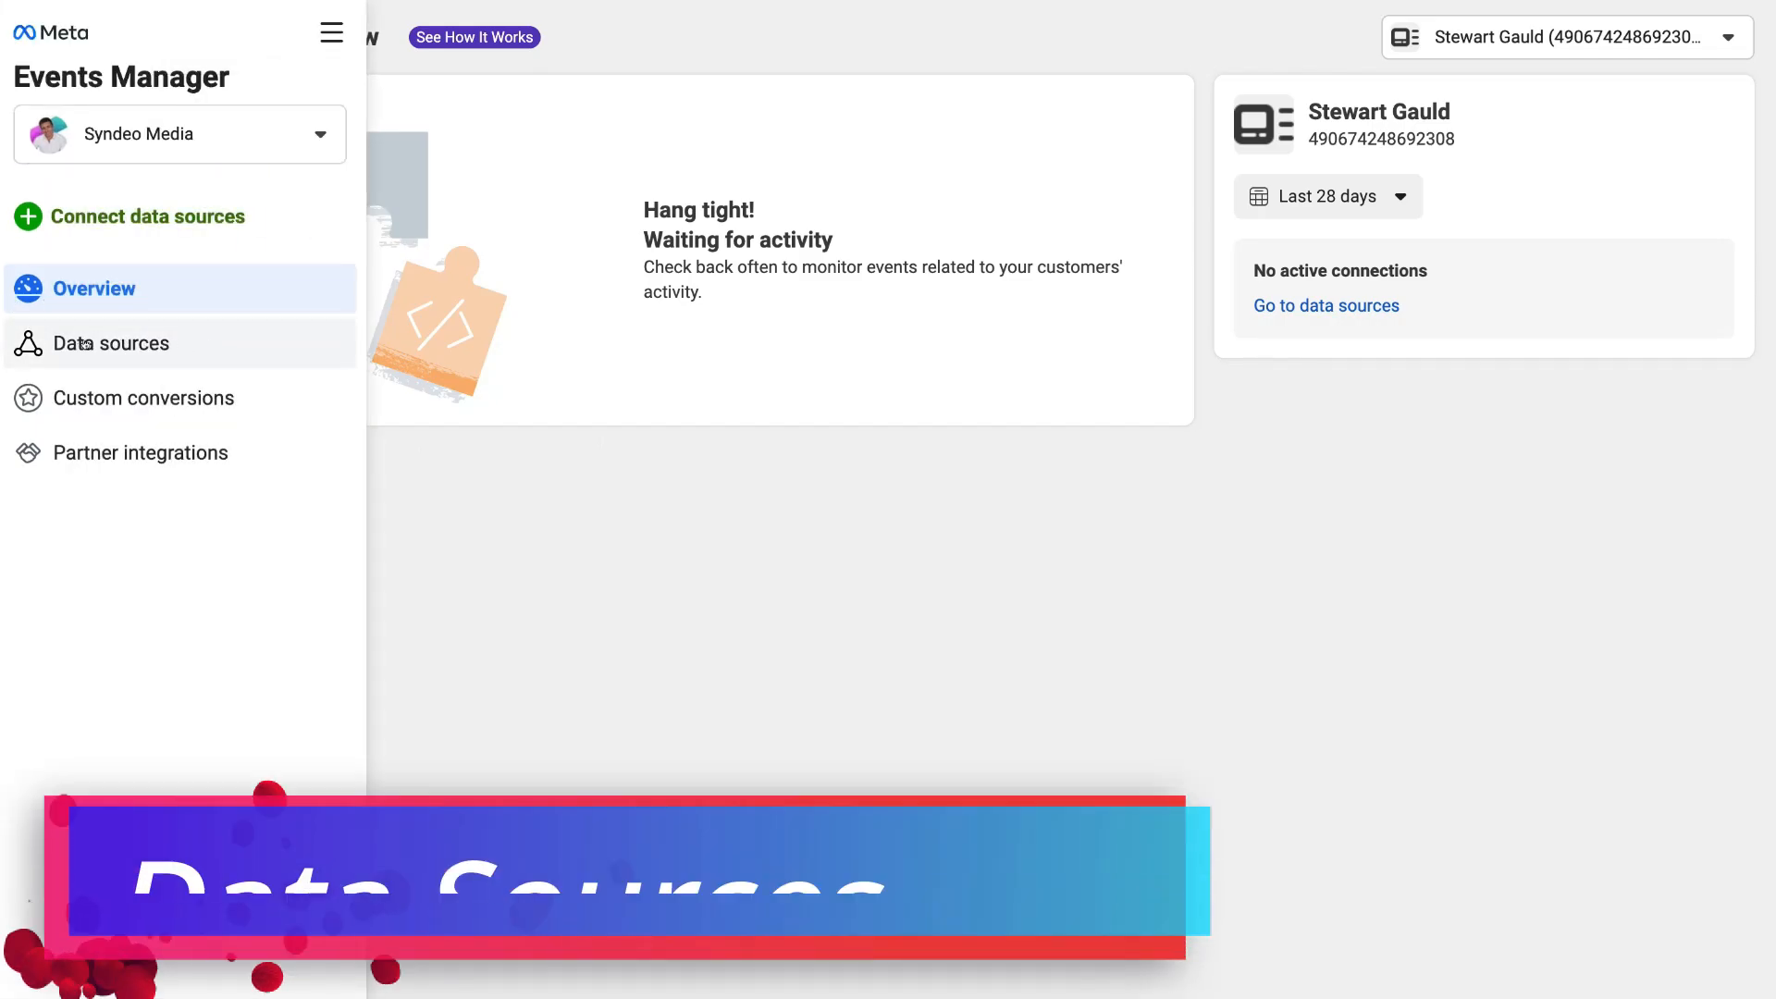
left_click(110, 343)
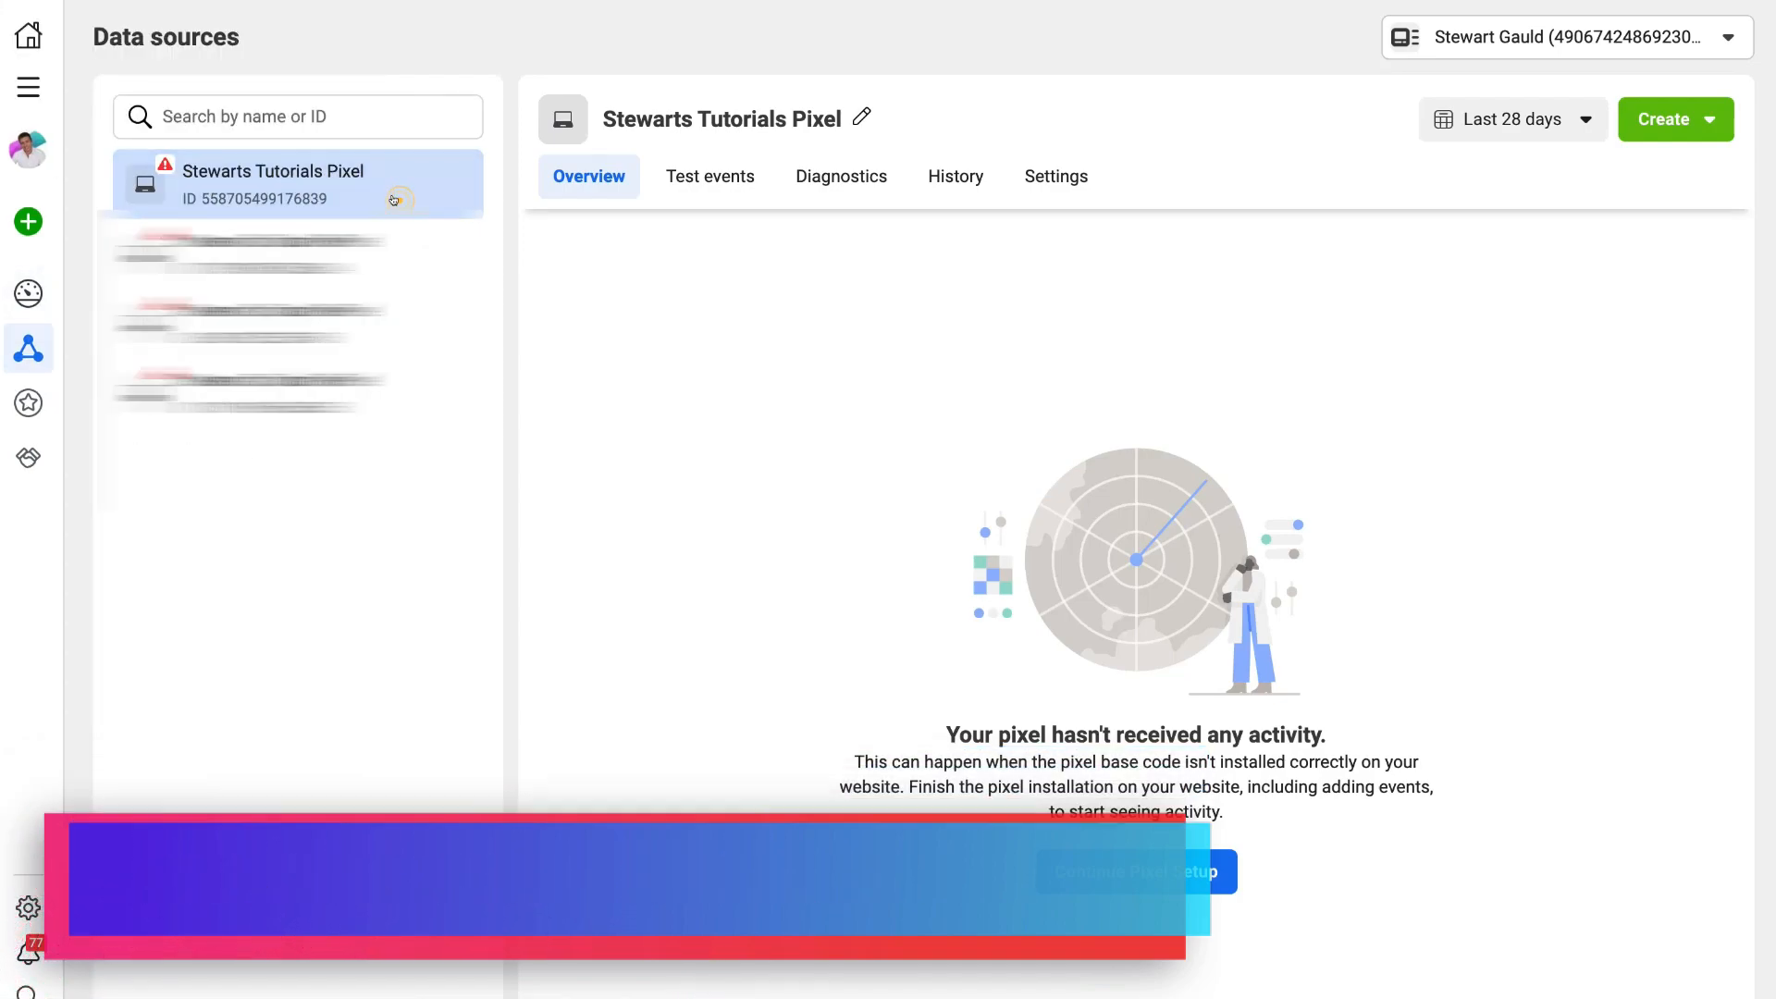
left_click(711, 175)
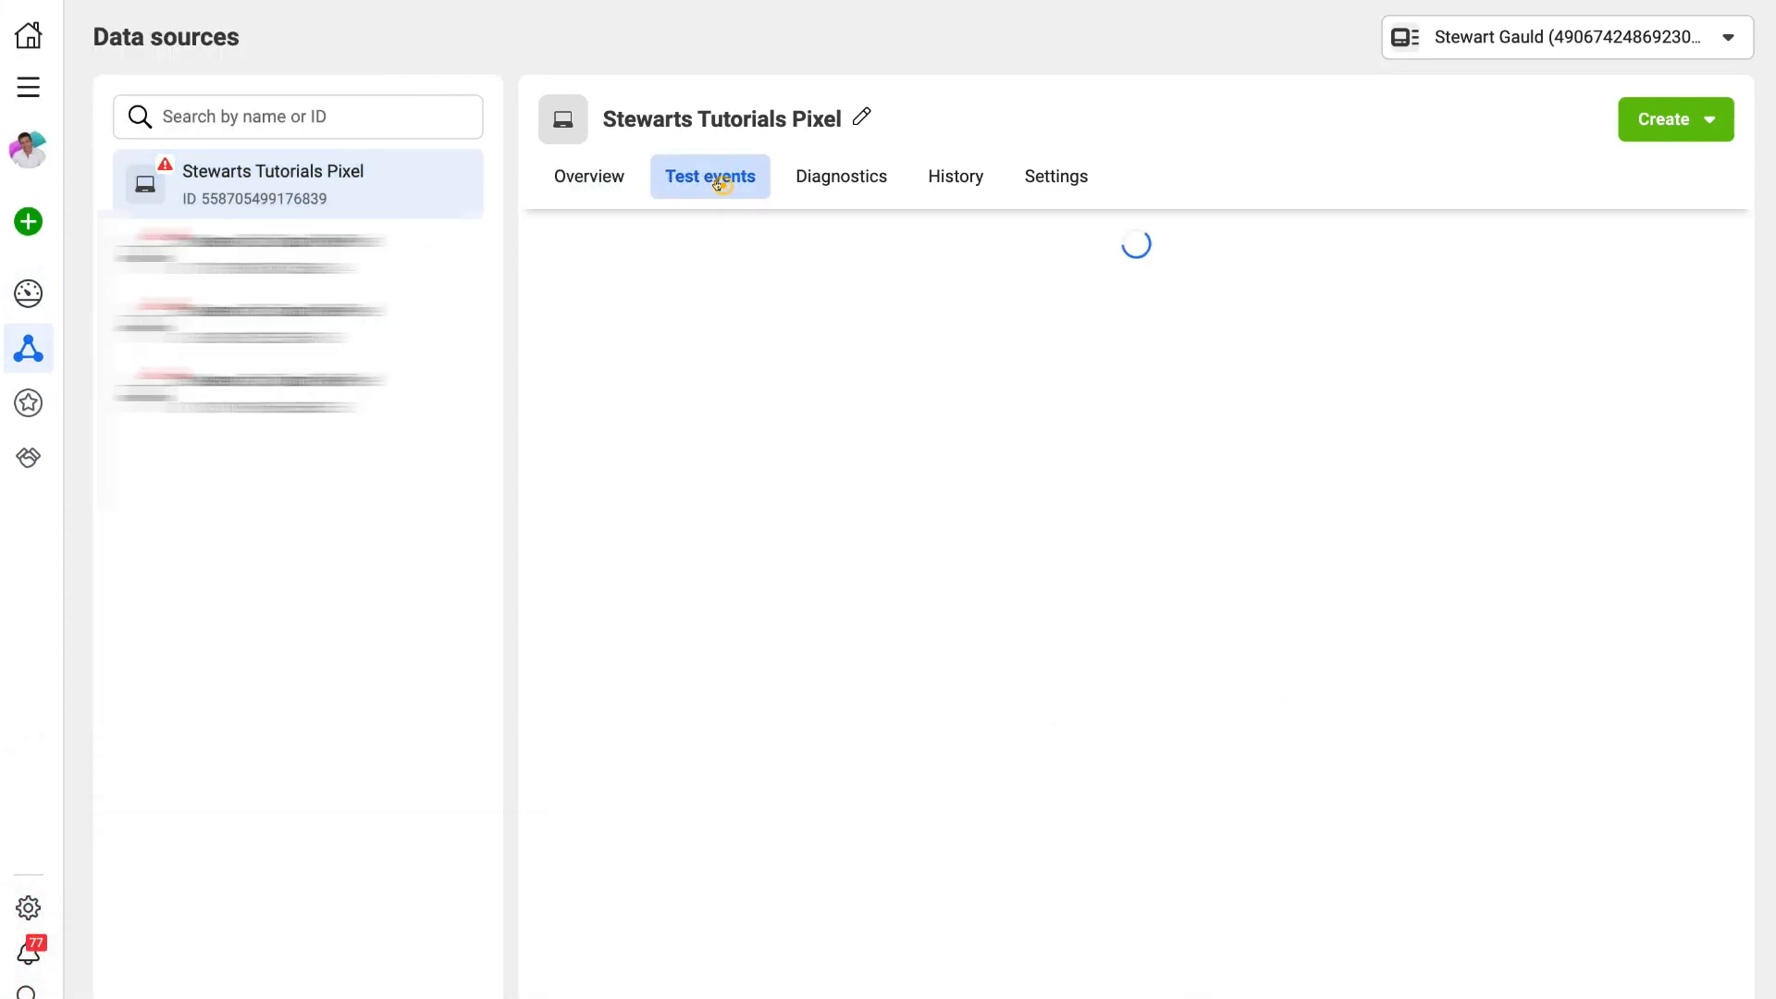
left_click(710, 176)
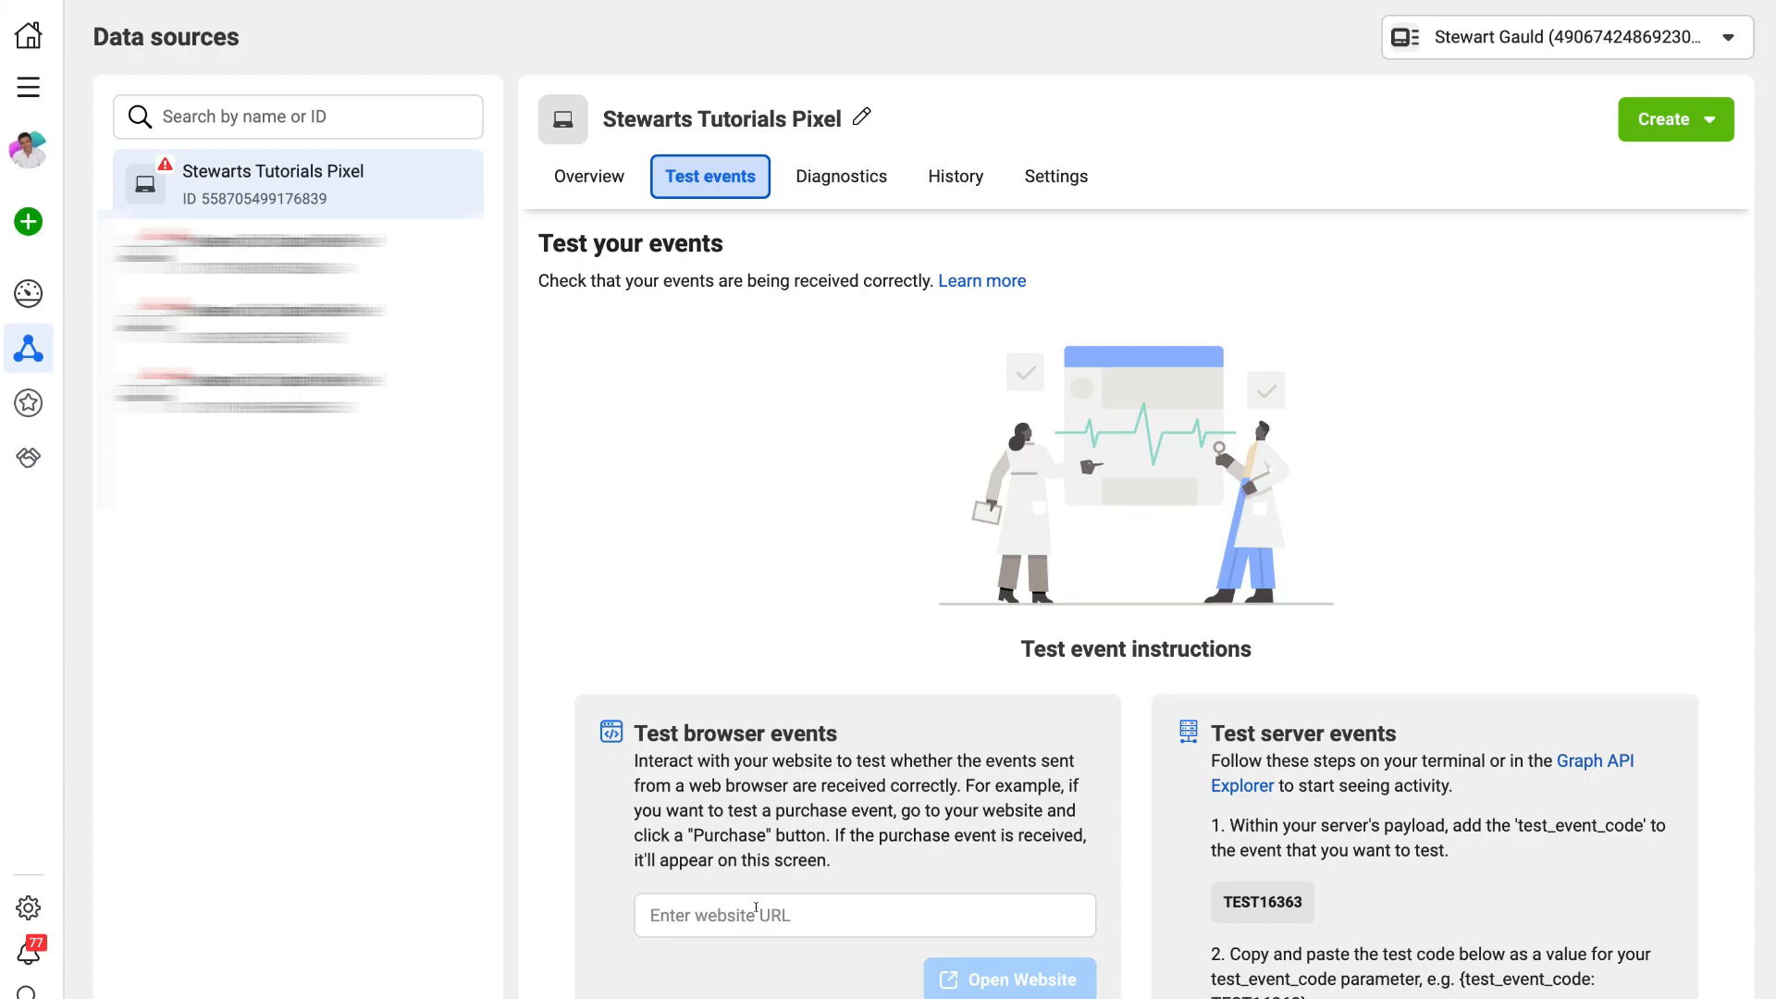
type("https://stewartstutorials.com")
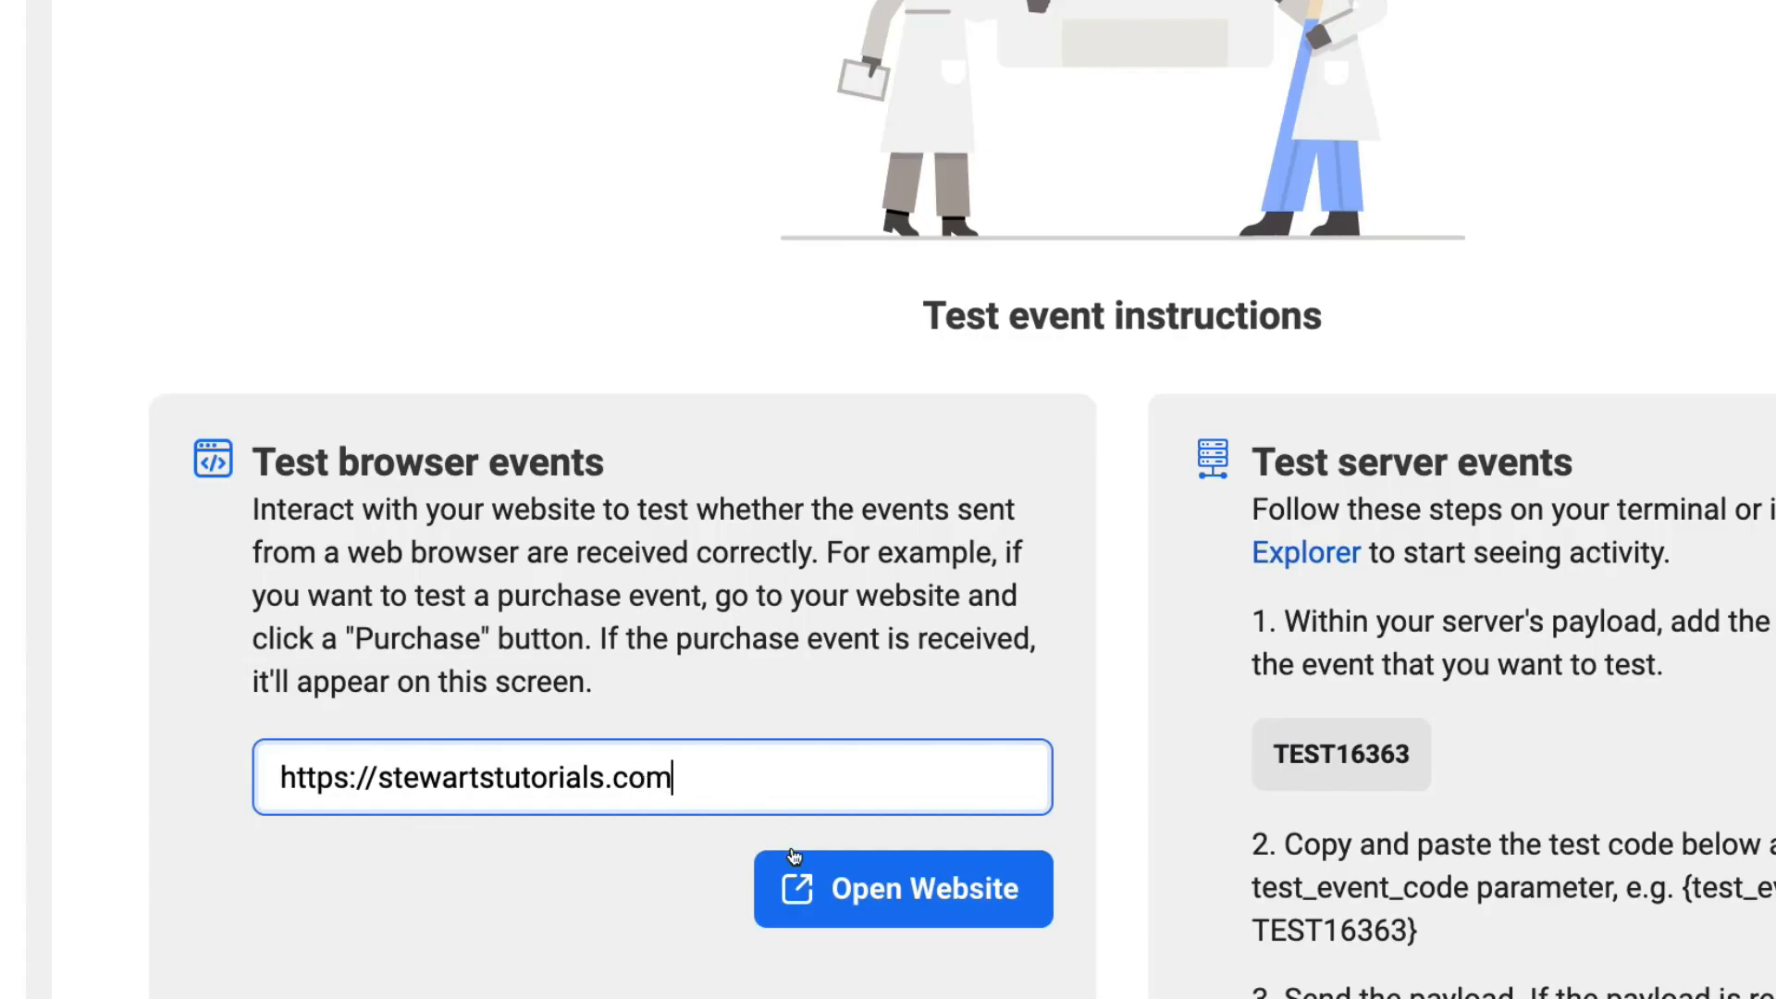
left_click(903, 888)
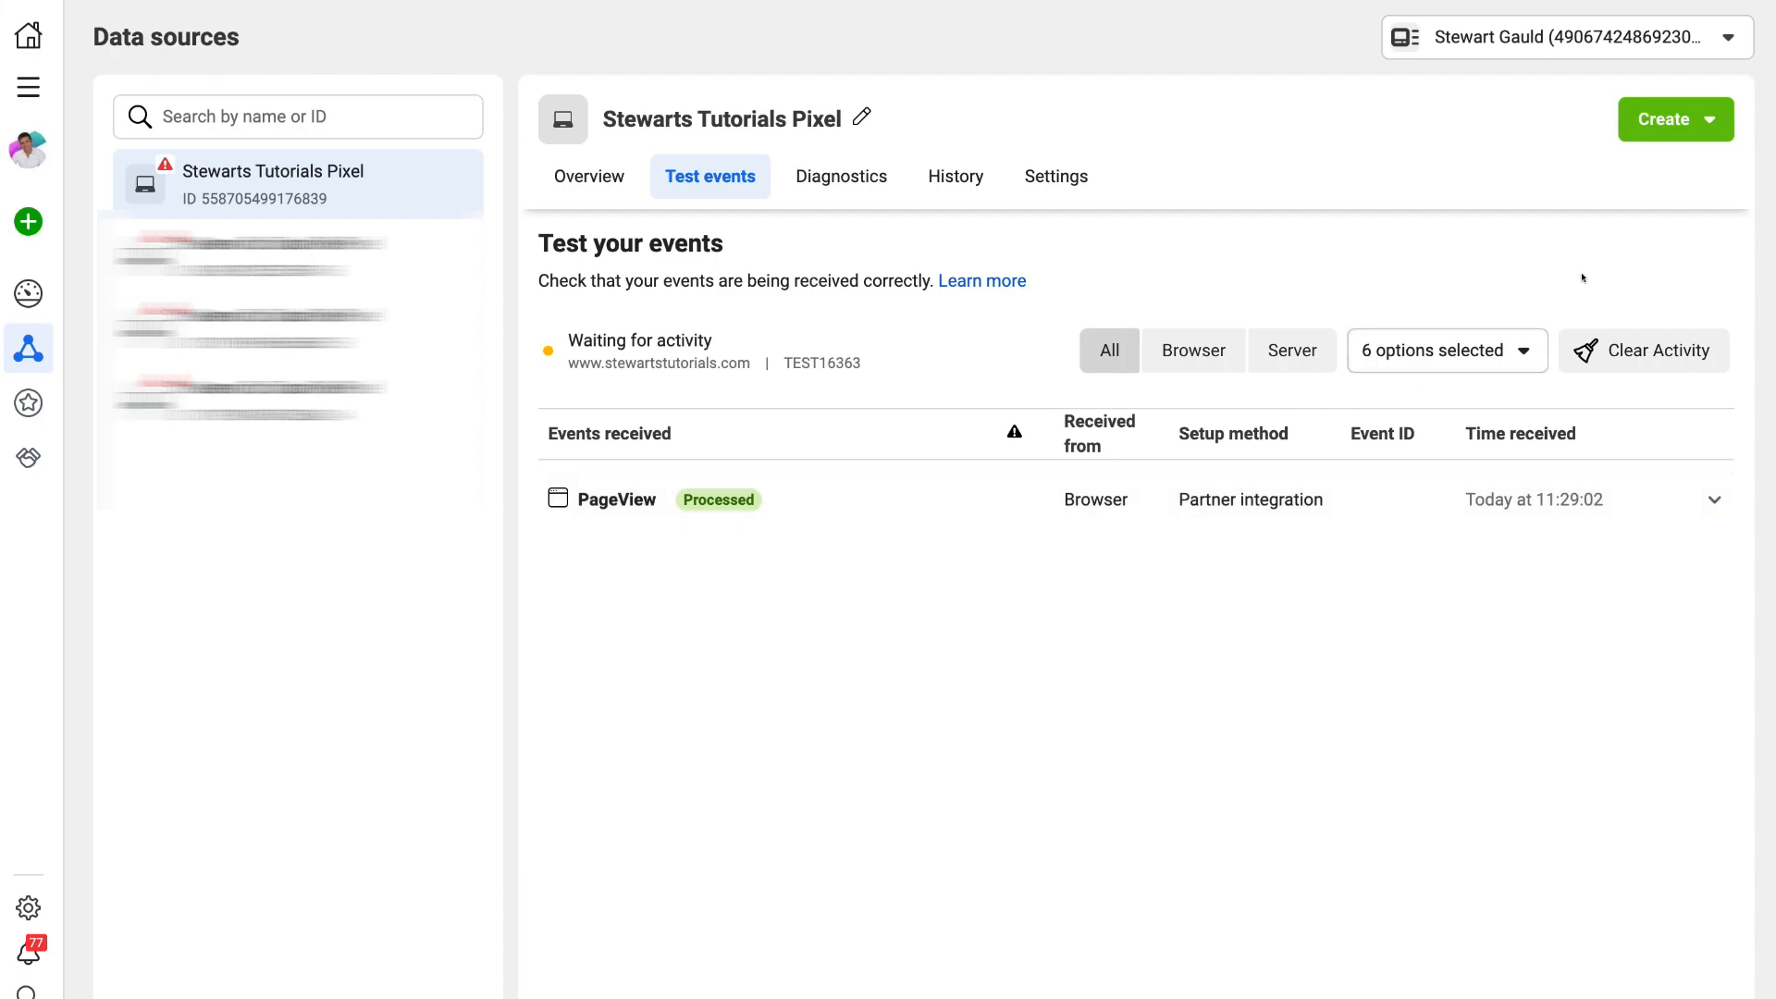
Step: Start a custom conversion and set its URL rule to equals
left_click(1675, 119)
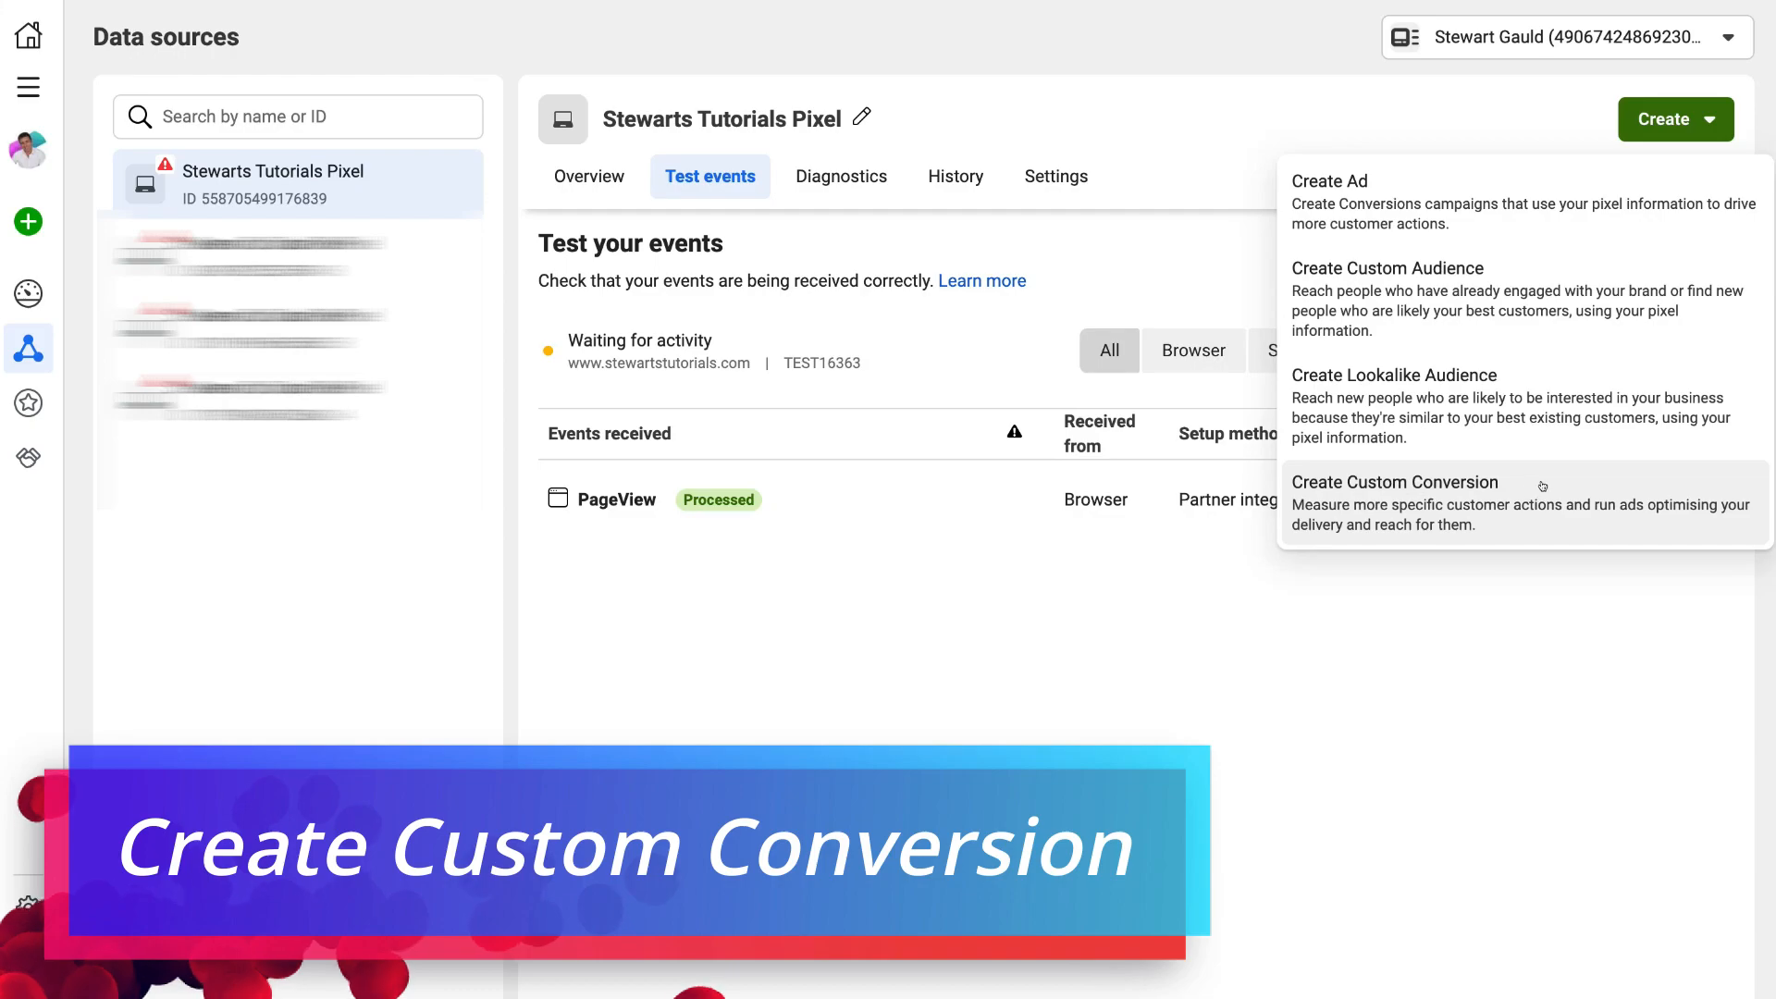
left_click(1396, 481)
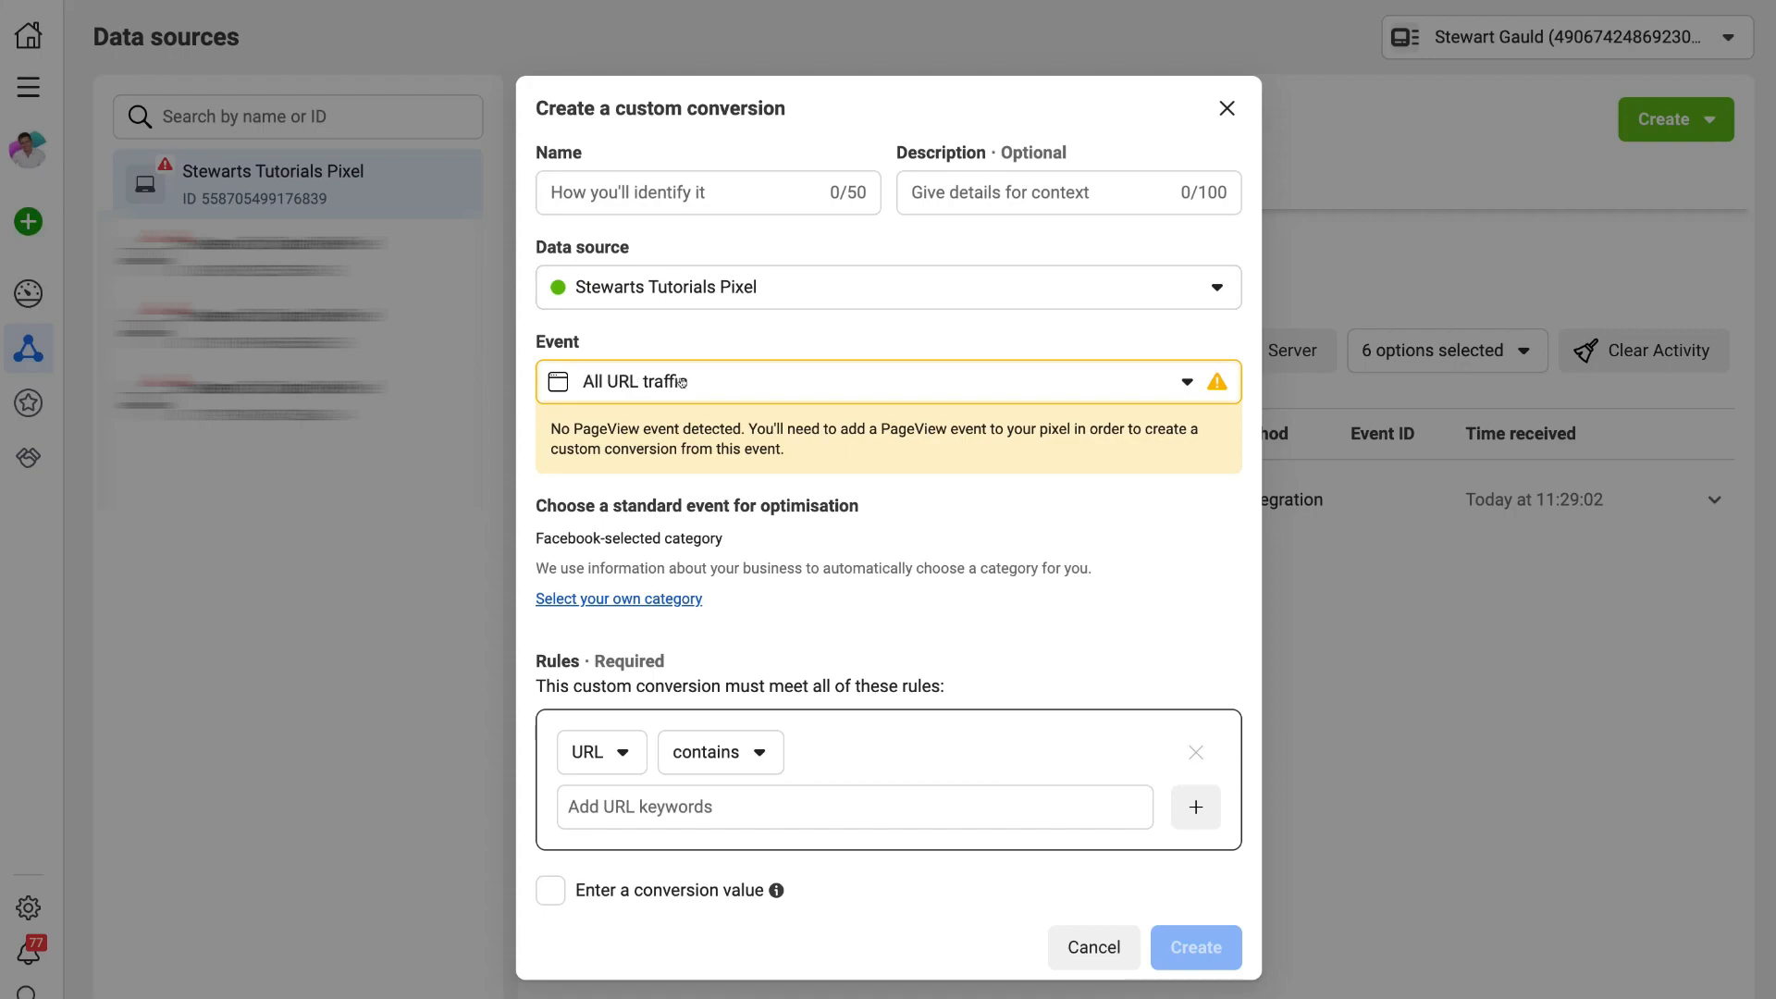
mouse_move(879, 551)
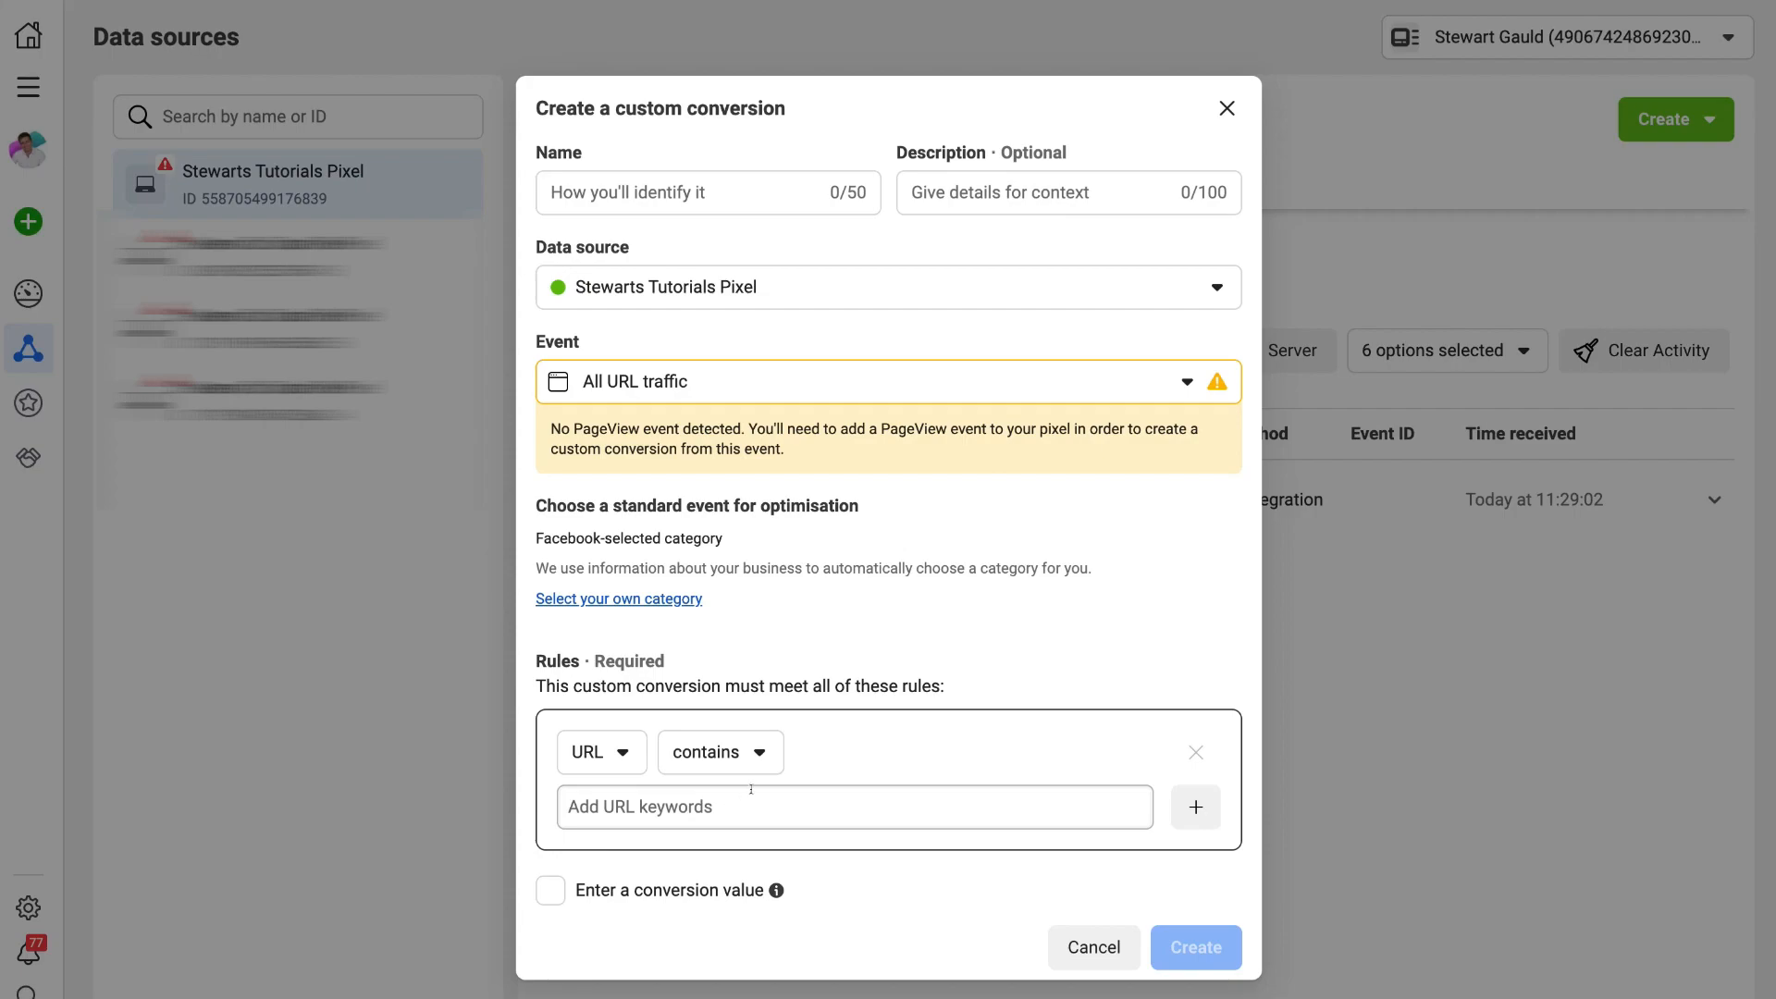
left_click(718, 752)
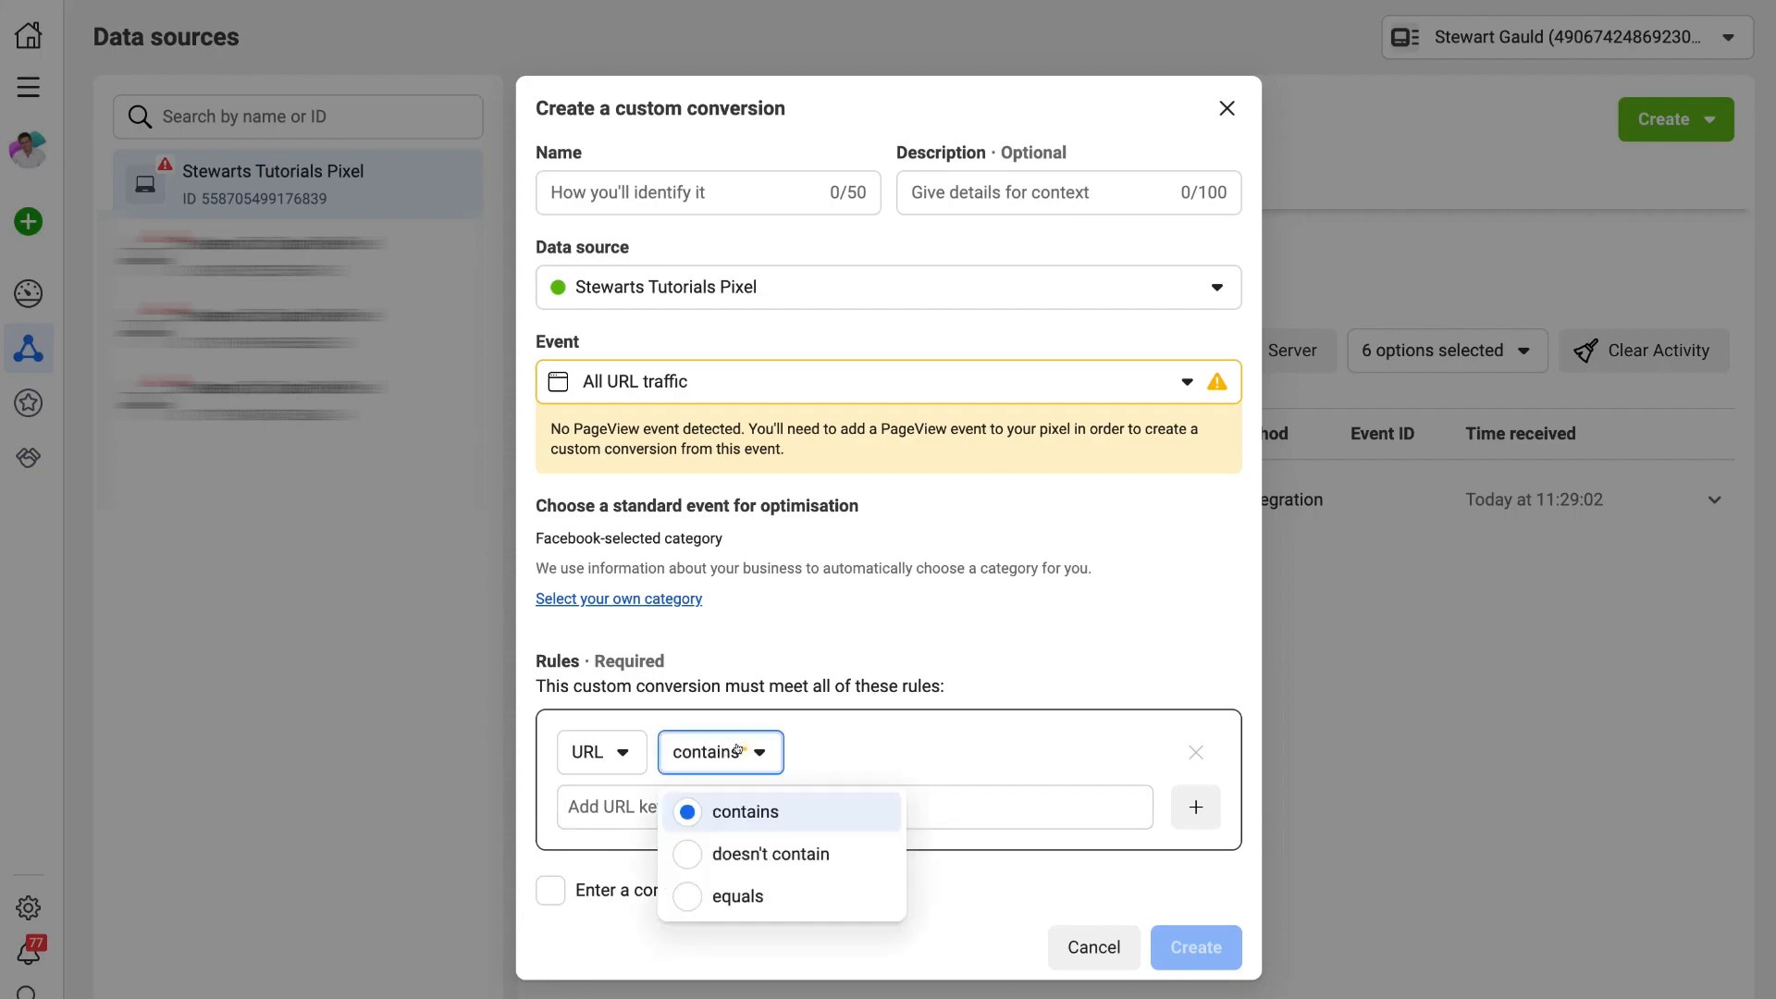
left_click(738, 896)
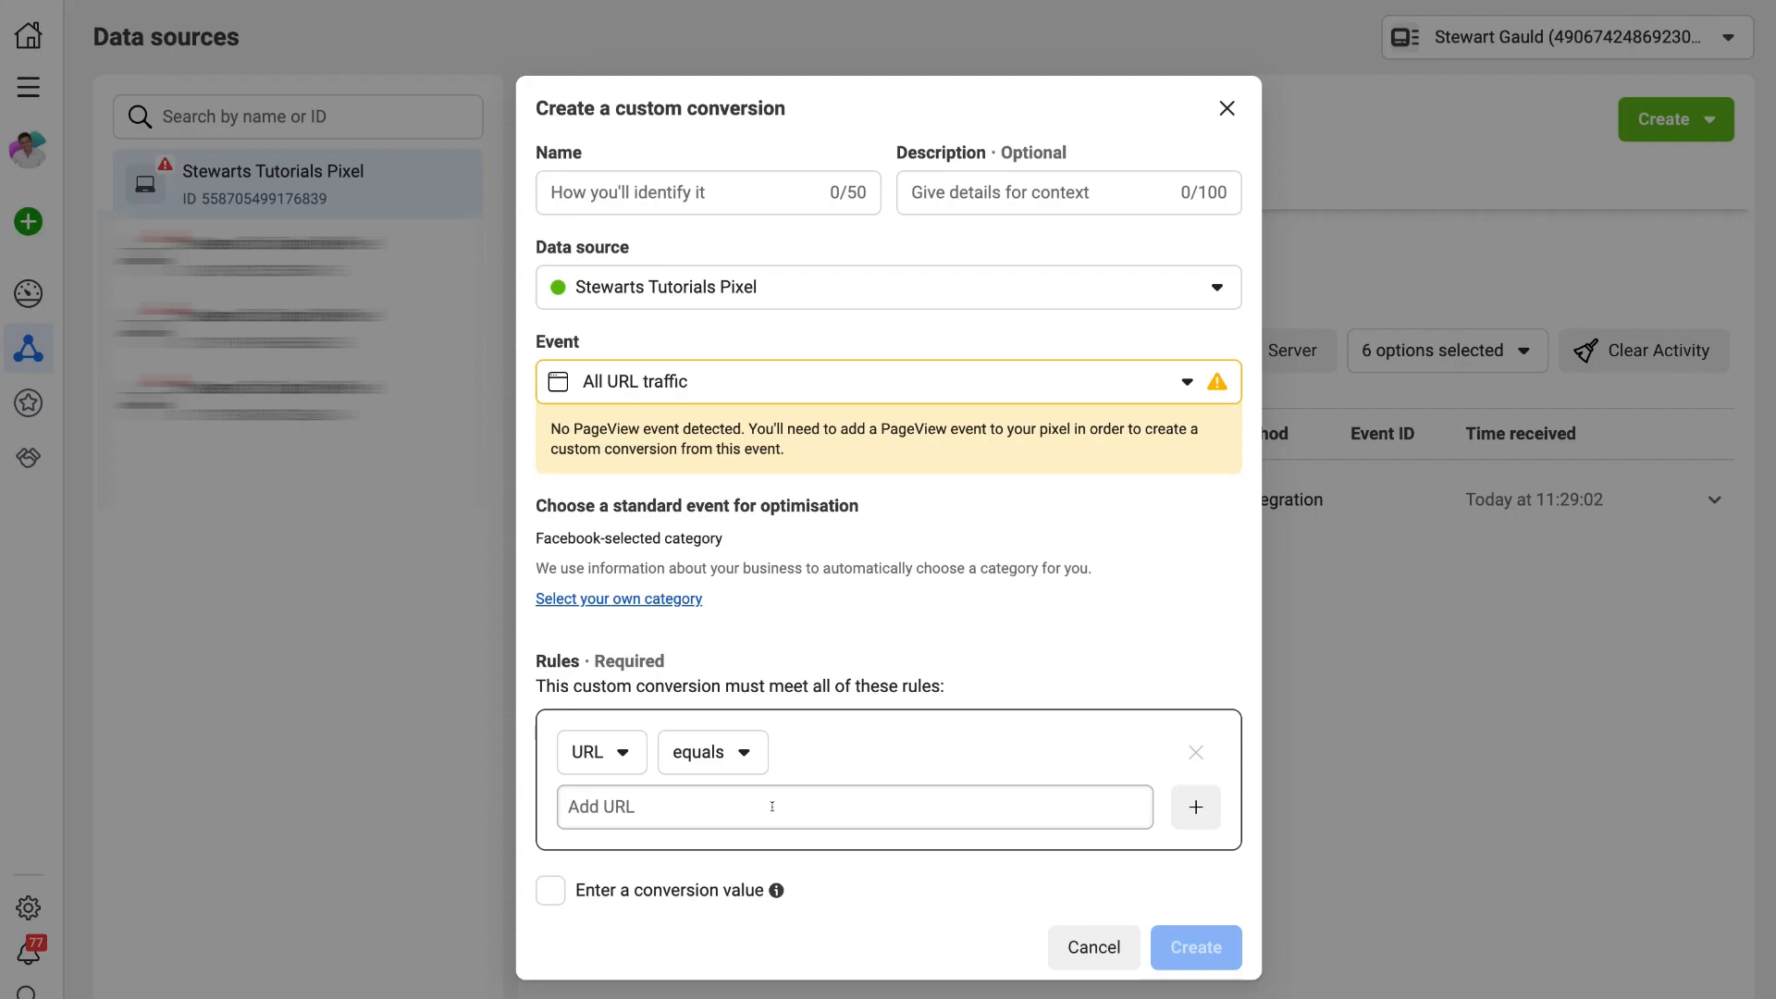
mouse_move(811, 807)
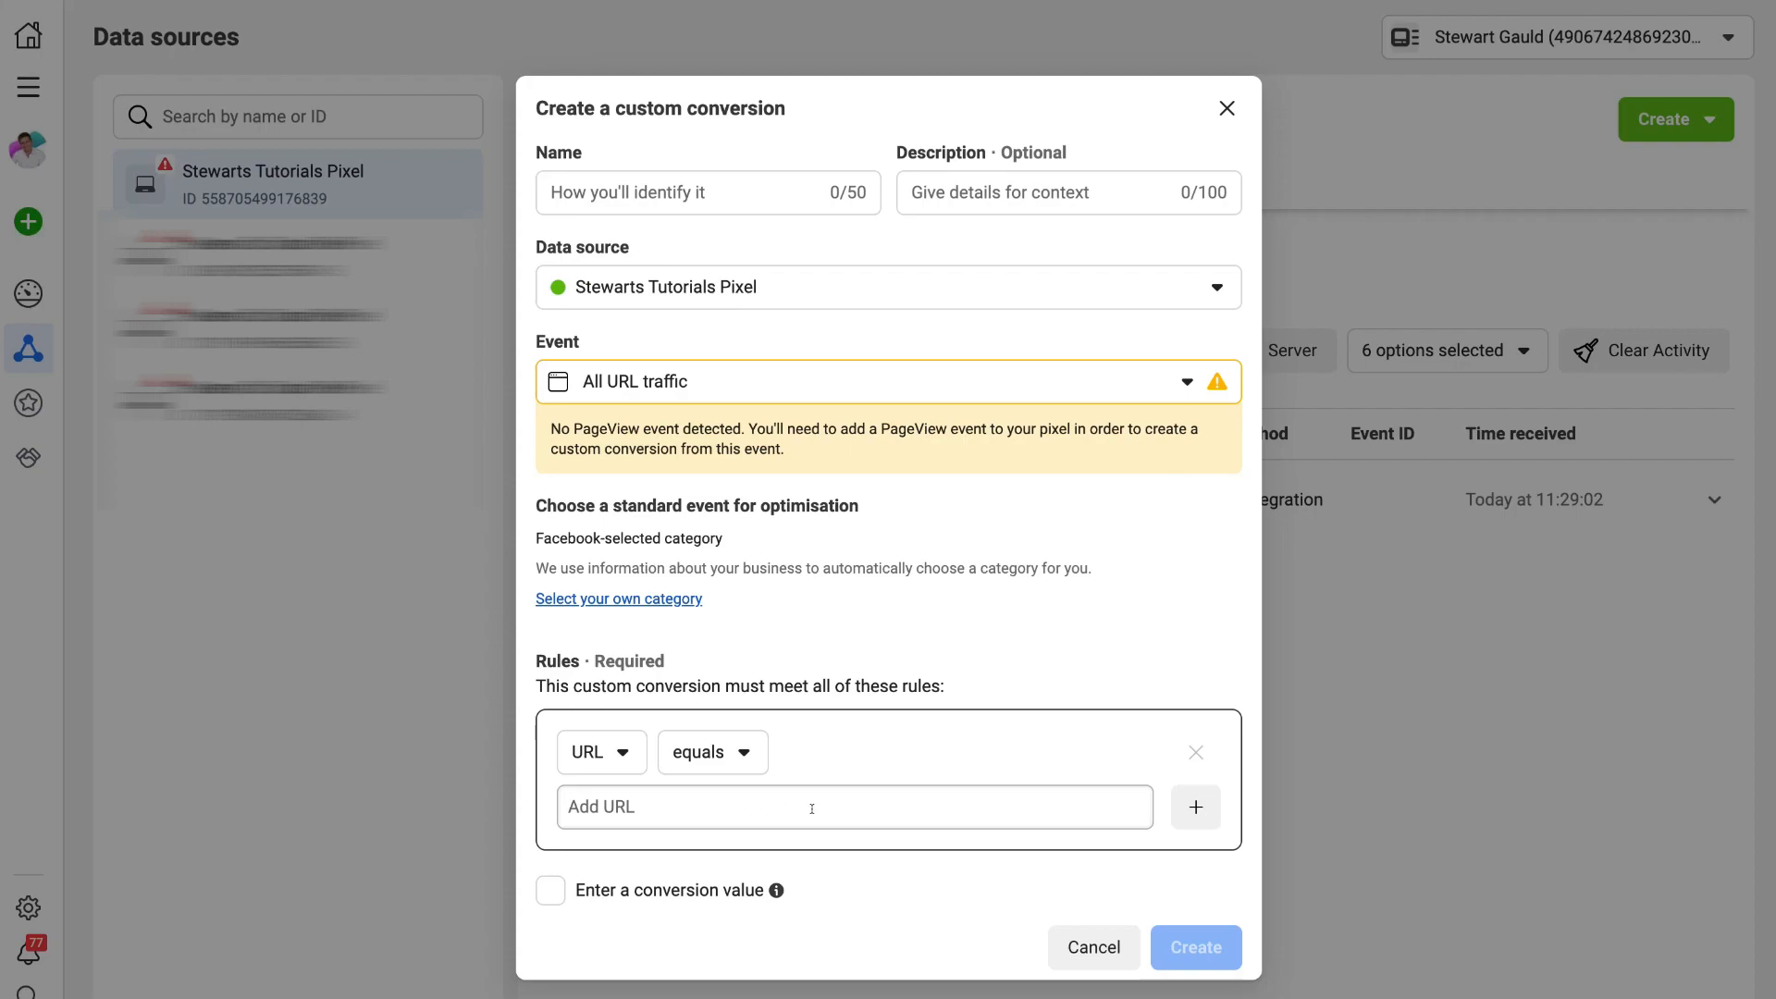